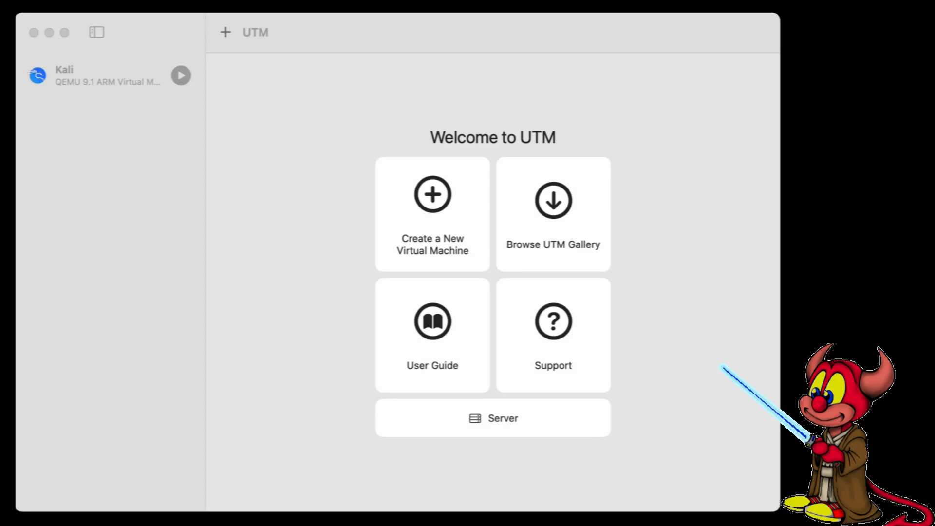
pyautogui.moveTo(453, 230)
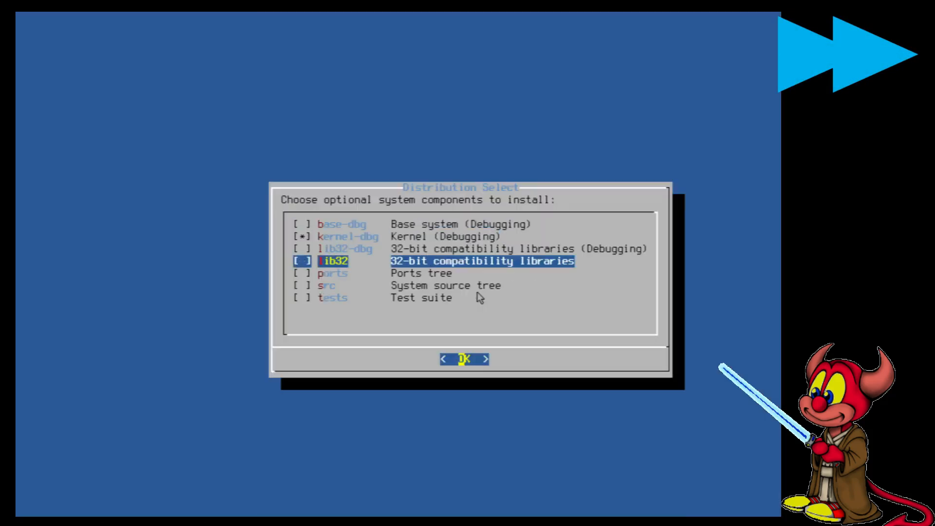
# Choose the optional system components during the FreeBSD installer run.
pyautogui.click(464, 360)
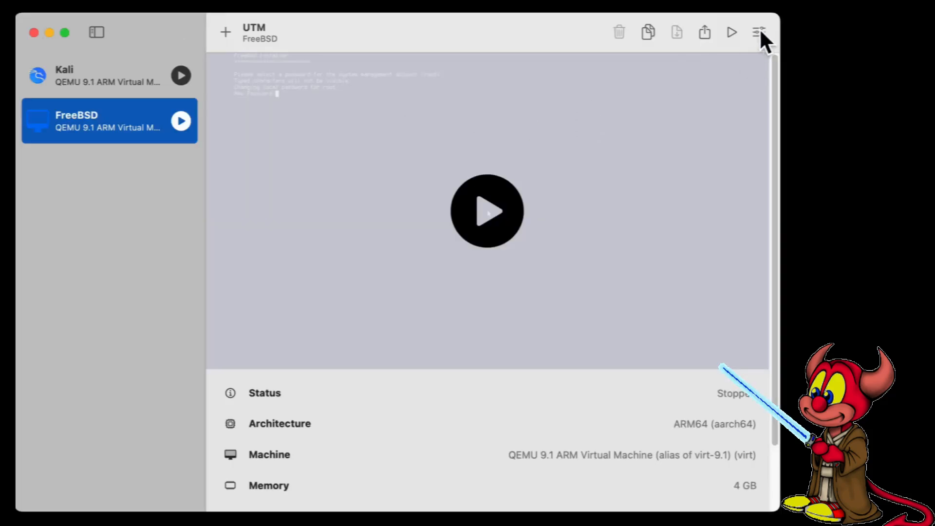
# In the VM's Sharing settings, share the host Downloads folder in VirtFS mode and save.
pyautogui.click(758, 32)
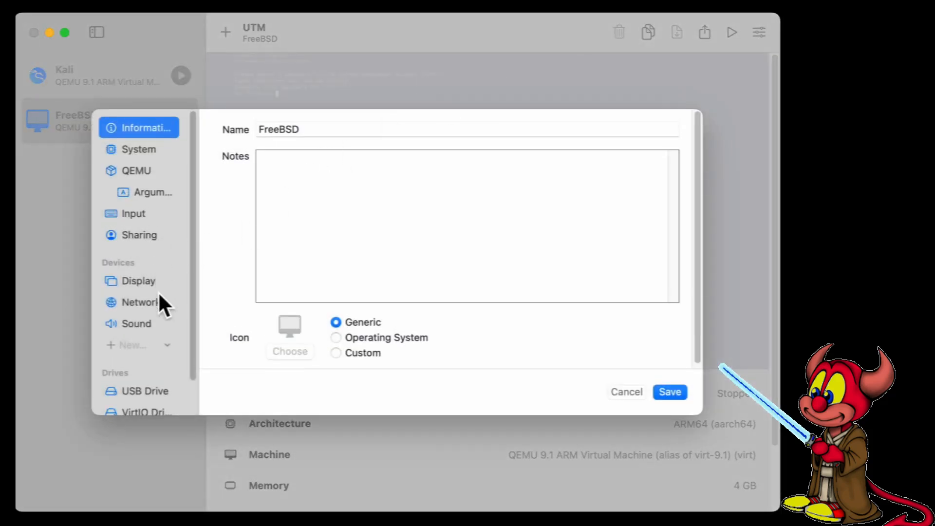
pyautogui.click(139, 234)
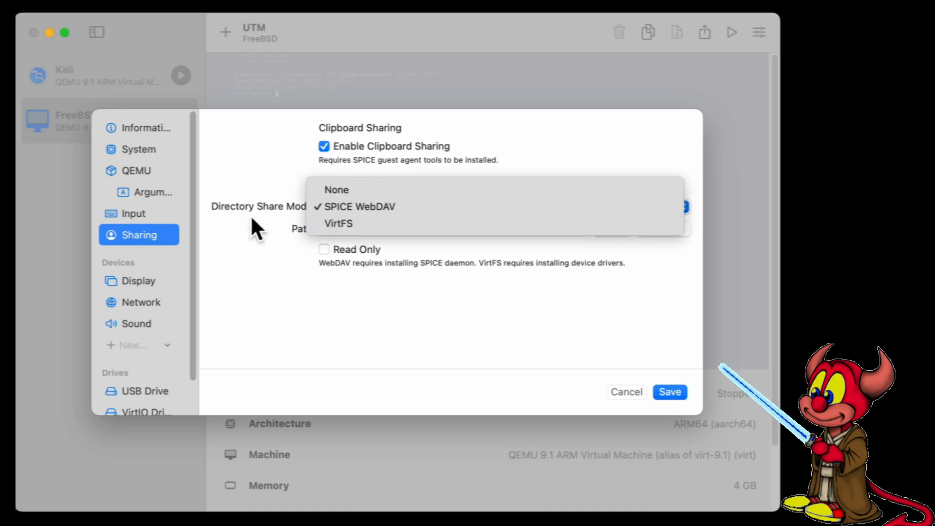
pyautogui.moveTo(338, 223)
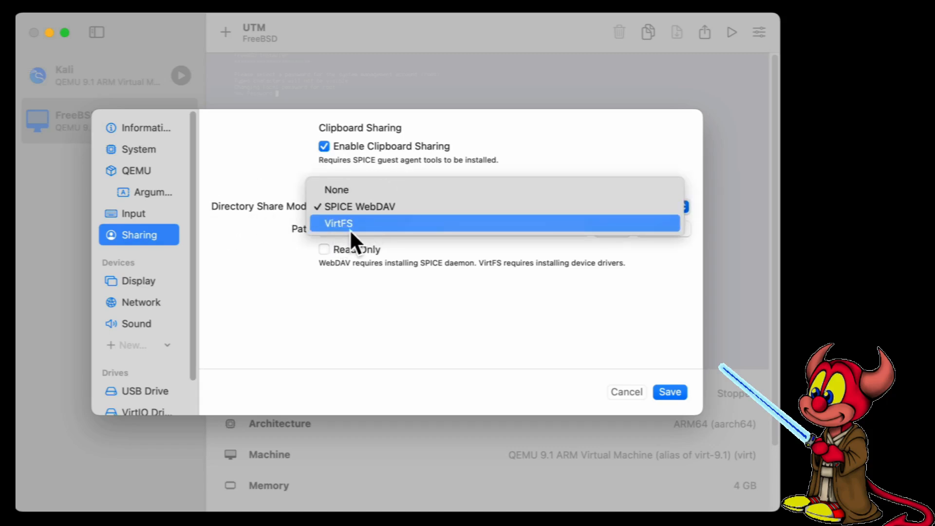
pyautogui.click(338, 223)
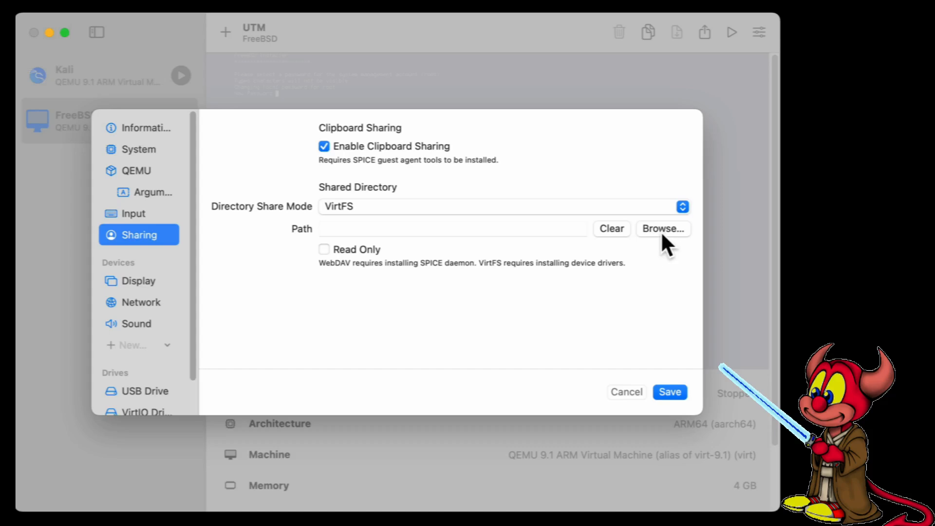
pyautogui.moveTo(655, 244)
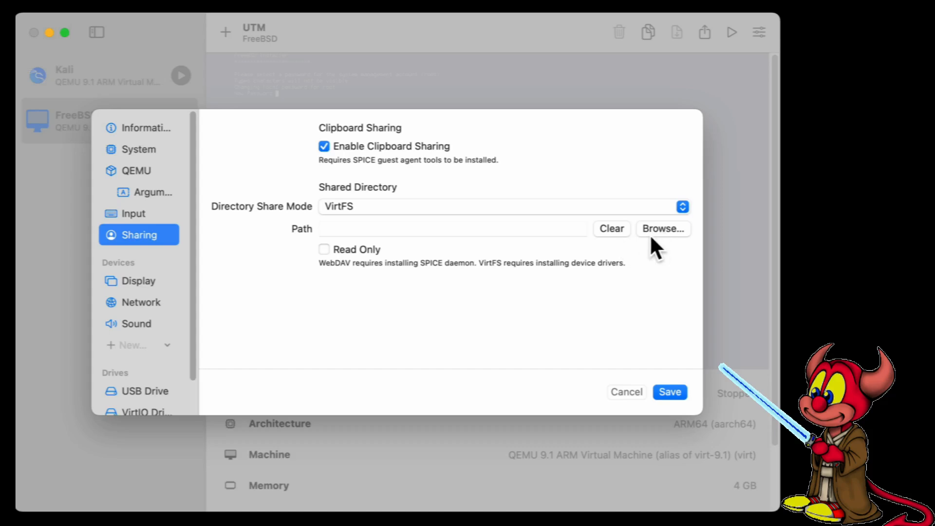
pyautogui.click(662, 228)
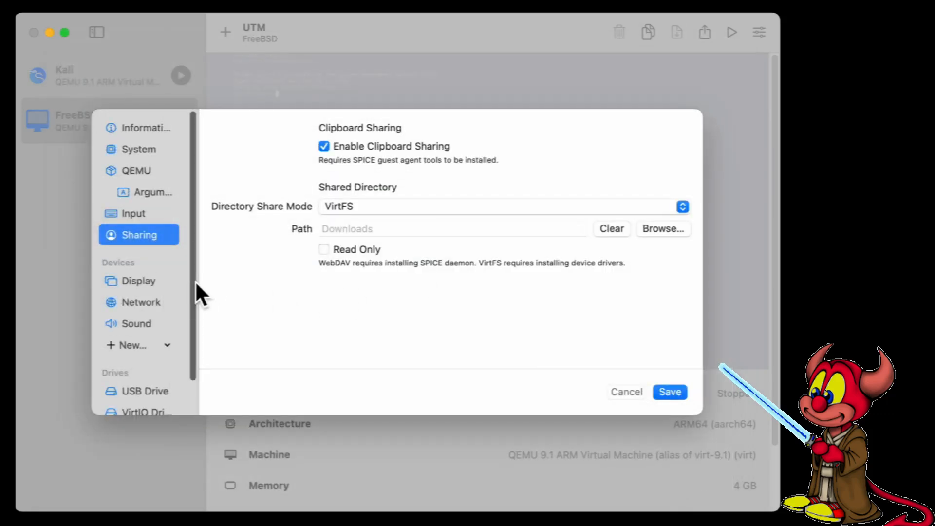
pyautogui.click(145, 391)
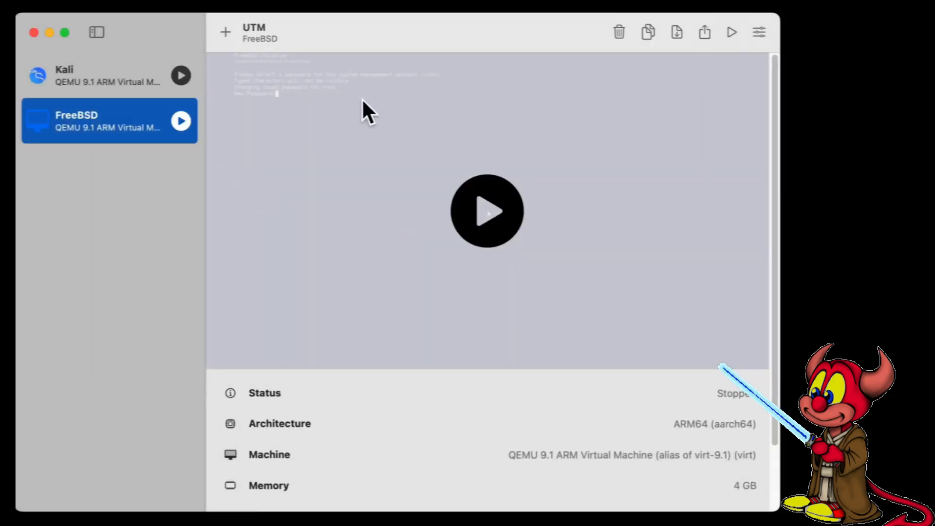
# Start the FreeBSD VM, let it boot, and begin logging in as root.
pyautogui.click(487, 211)
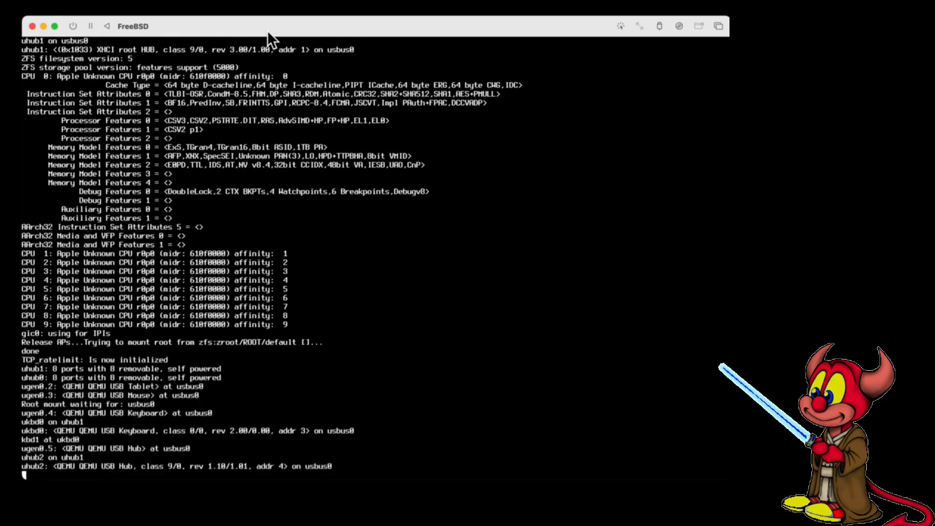
pyautogui.scroll(-3)
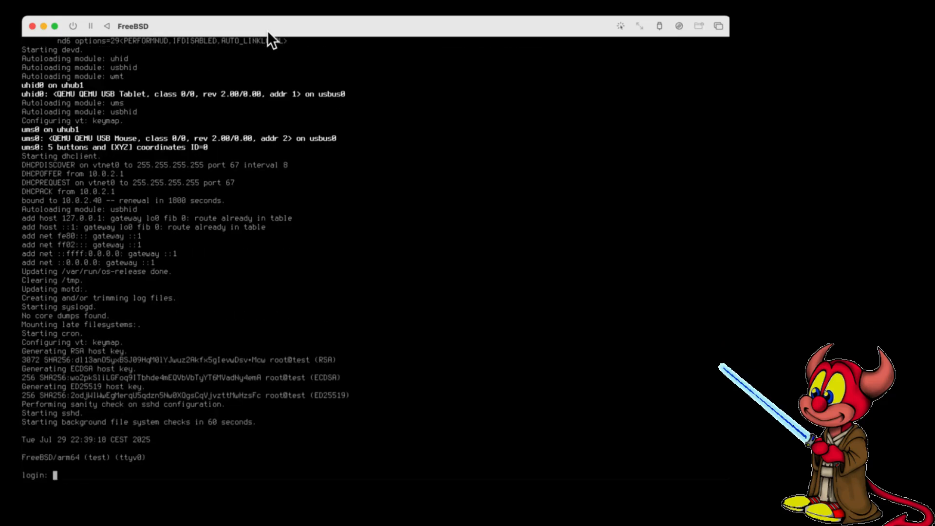
pyautogui.write('root')
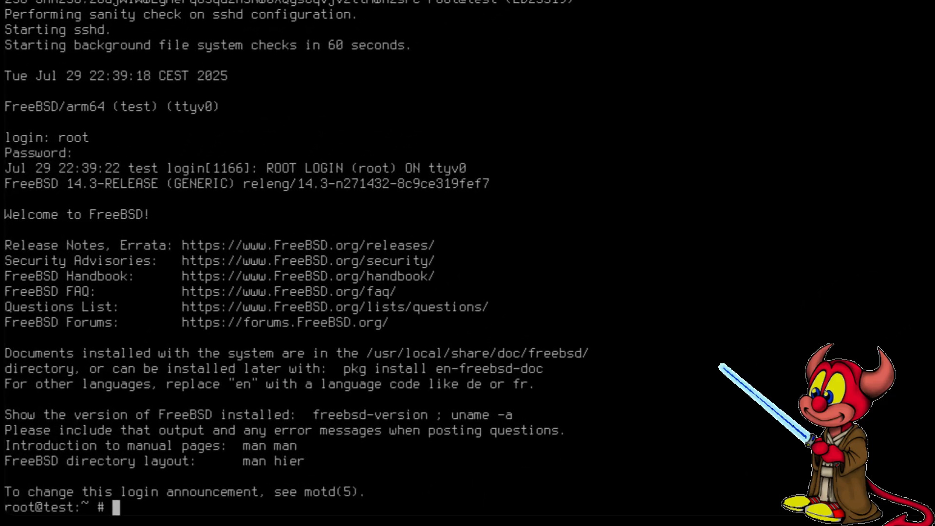
# Run kldload virtio_p9fs and see the module is missing.
pyautogui.write('kldload')
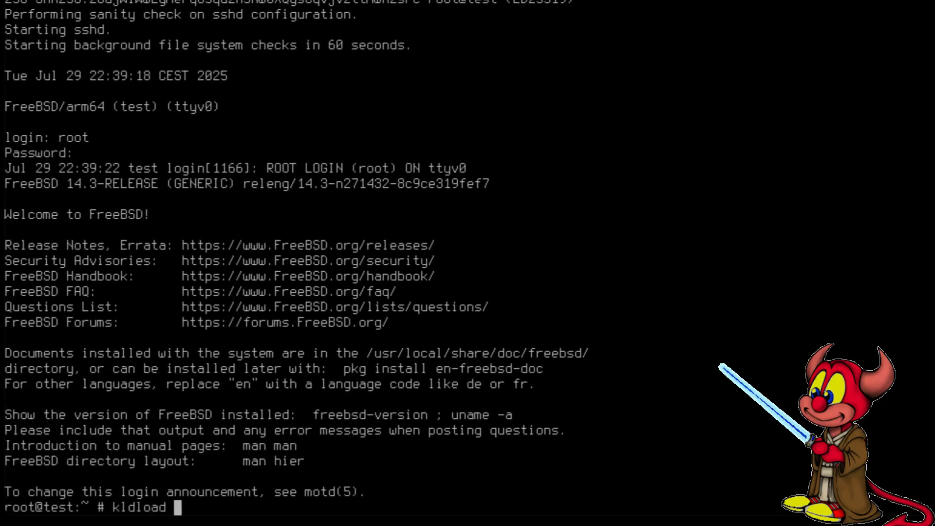
pyautogui.write('virtio')
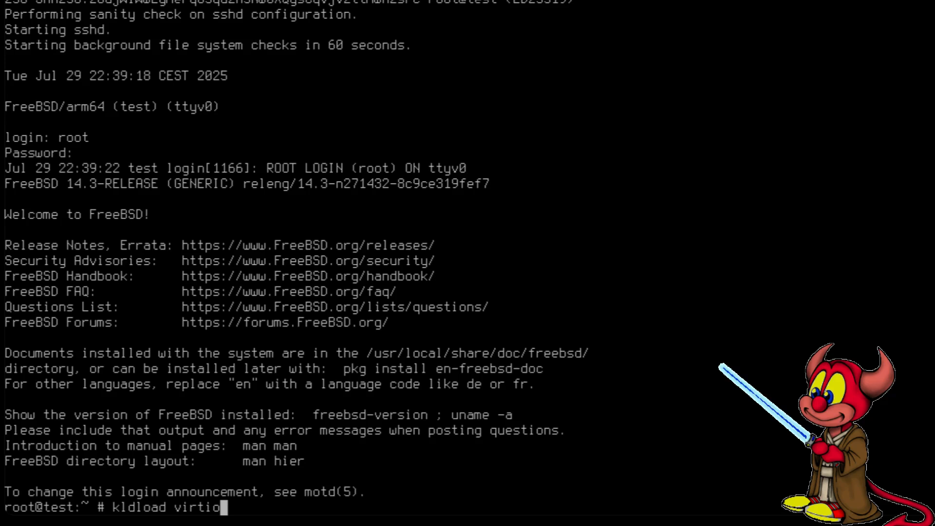
pyautogui.write('_p9fs')
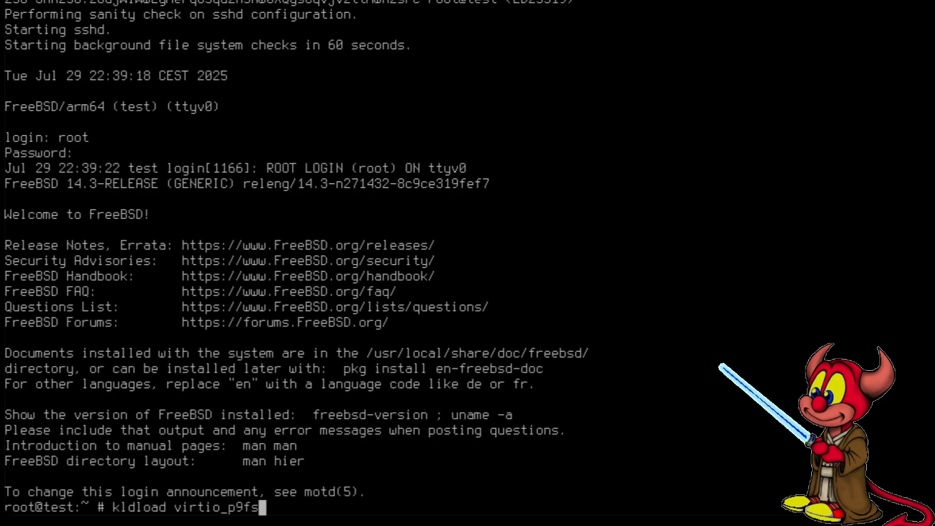
pyautogui.press('Return')
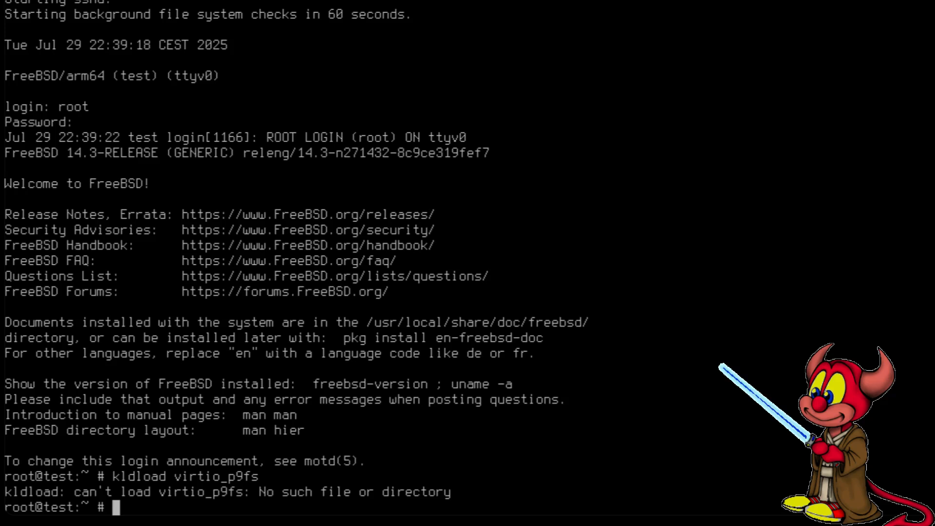
# Run uname -a to confirm 14.3-RELEASE arm64, then start changing to the root directory.
pyautogui.write('una')
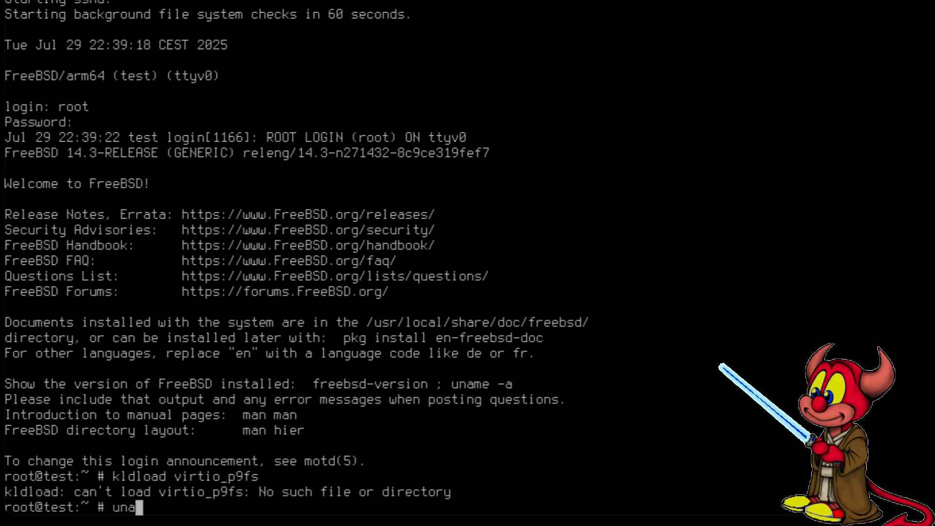
pyautogui.press('Return')
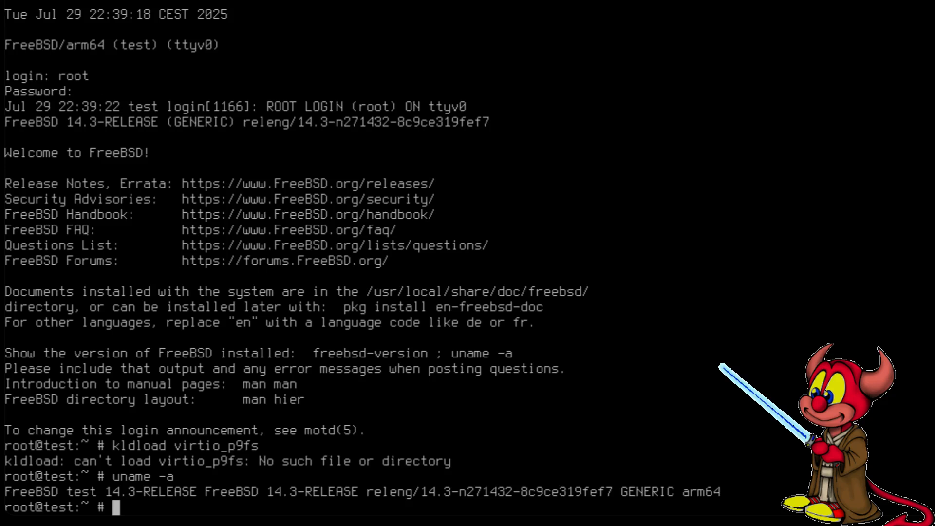
pyautogui.write('cd /')
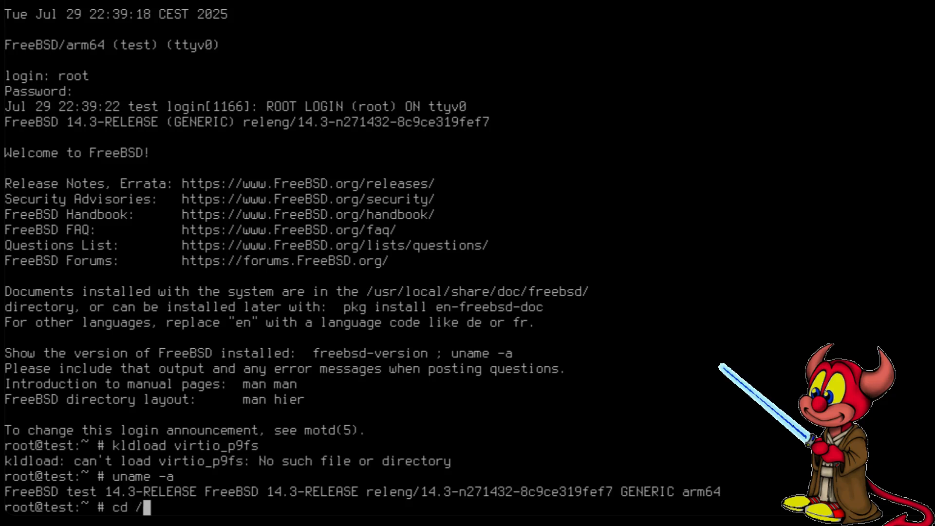
# From /, fetch the 14.3-RELEASE arm64 src.txz source archive.
pyautogui.press('Return')
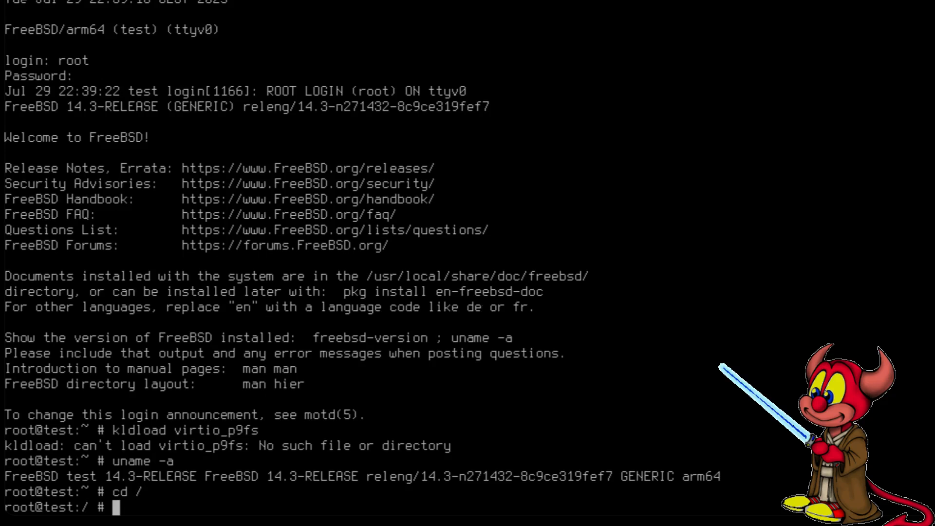
pyautogui.write('fetch https://download.freebsd.org/releases/arm64/14.3-RELEASE/src')
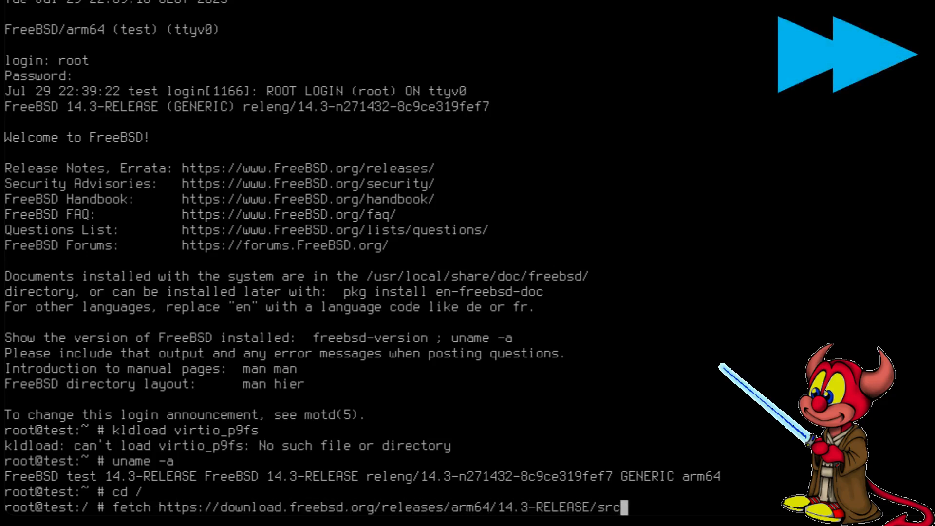
pyautogui.press('Return')
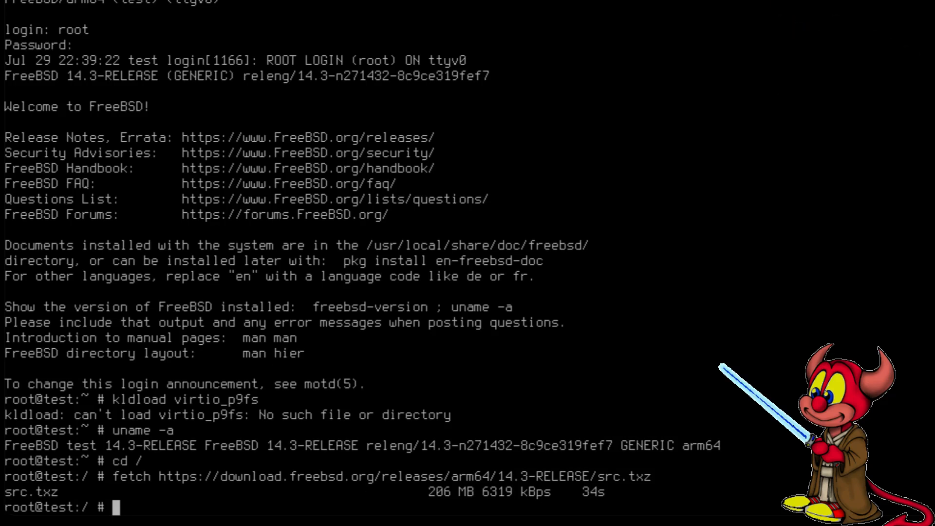
# Unpack src.txz with tar xvzf, list usr/src, and begin creating the /15 directory.
pyautogui.write('tart')
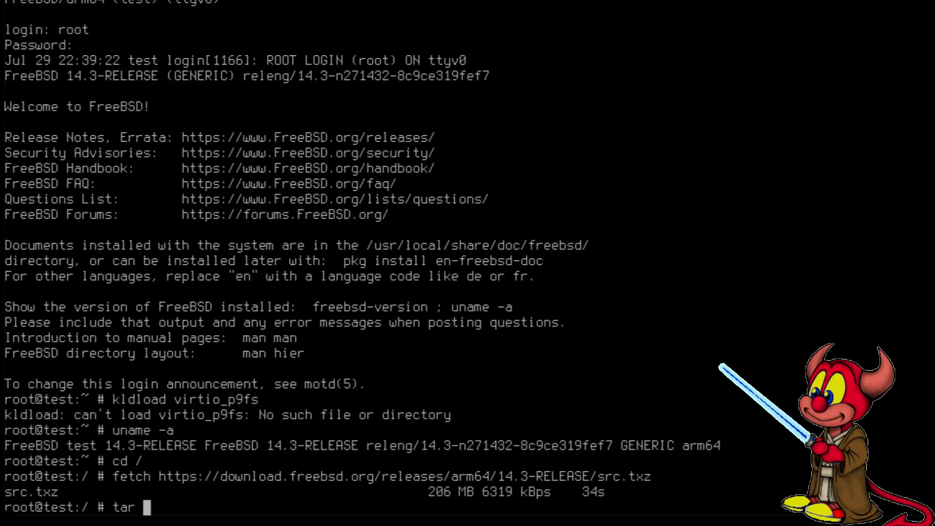
pyautogui.write('xvzf src.txz')
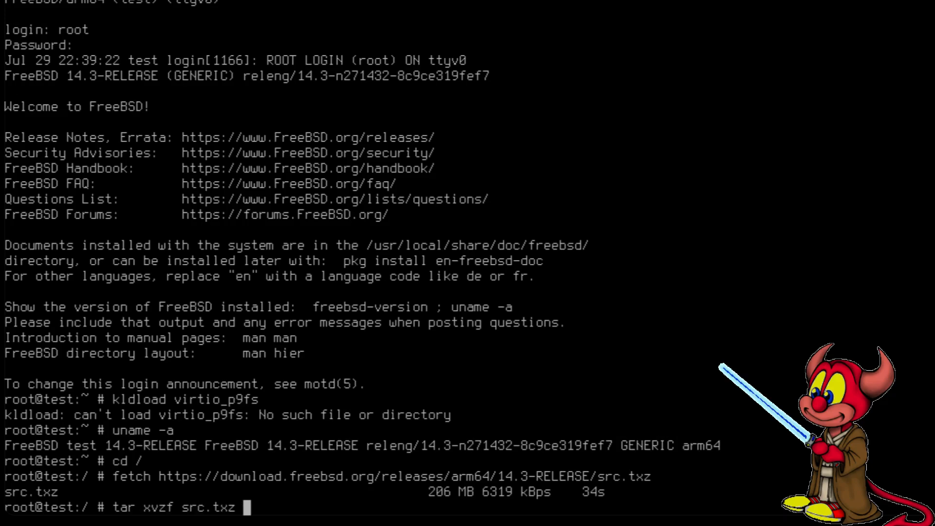
pyautogui.press('Return')
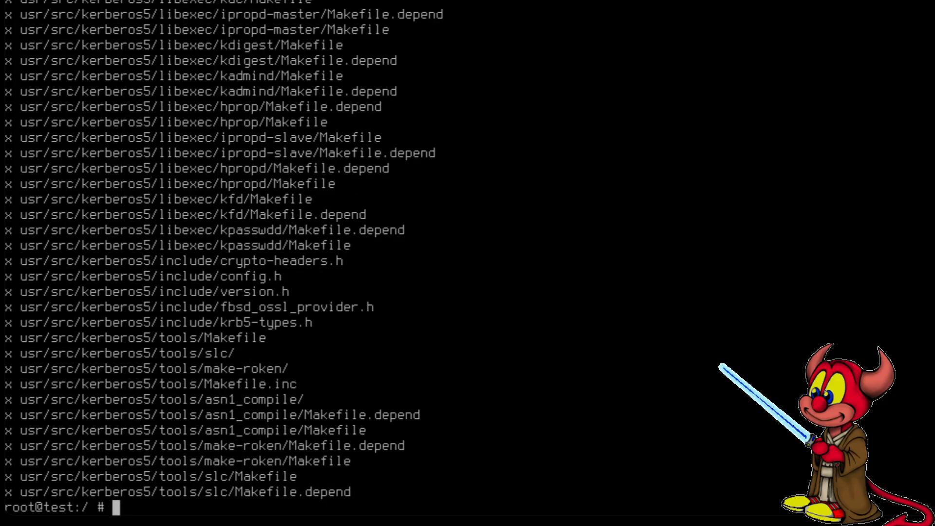
pyautogui.write('ls usr/src/')
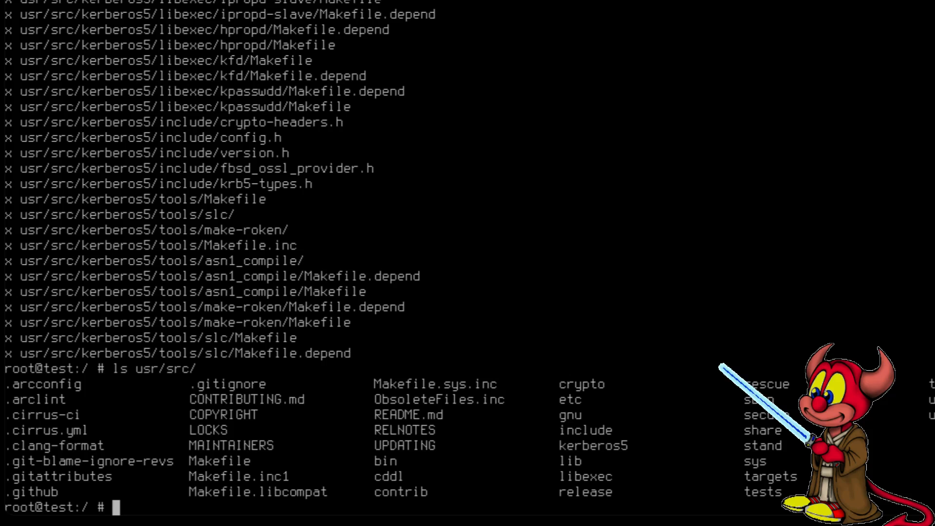
pyautogui.write('mkdir 15')
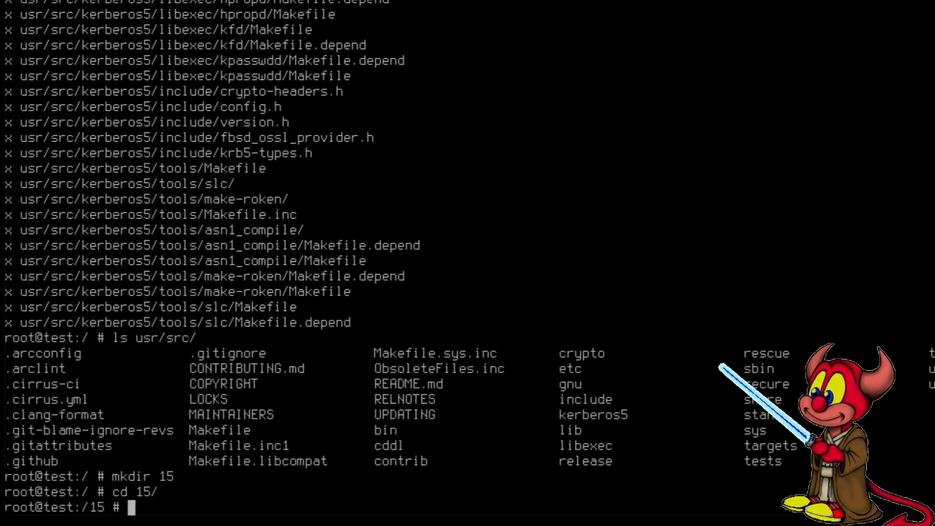
# In /15, fetch the 15.0-CURRENT arm64 src.txz after the SNAPSHOT URL returns Not Found.
pyautogui.write('cd 15/')
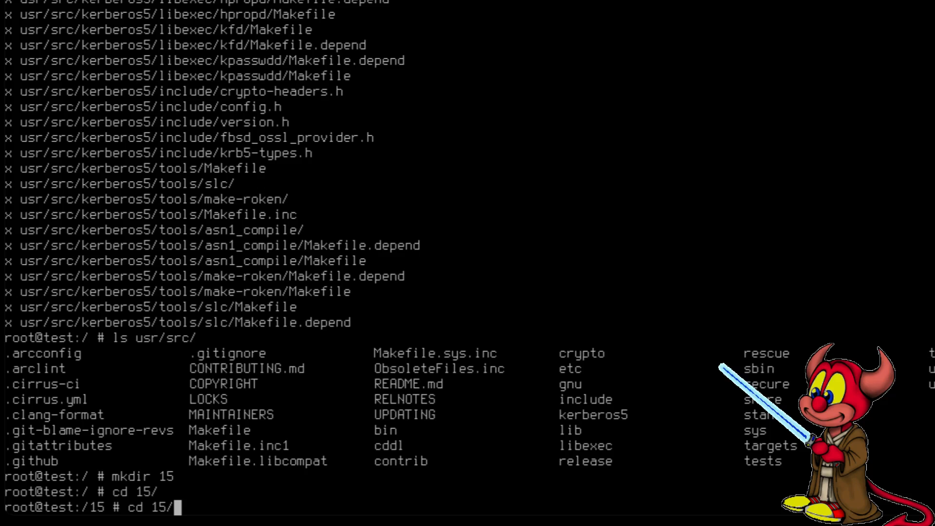
pyautogui.write('fetch https://download.freebsd.org/releases/arm64/14.3-RELEASE/src.txz')
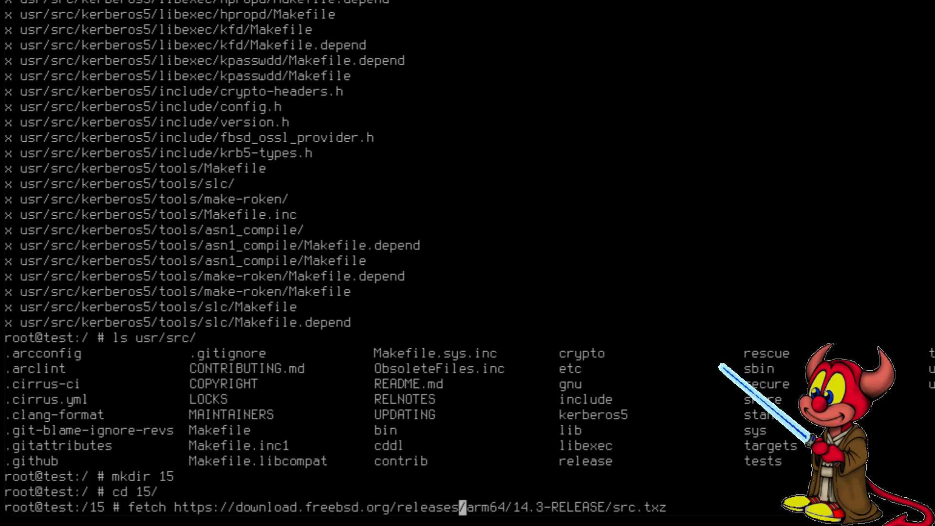
pyautogui.press('BackSpace')
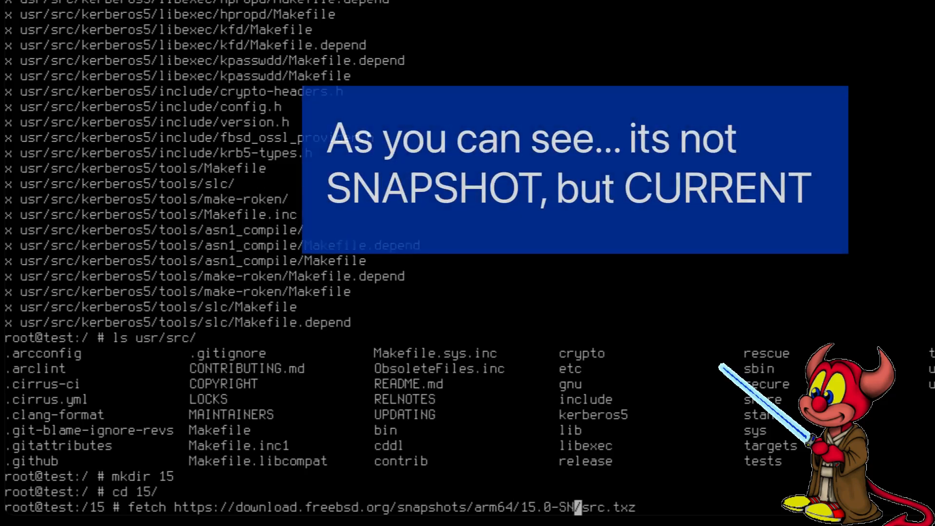
pyautogui.write('APSHOT')
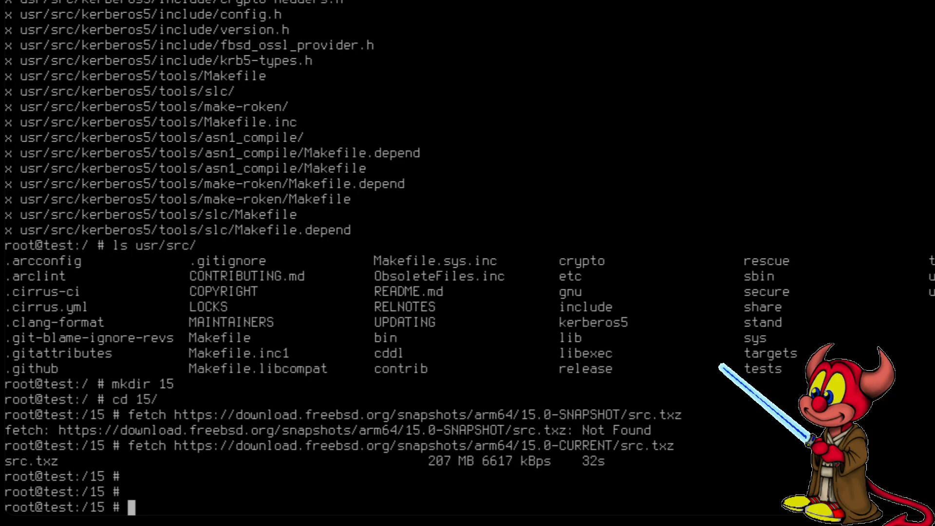
# Extract the 15.0-CURRENT source archive with tar x.
pyautogui.write('tar x')
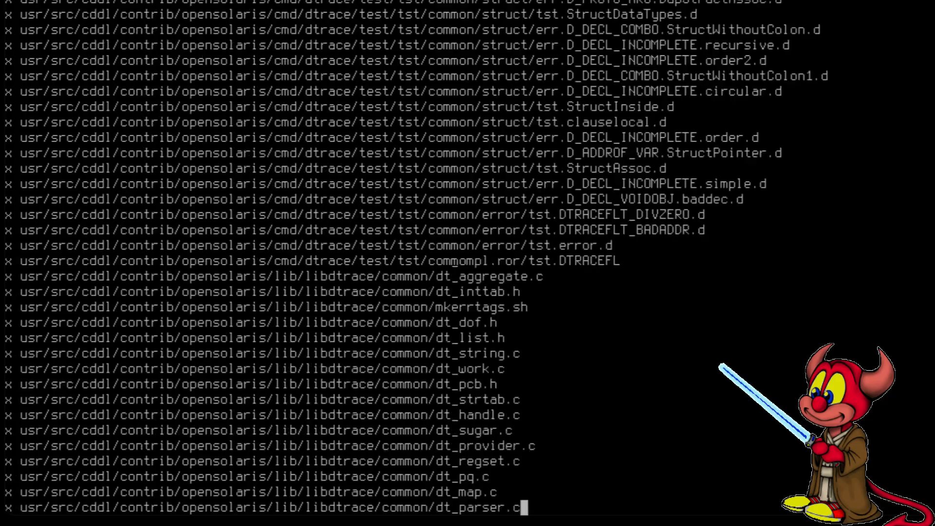
pyautogui.scroll(-3)
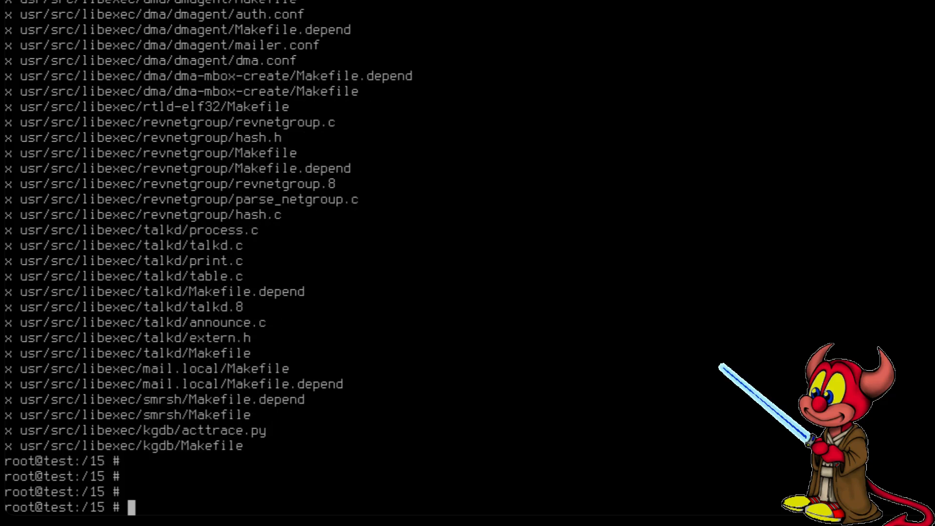
# Run sysctl -n kern.osreldate to confirm the kernel release number 1403000.
pyautogui.write('sy')
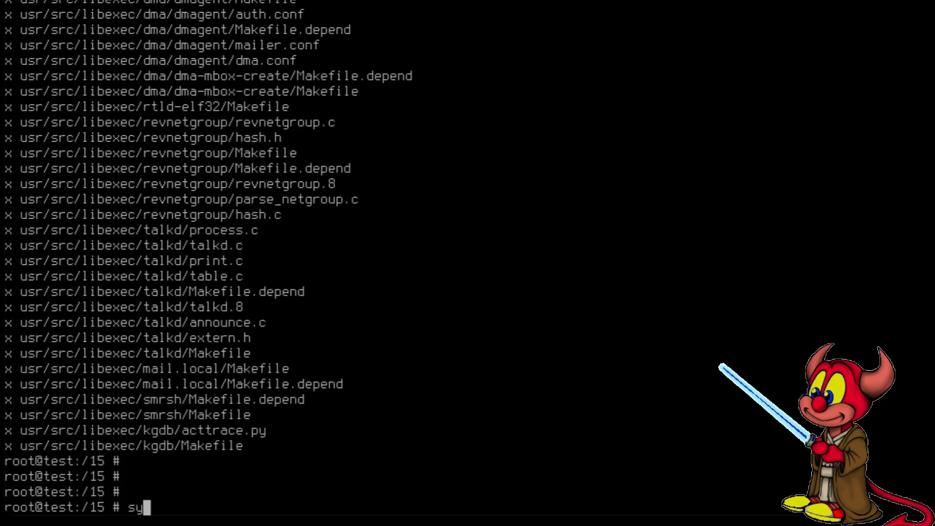
pyautogui.write('sctl -n')
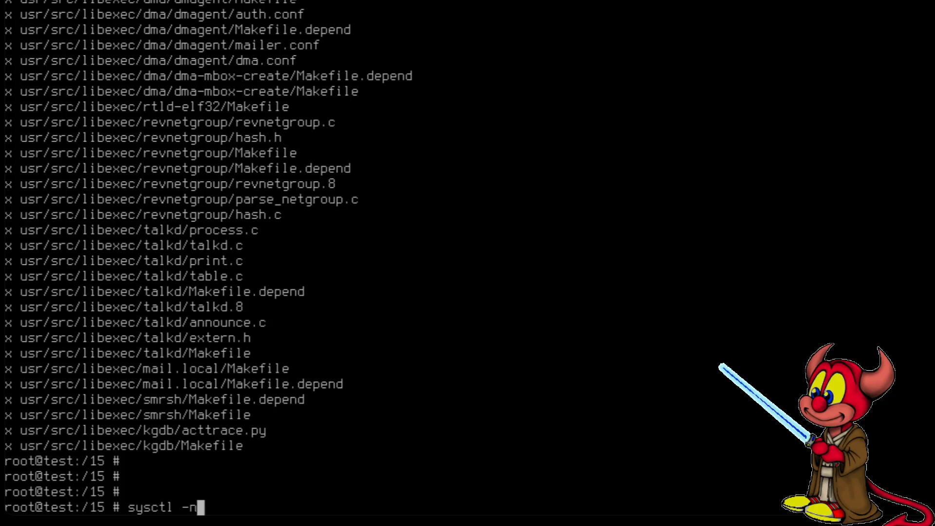
pyautogui.write('kern.o')
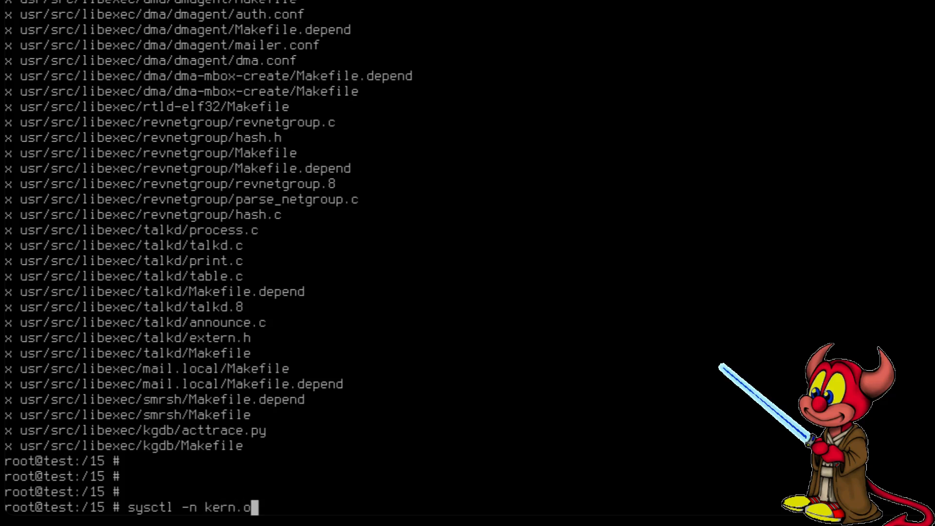
pyautogui.write('sreldate')
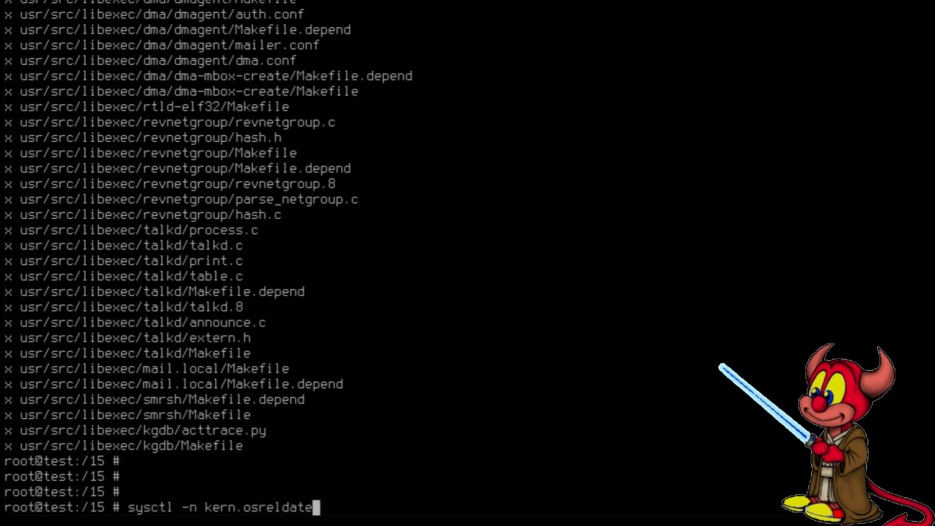
pyautogui.press('Return')
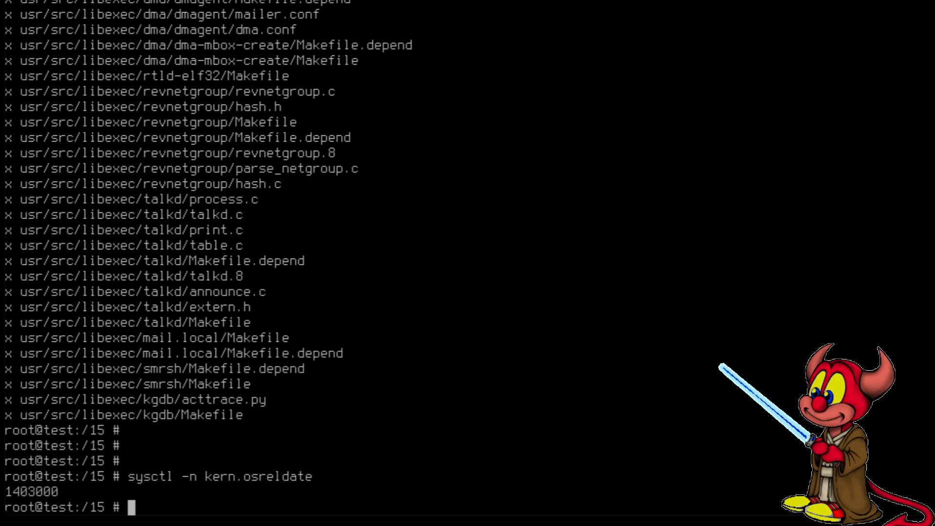
# Try vim on usr/src/sys/sys/param.h, find vim missing, and pkg install vim.
pyautogui.write('vim usr/')
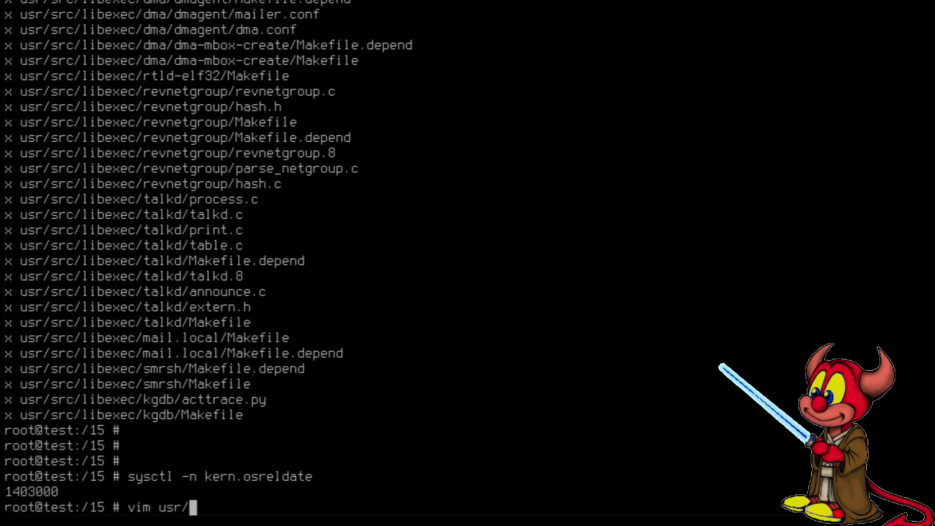
pyautogui.write('src/sys/s')
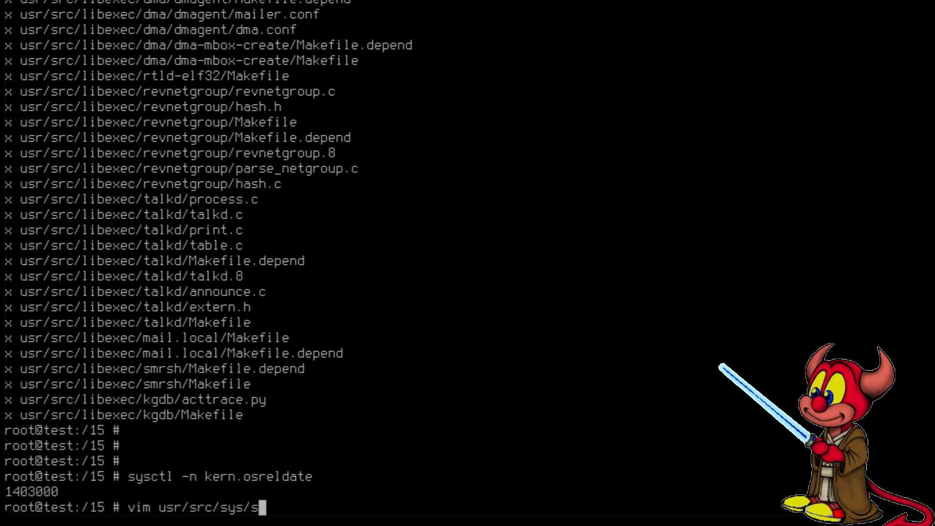
pyautogui.press('Return')
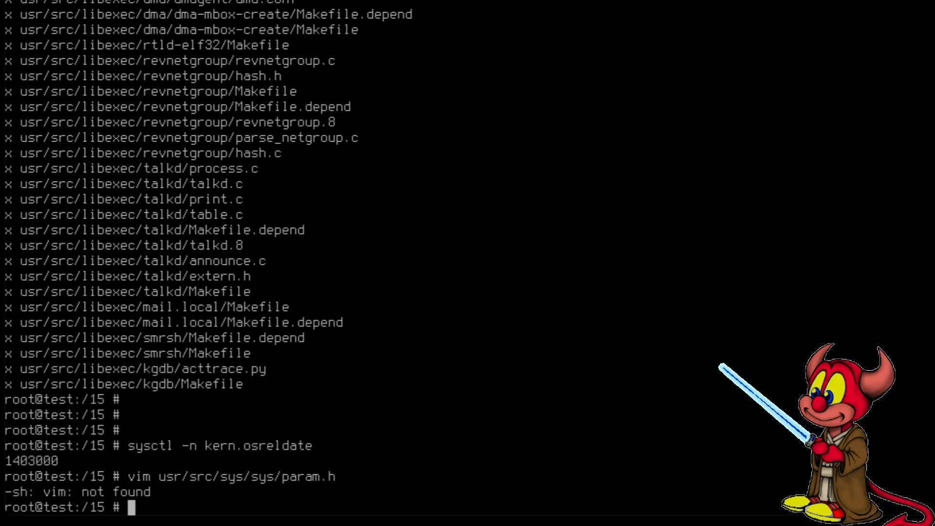
pyautogui.write('pkg install vim')
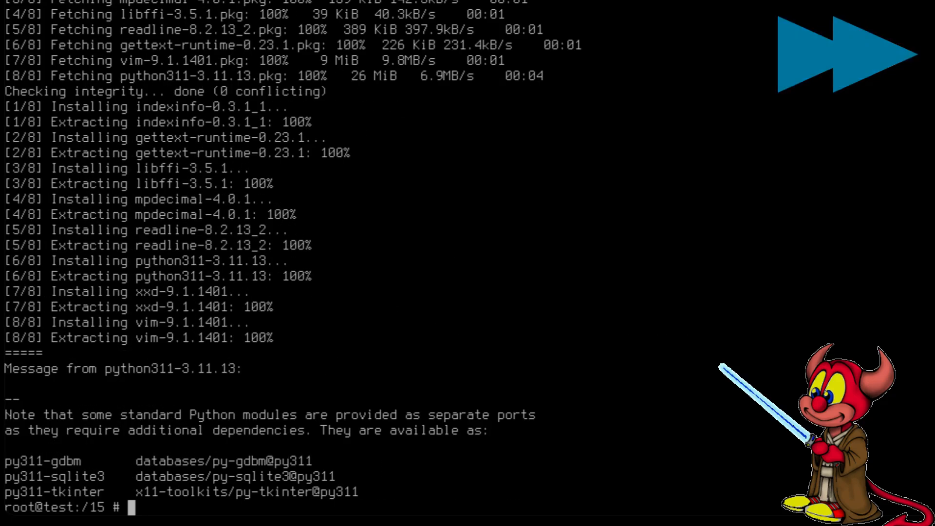
# View __FreeBSD_version in usr/src/sys/sys/param.h in vim, reading 1500054 versus 1403000.
pyautogui.write('vim usr/src/sys/sys/param.h')
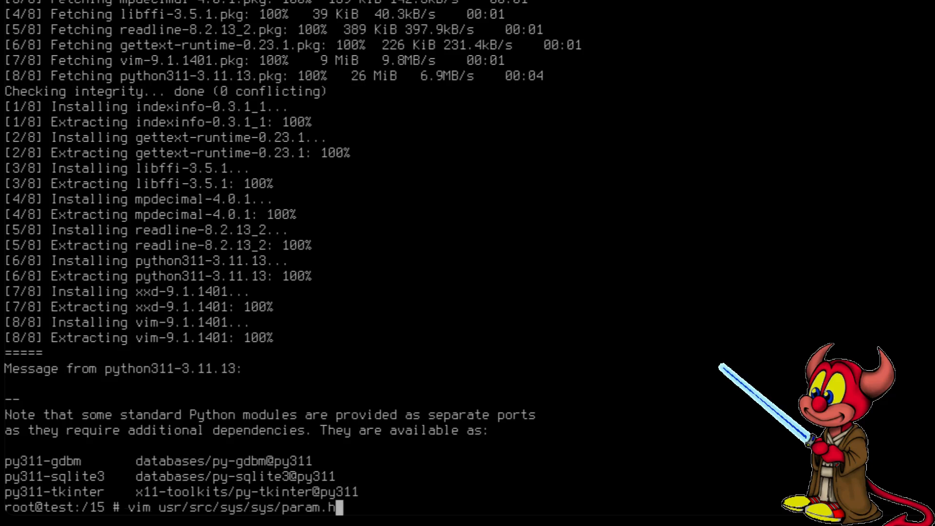
pyautogui.press('Return')
pyautogui.write('/_version')
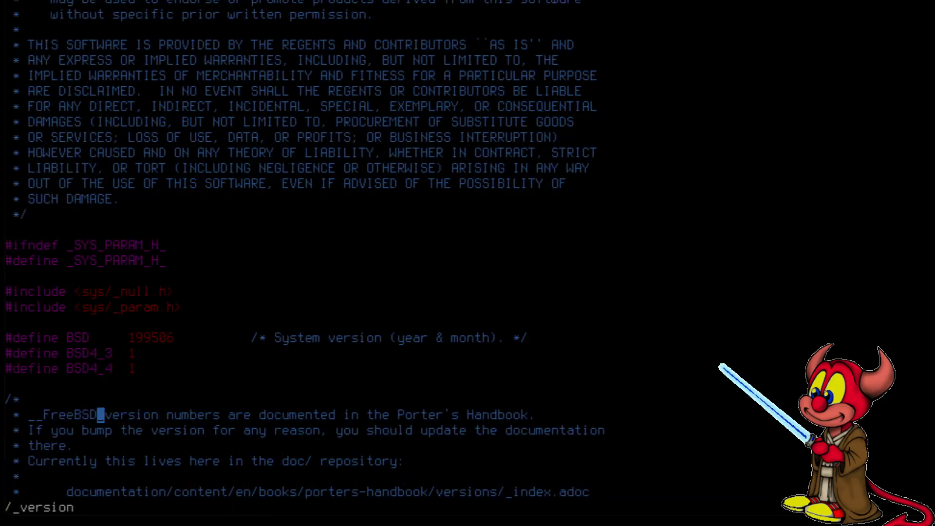
pyautogui.scroll(-3)
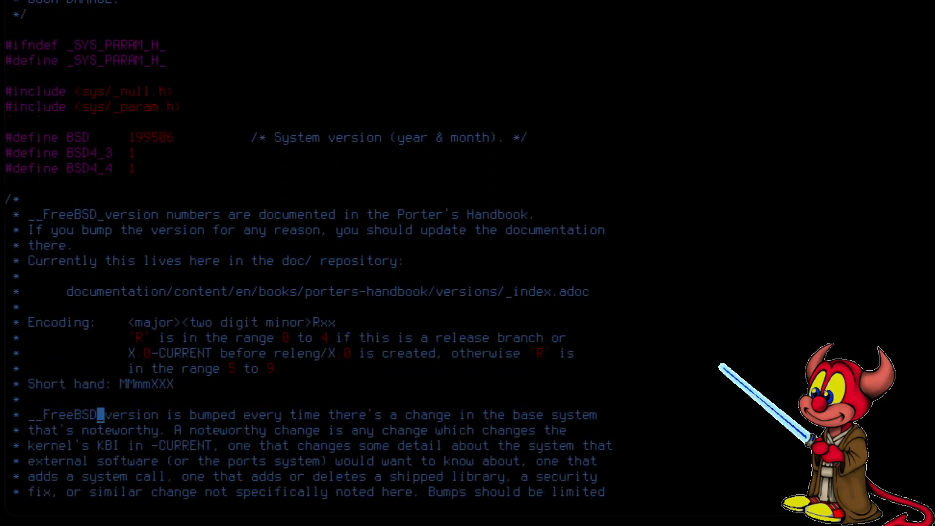
pyautogui.scroll(-3)
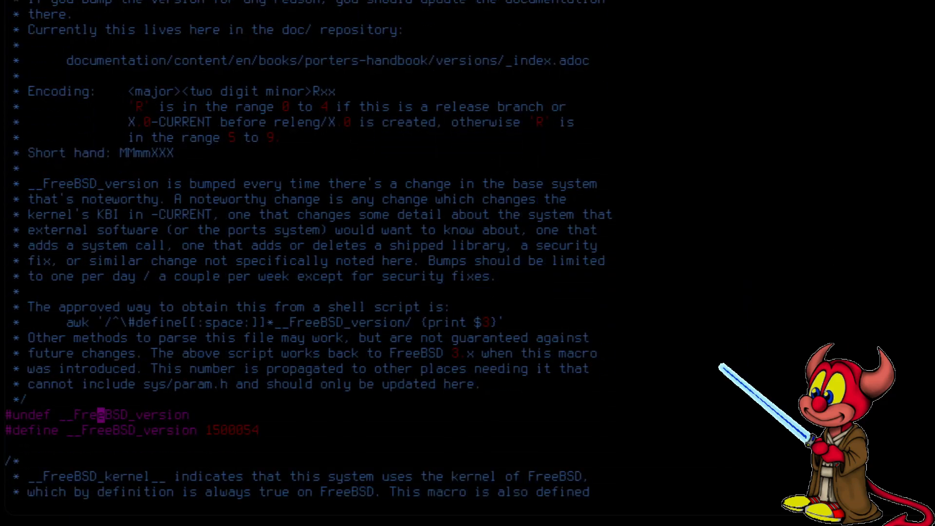
pyautogui.press('V')
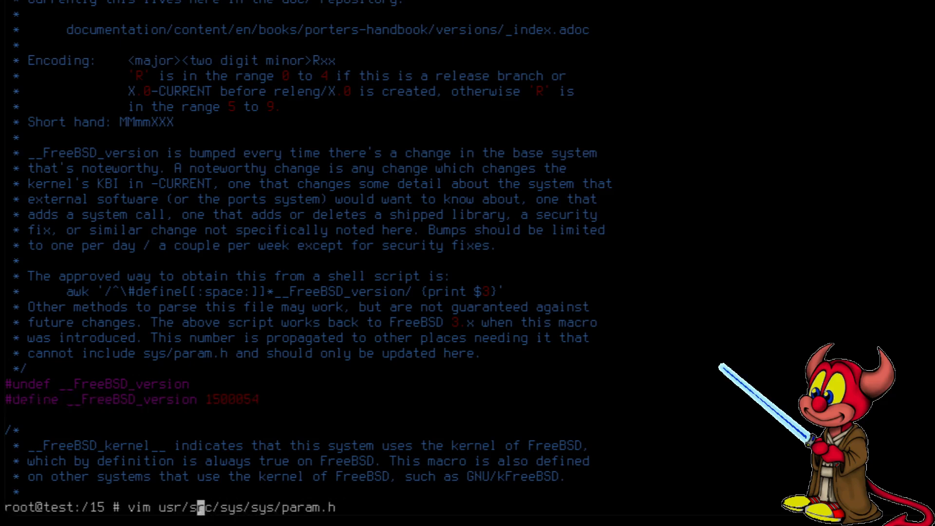
pyautogui.press('Return')
pyautogui.write('/_ver')
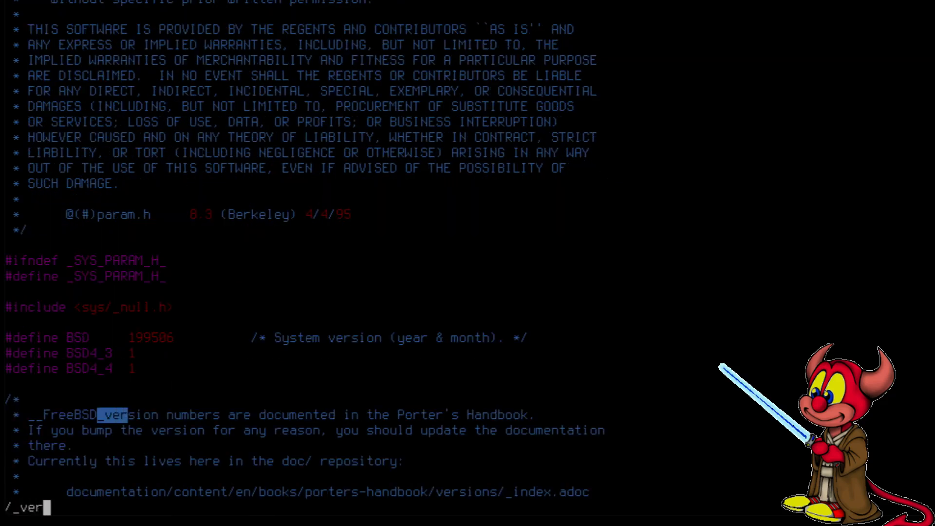
pyautogui.scroll(-3)
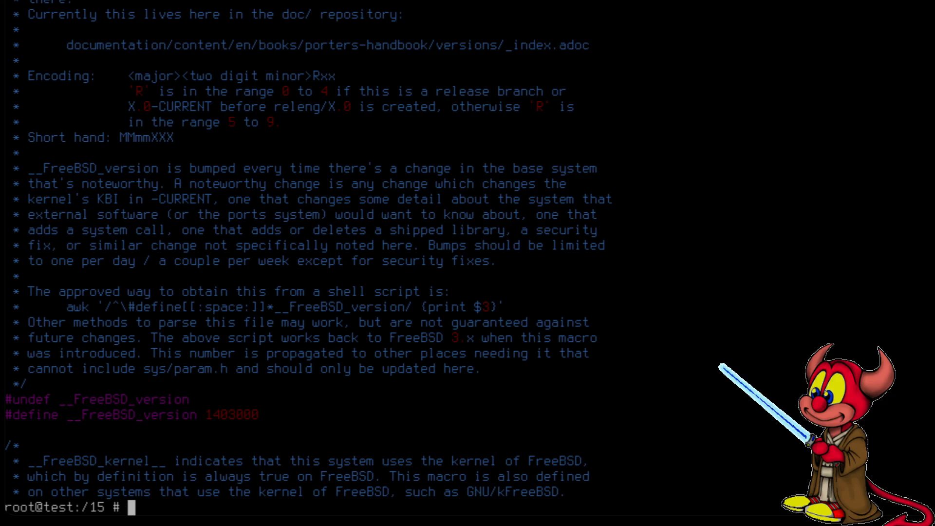
# List the files under usr/src/sys/dev/virtio/p9fs/ with find.
pyautogui.write('find')
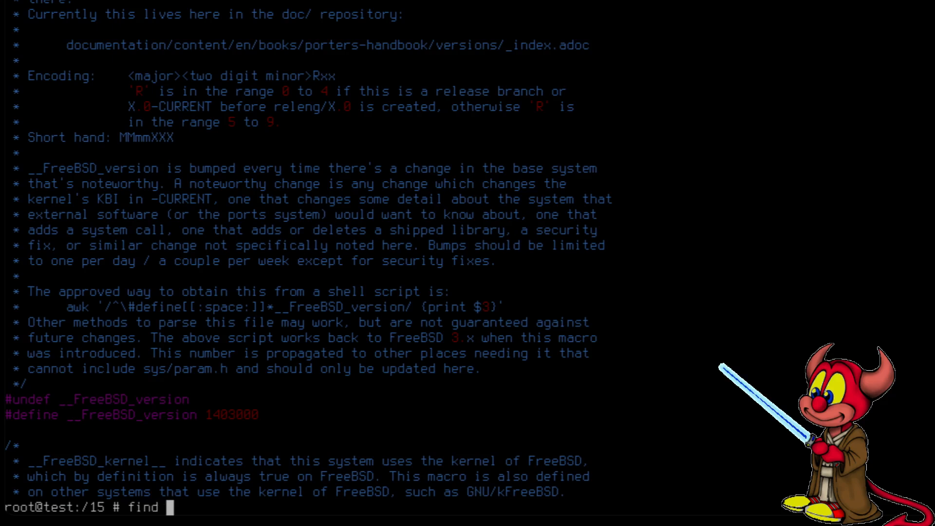
pyautogui.write('usr/src/')
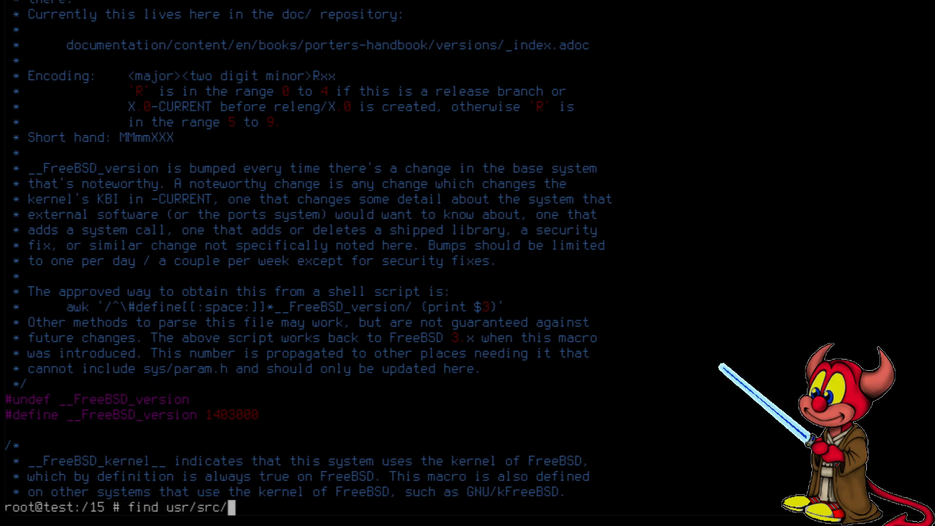
pyautogui.write('sys/dev/')
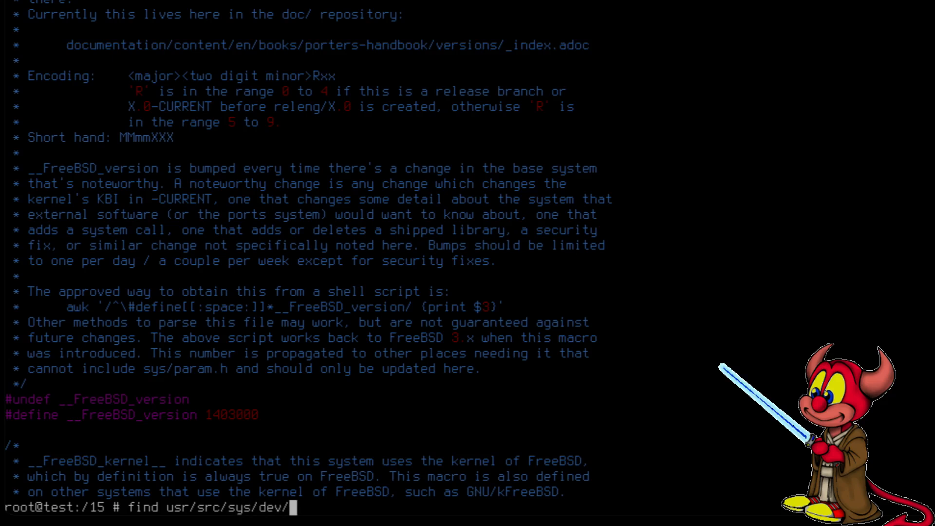
pyautogui.write('virtio/')
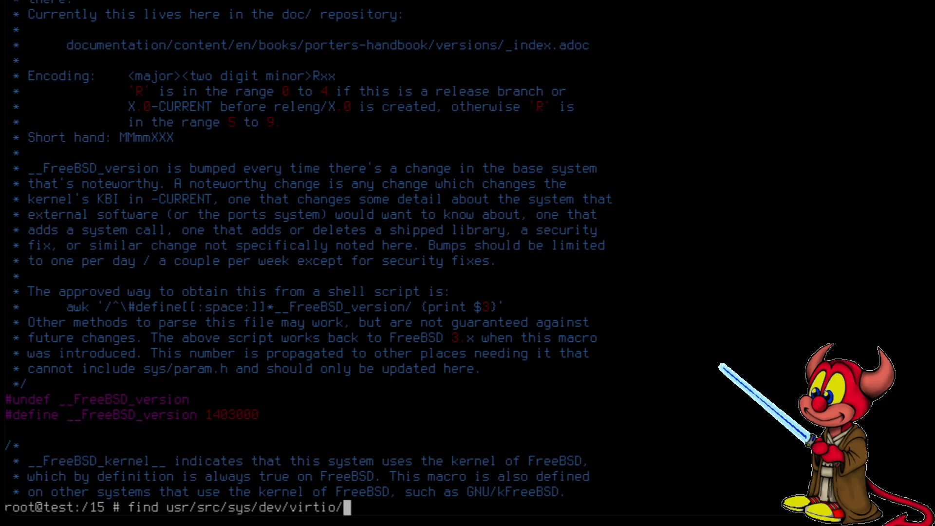
pyautogui.write('p9fs/')
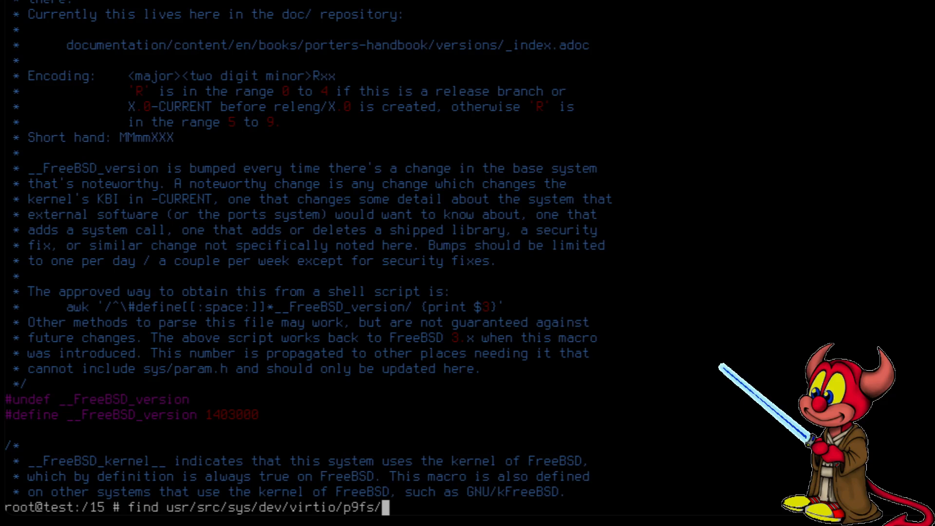
pyautogui.press('Return')
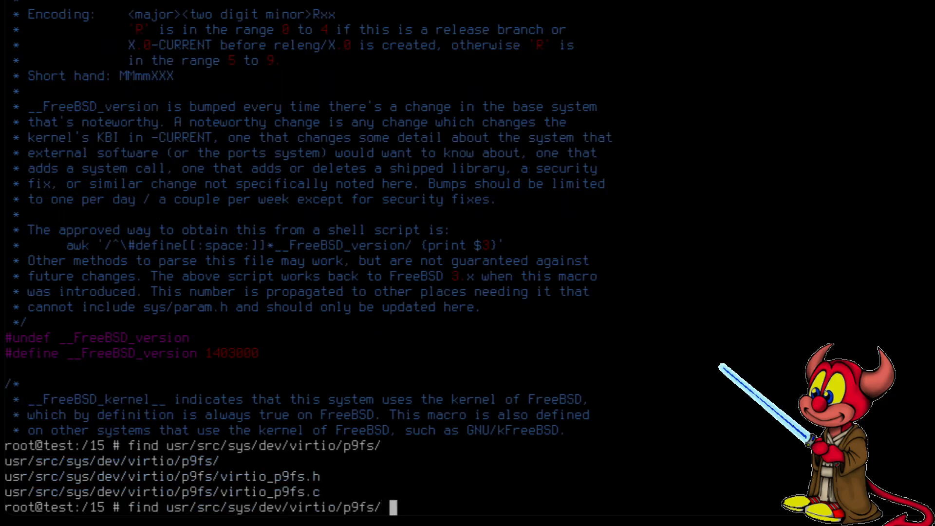
# Pipe the find into cpio -pdm / to copy the virtio p9fs driver sources into /usr/src.
pyautogui.write('|')
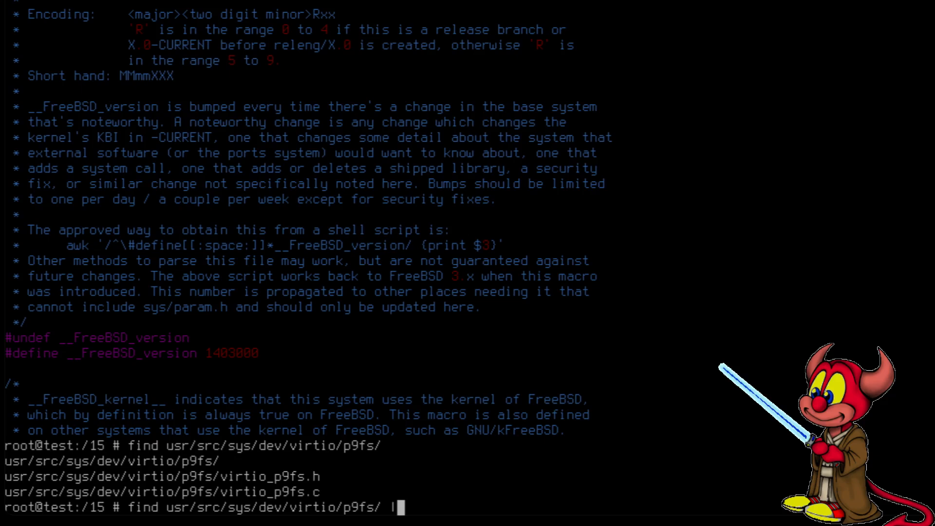
pyautogui.write('cpio')
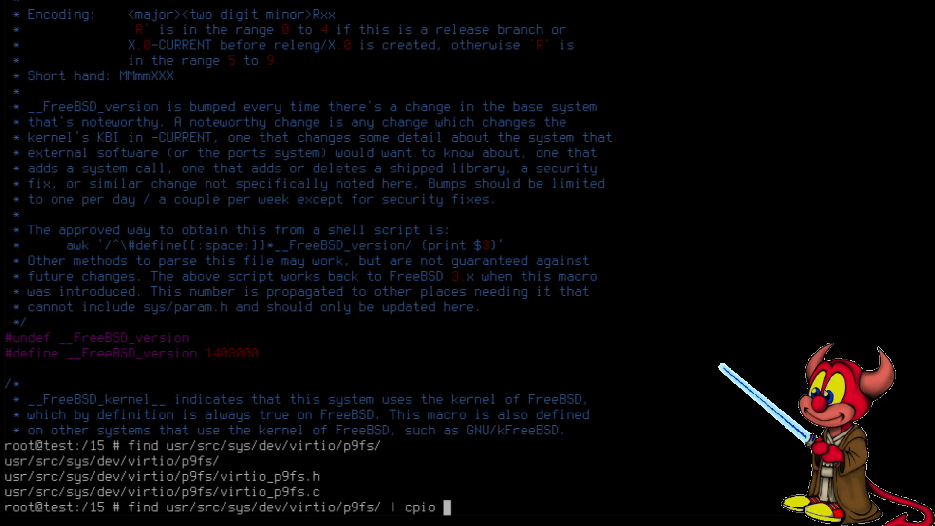
pyautogui.write('-pdm')
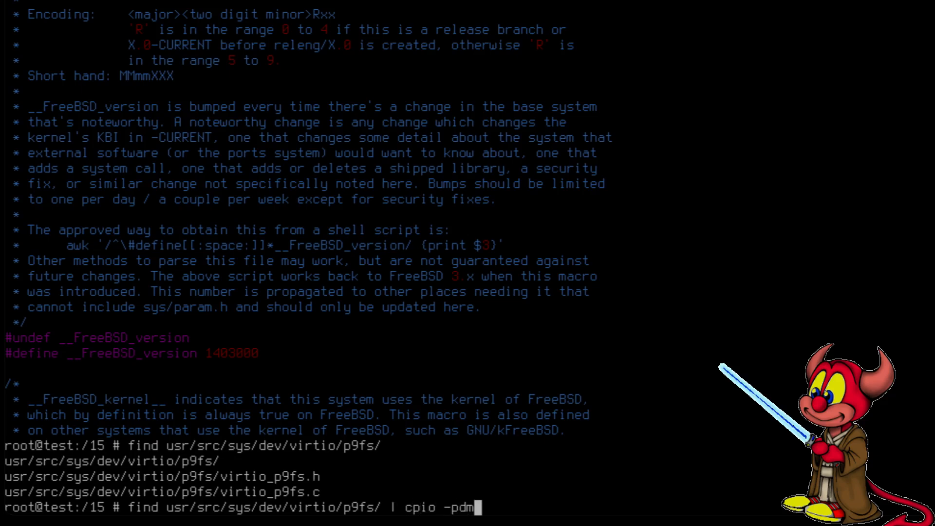
pyautogui.press('Return')
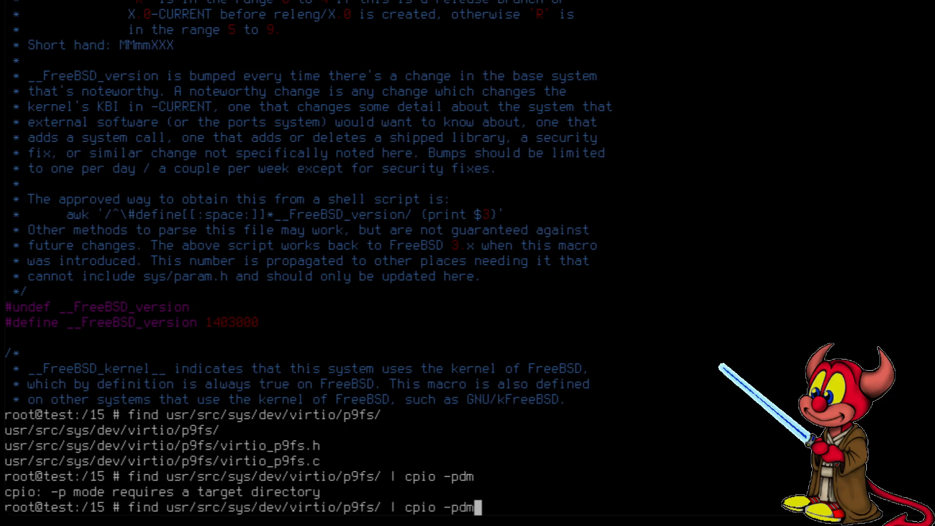
pyautogui.write(' /')
pyautogui.press('Return')
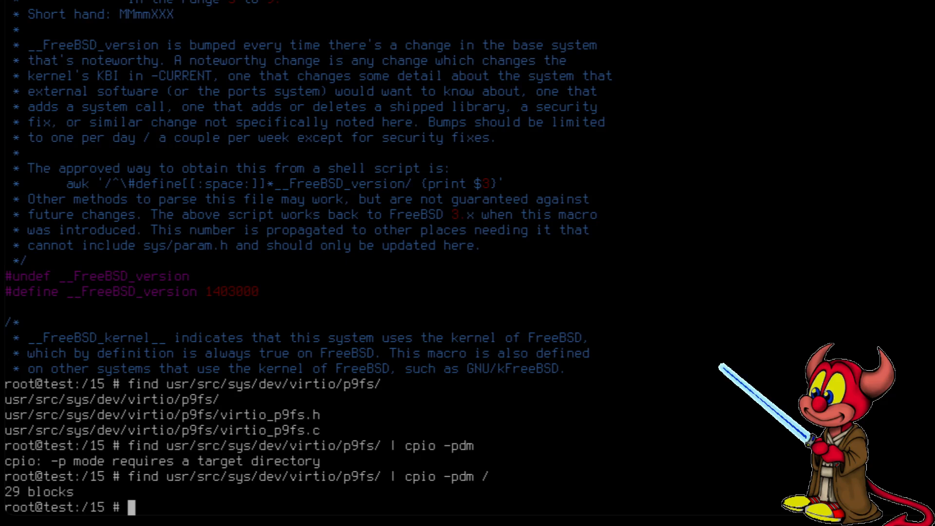
# List /usr/src/sys/dev/virtio/p9fs/ to confirm virtio_p9fs.c and .h are present.
pyautogui.write('ls /')
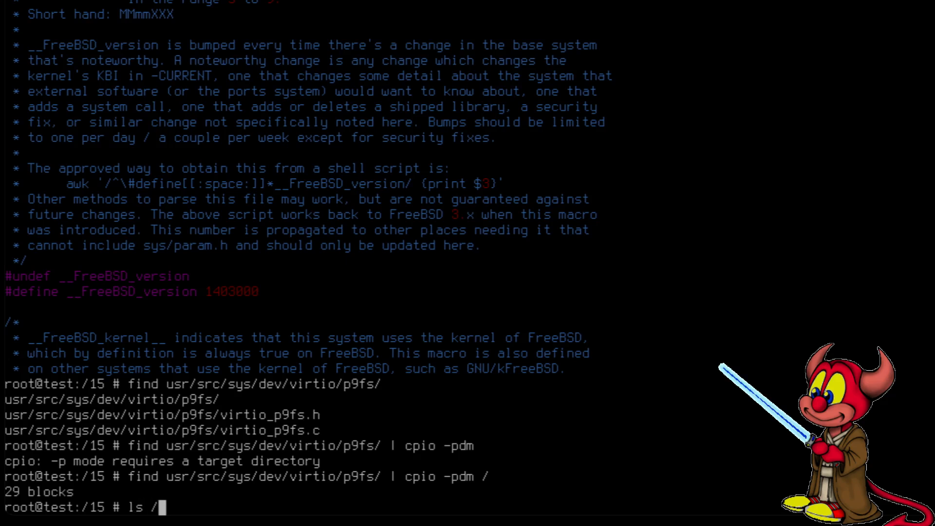
pyautogui.write('usr/src/sys')
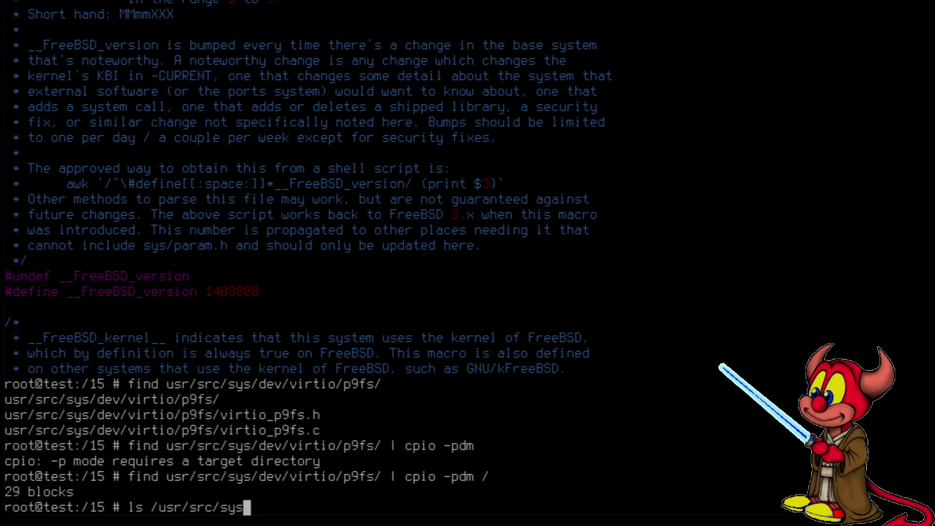
pyautogui.write('dev/')
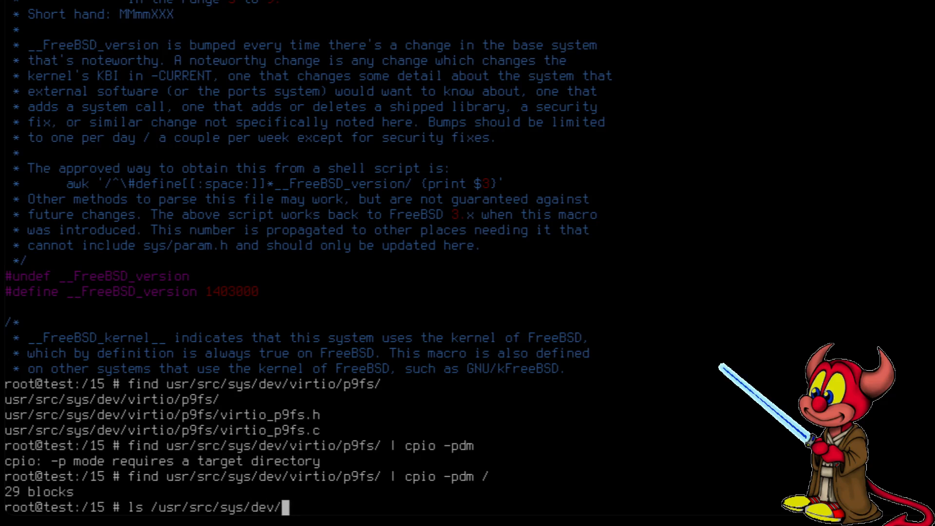
pyautogui.write('virtio/')
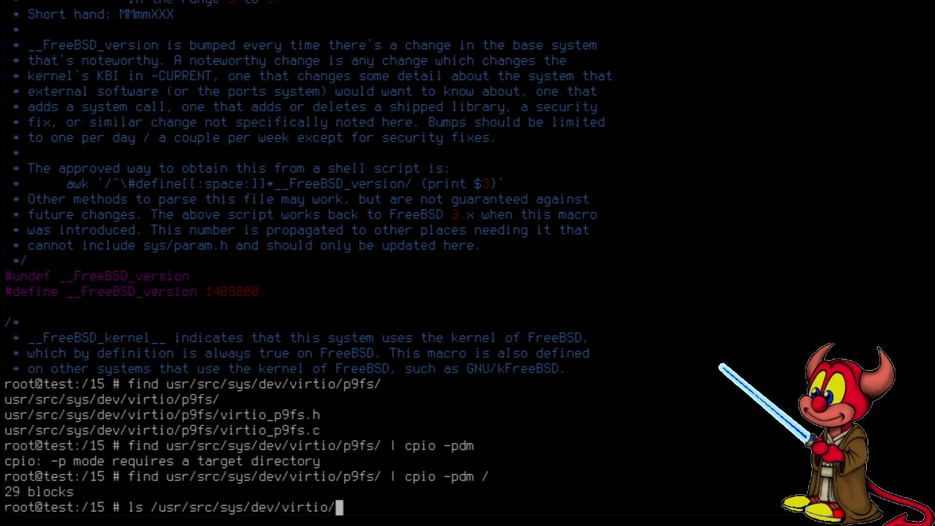
pyautogui.write('p9fs/')
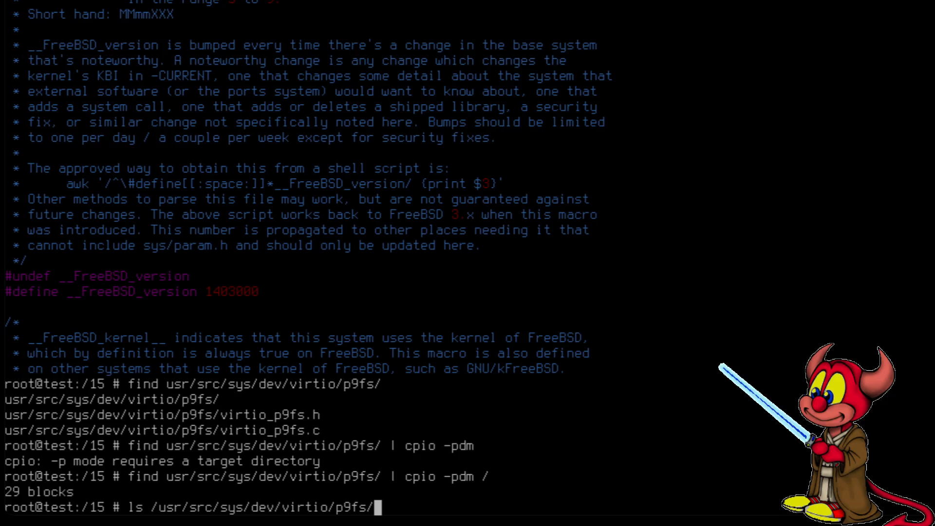
pyautogui.press('Return')
pyautogui.write('fin')
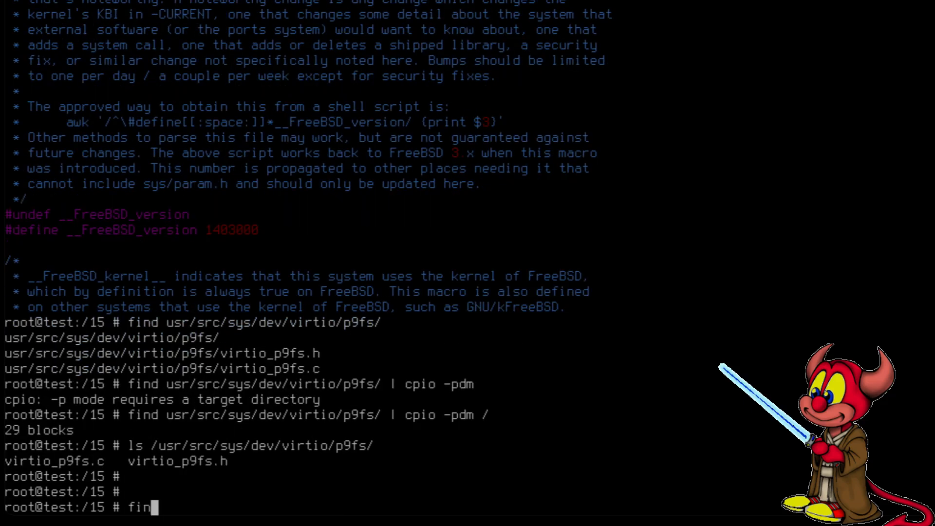
# Copy usr/src/sys/fs/p9fs/ into /usr/src with find | cpio -pdm /.
pyautogui.write('d u')
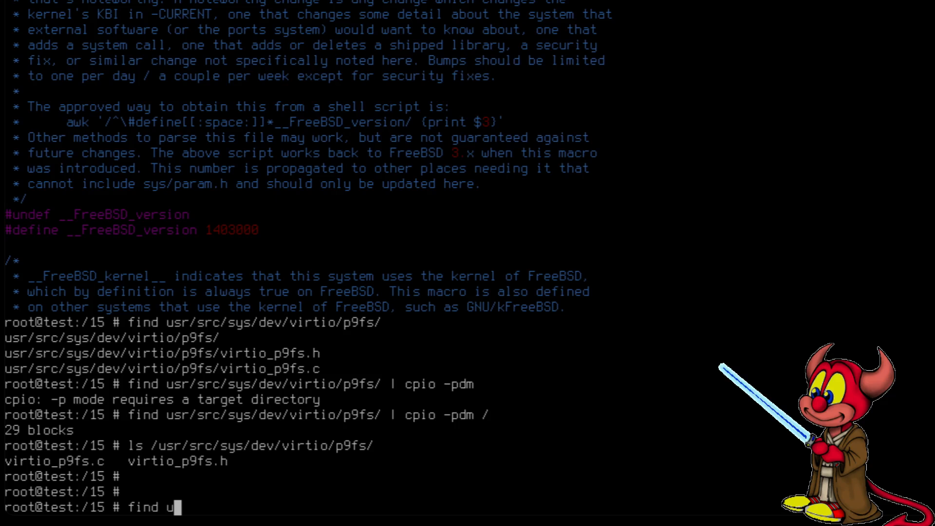
pyautogui.write('sr/src/')
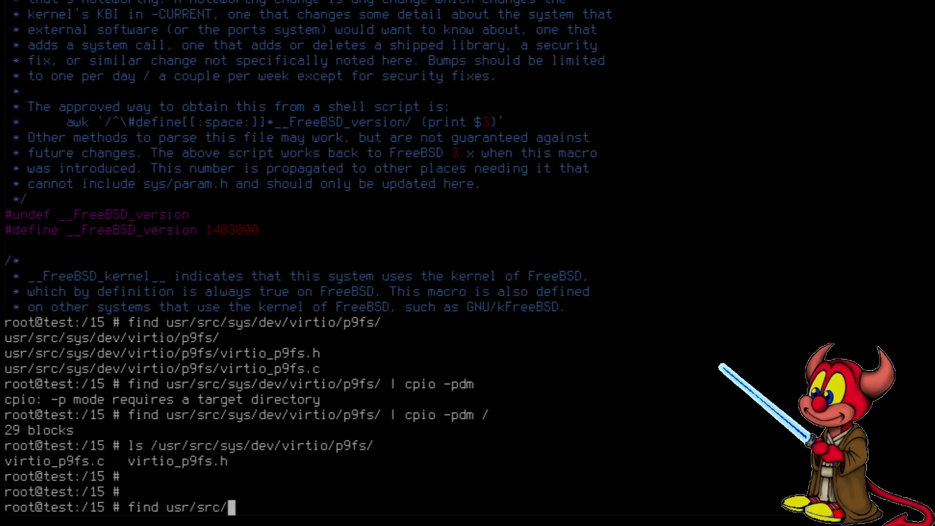
pyautogui.write('sys/fs/p')
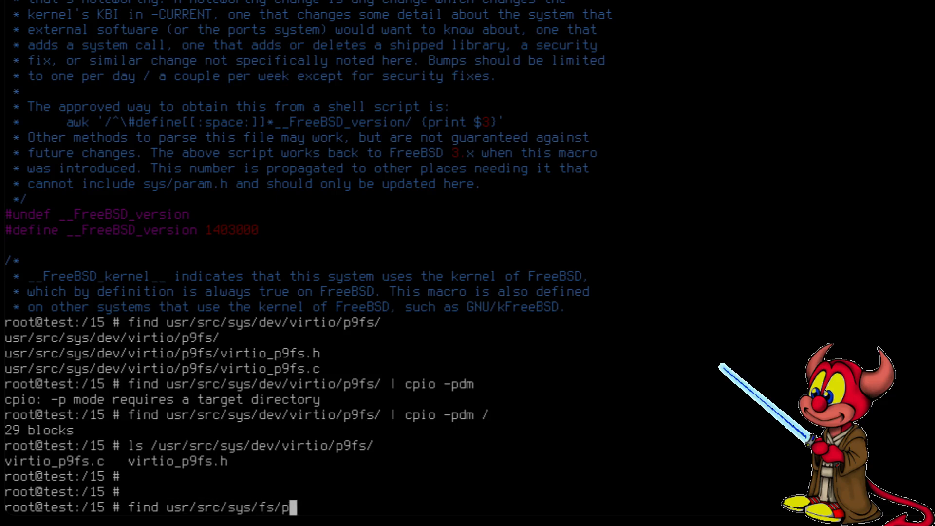
pyautogui.write('9fs/')
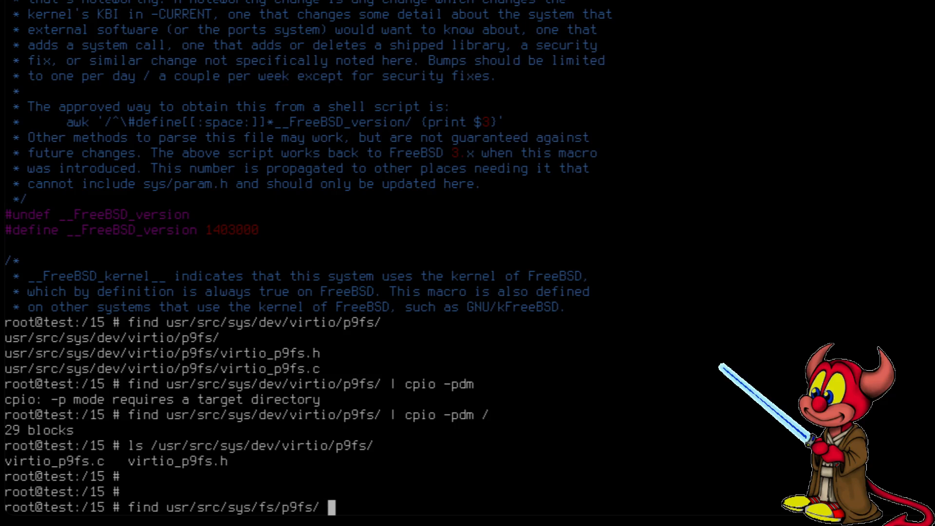
pyautogui.write('| cpio')
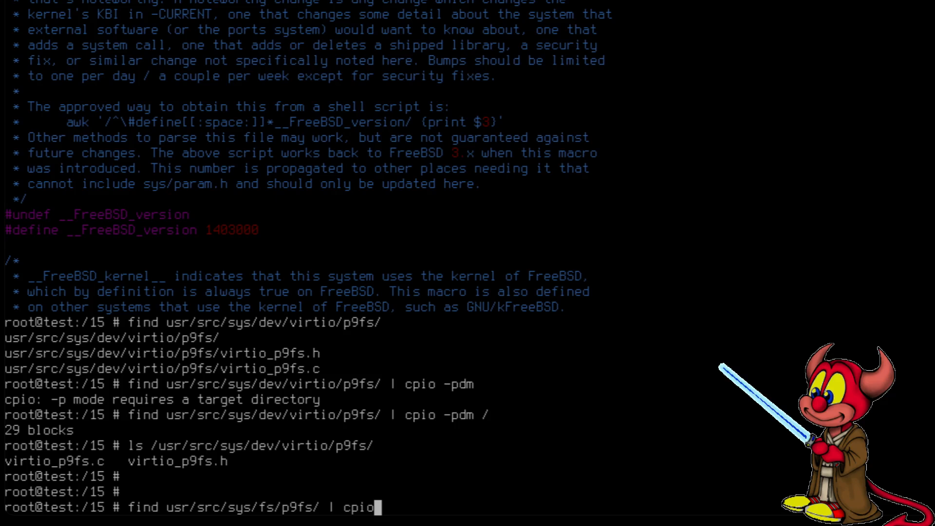
pyautogui.write('-pdm /')
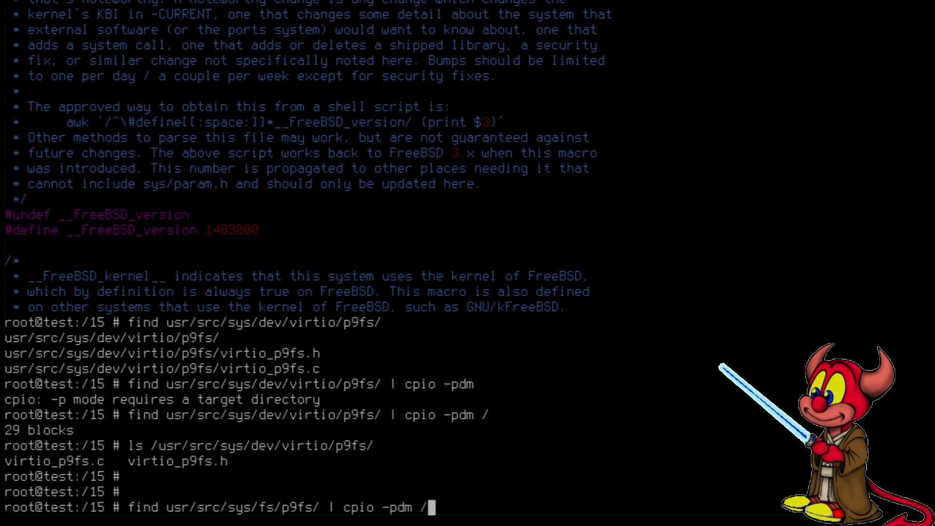
pyautogui.press('Return')
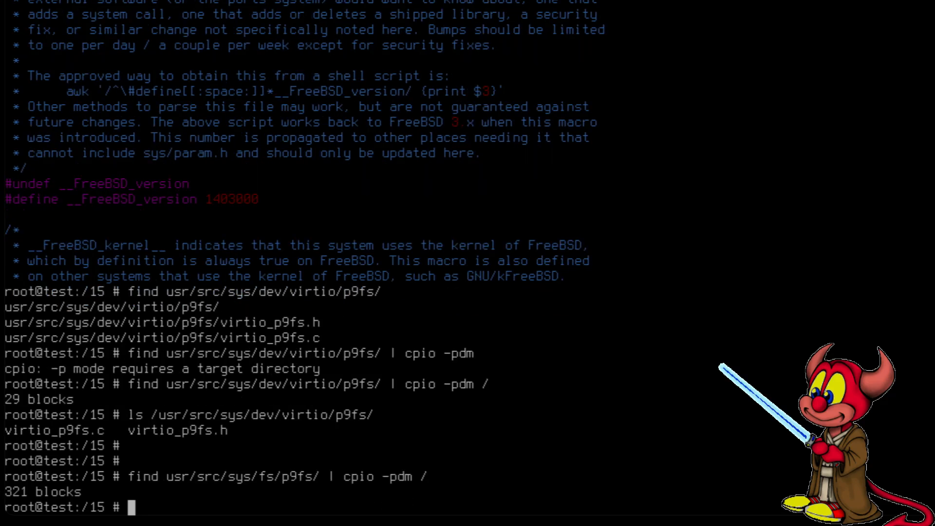
# Copy usr/src/sys/modules/p9fs/ into /usr/src with find | cpio -pdm /.
pyautogui.write('fin')
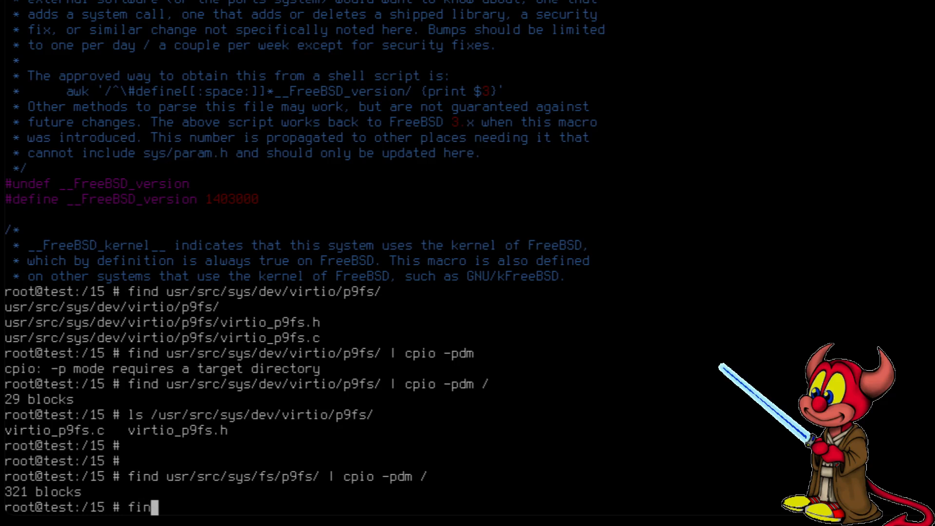
pyautogui.write('d usr/sr')
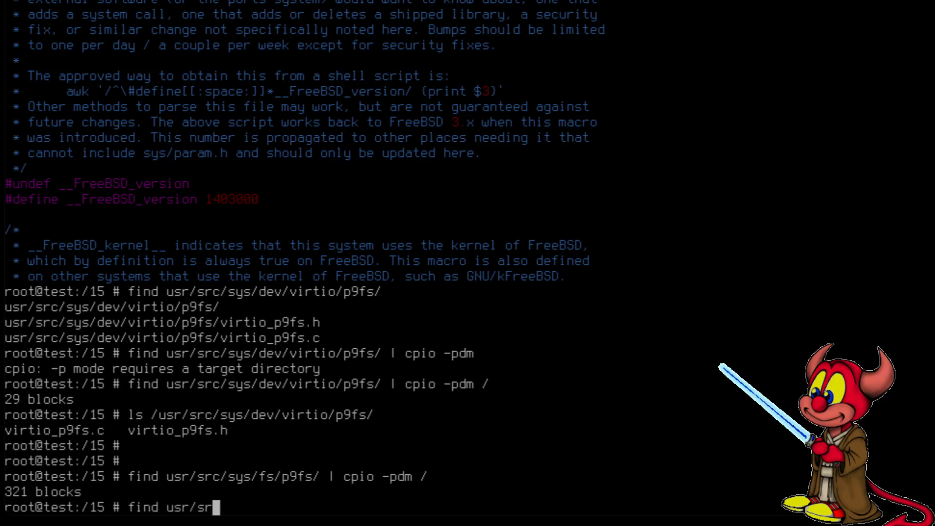
pyautogui.write('c/')
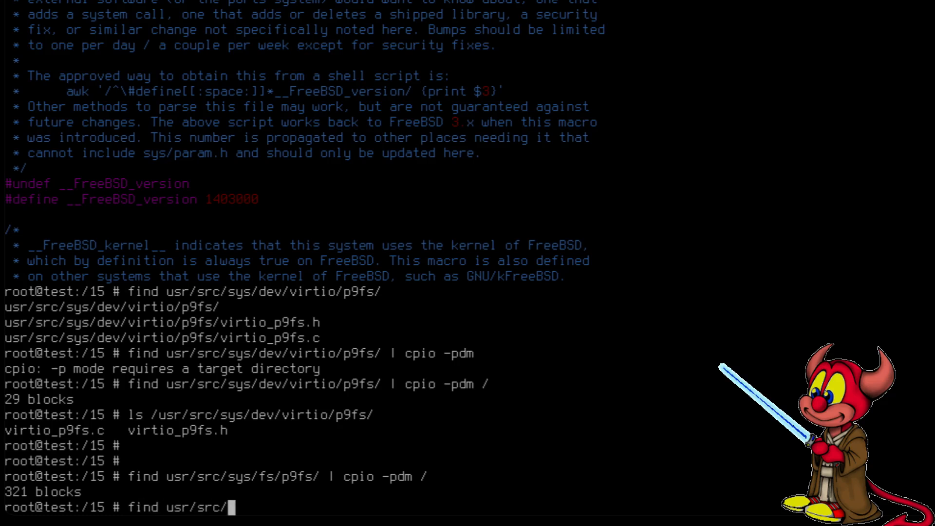
pyautogui.write('sys/modules/')
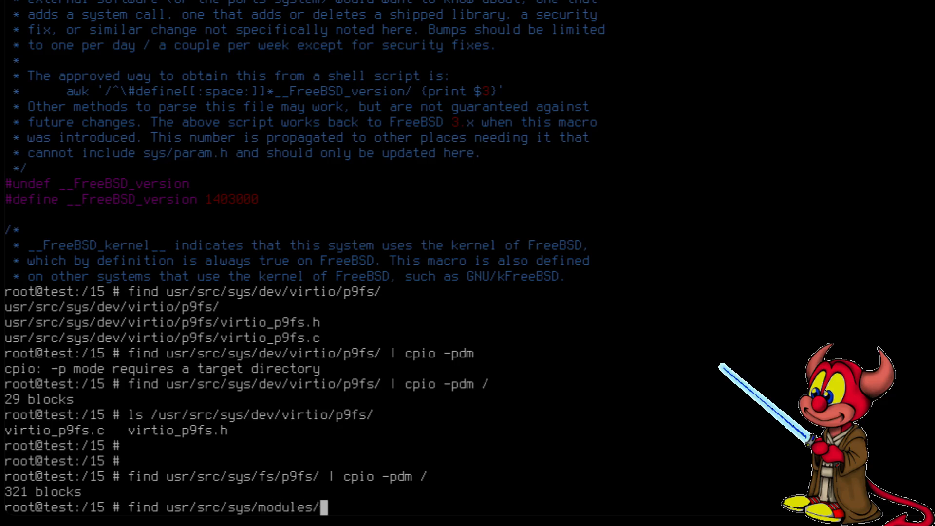
pyautogui.write('p9fs/')
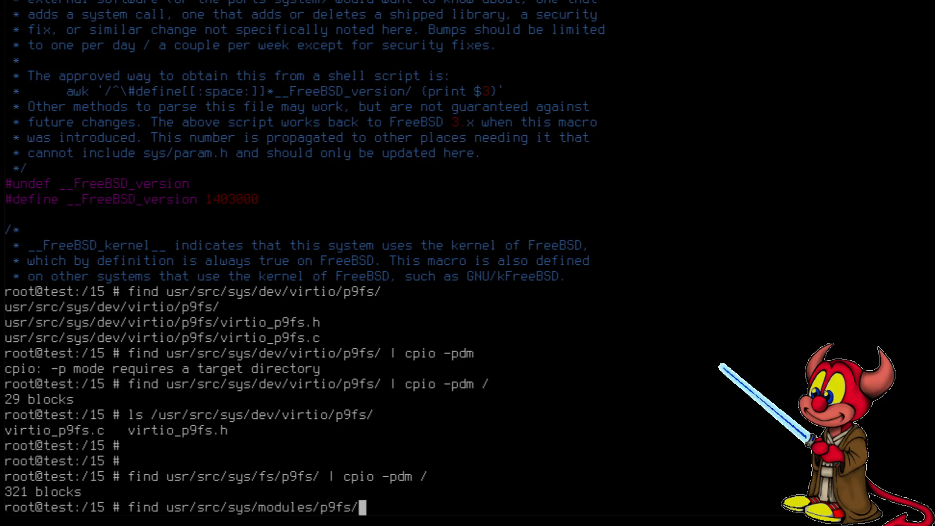
pyautogui.write('| cpio')
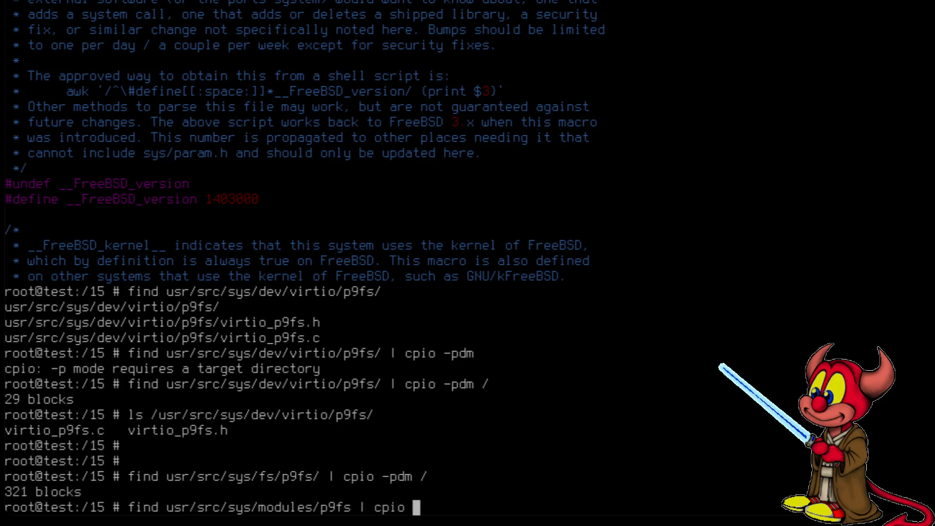
pyautogui.write('-pdm /')
pyautogui.write('find usr/src/sys/modules/vi')
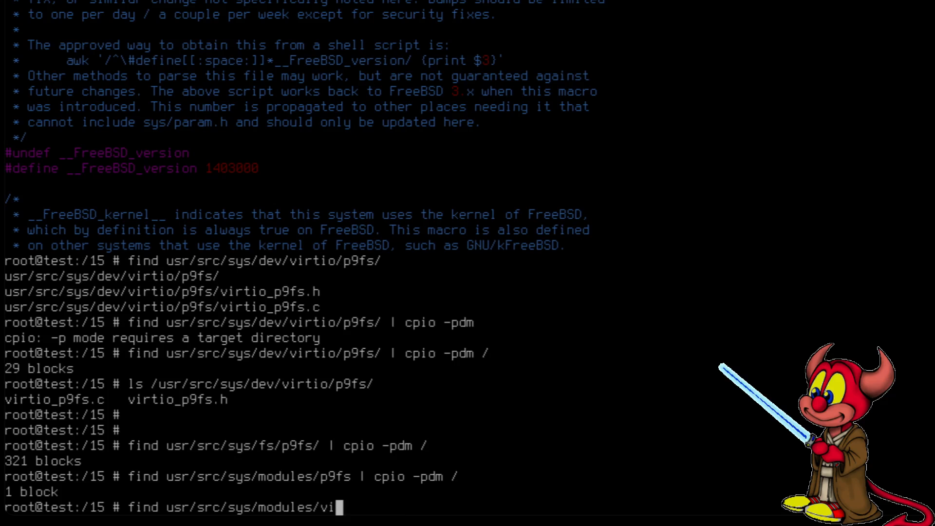
# Copy usr/src/sys/modules/virtio/p9fs into /usr/src with cpio, then start cd /.
pyautogui.write('rtio/p')
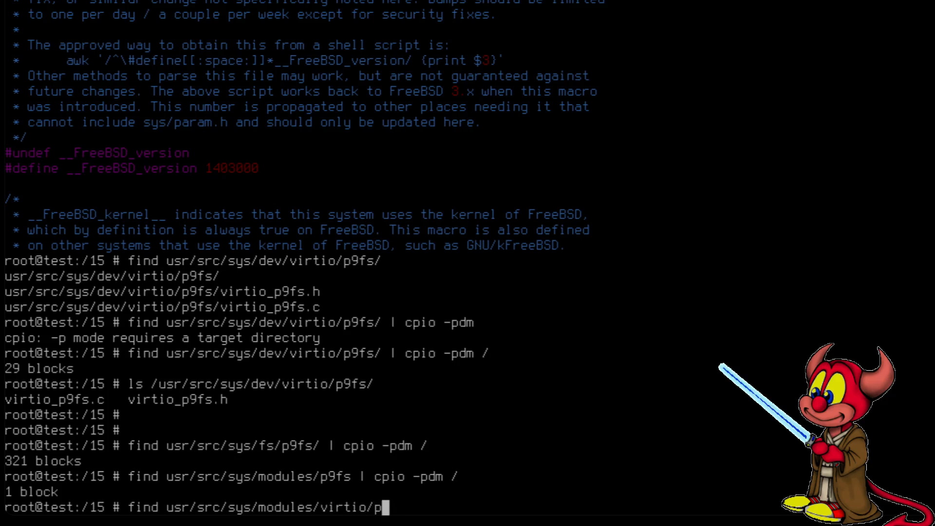
pyautogui.write('9fs')
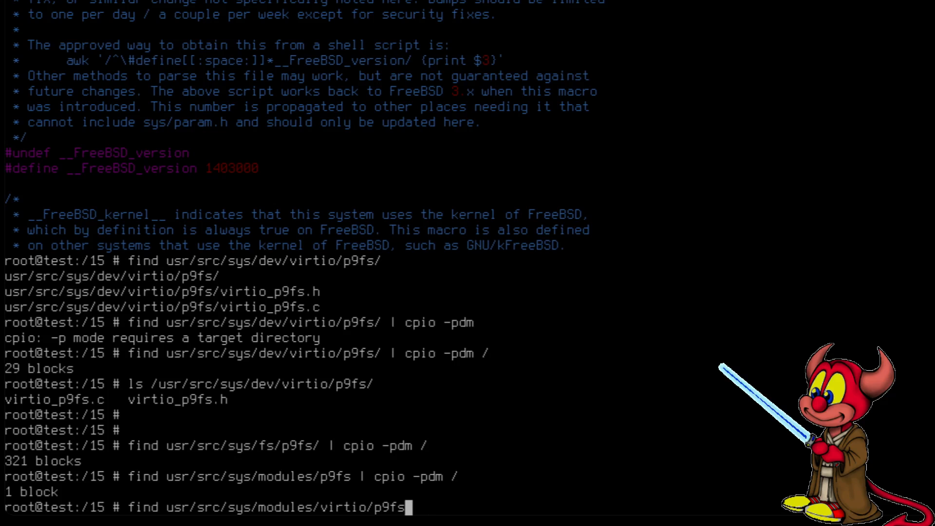
pyautogui.write('| c')
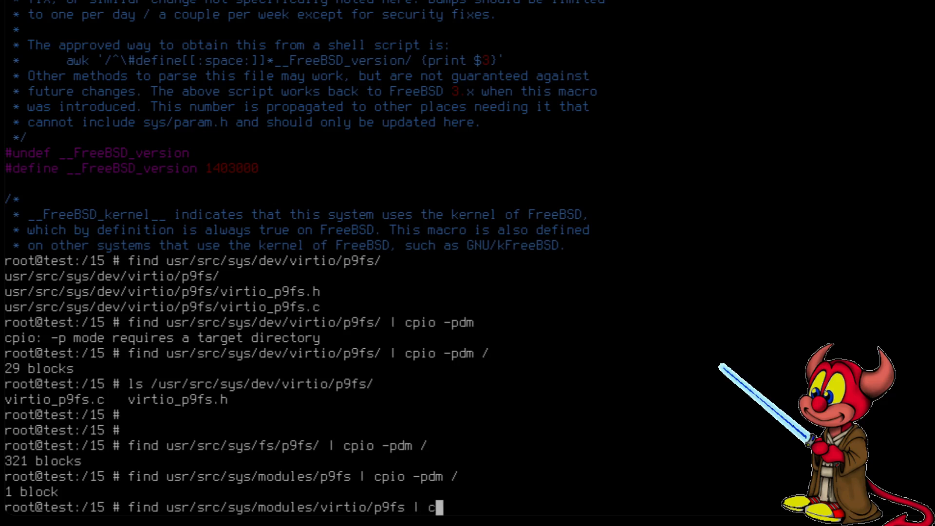
pyautogui.write('p')
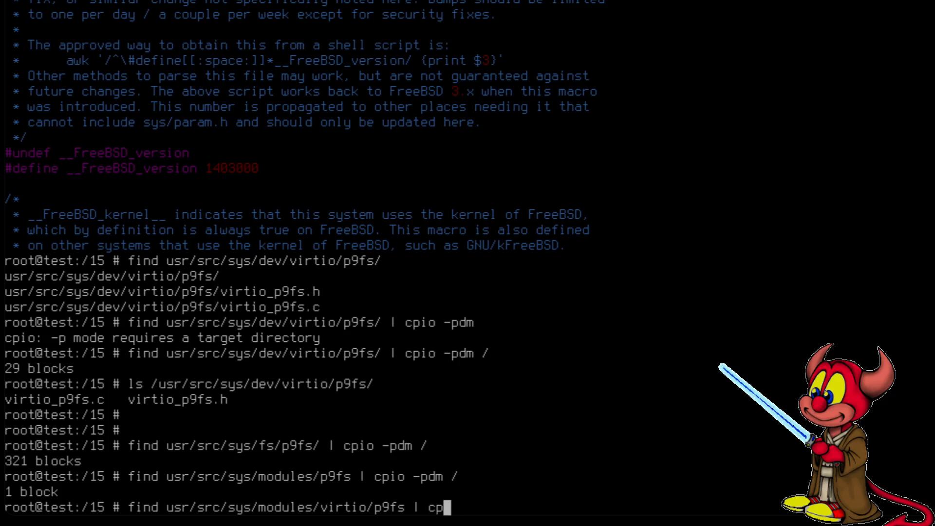
pyautogui.write('io -p')
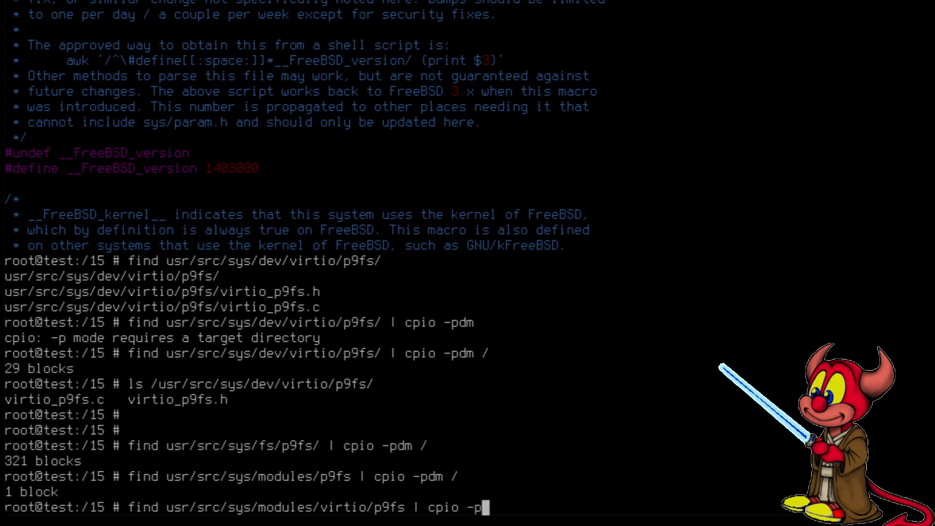
pyautogui.press('Return')
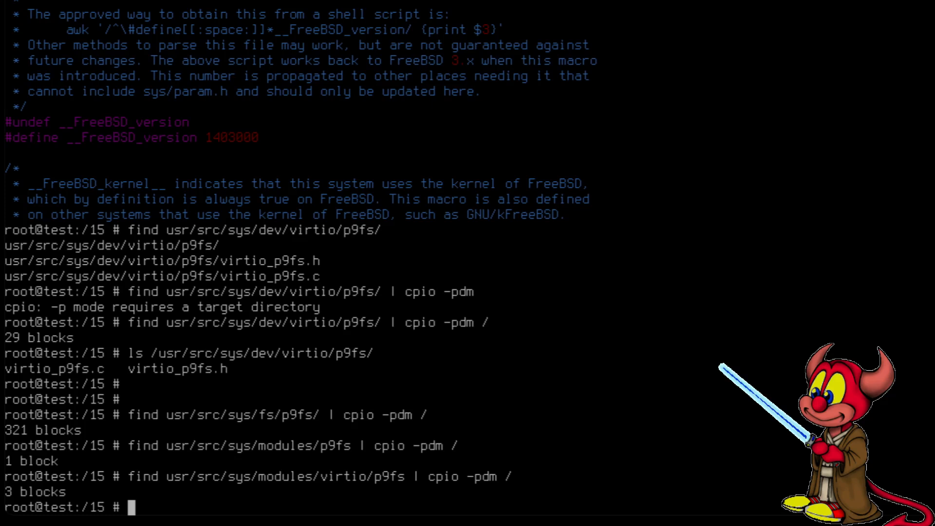
pyautogui.write('cd /')
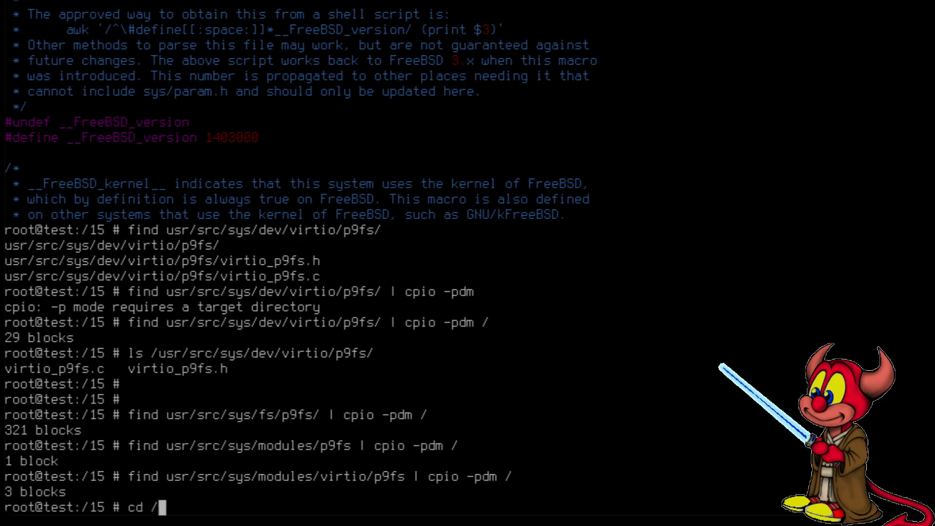
# Run make in /usr/src/sys/modules/p9fs, failing on missing sys/stdarg.h in p9_client.c.
pyautogui.write('u')
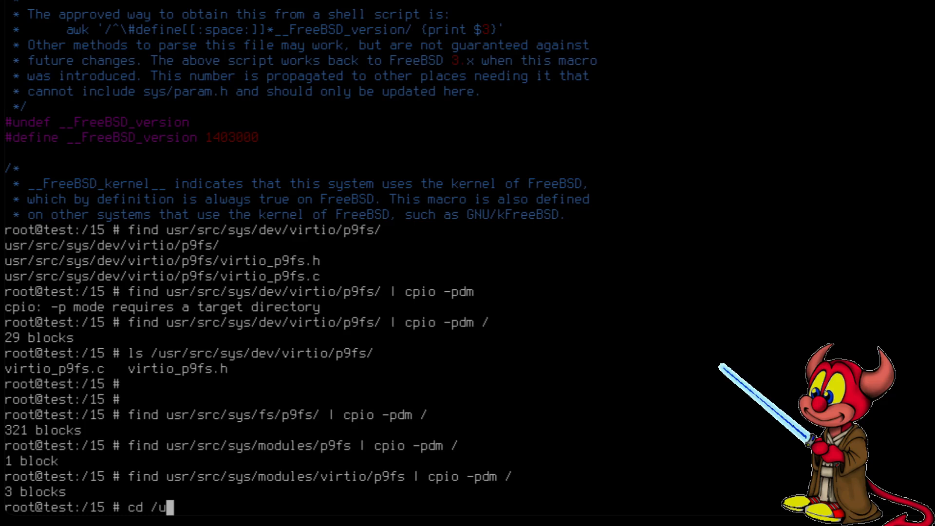
pyautogui.write('sr/src/sys/modules/p')
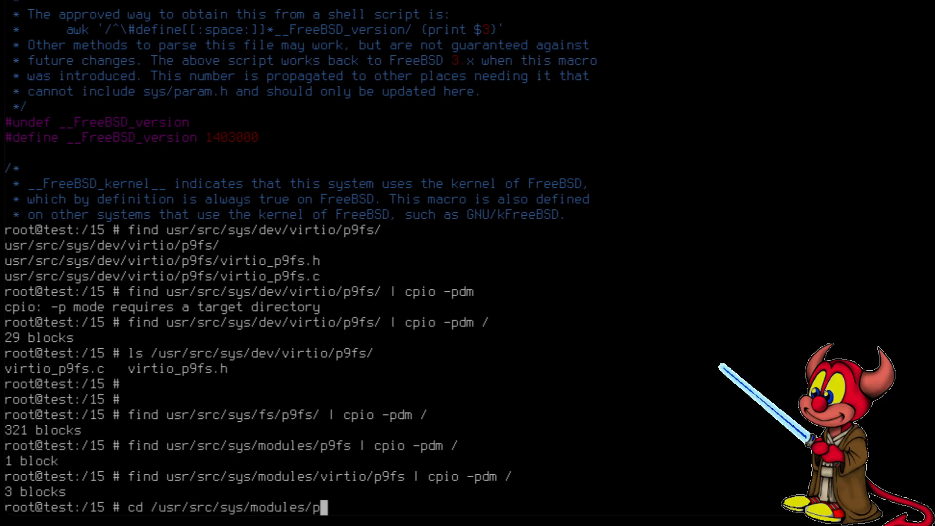
pyautogui.press('Return')
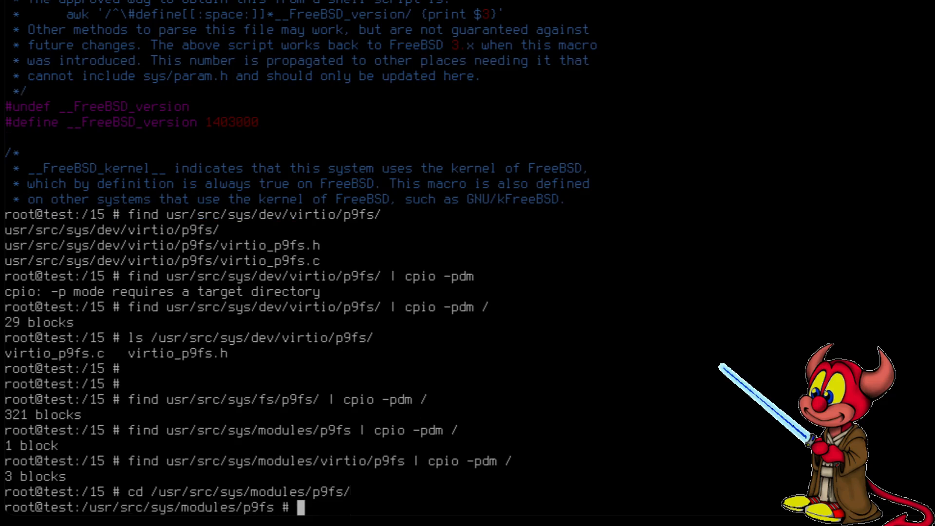
pyautogui.write('make')
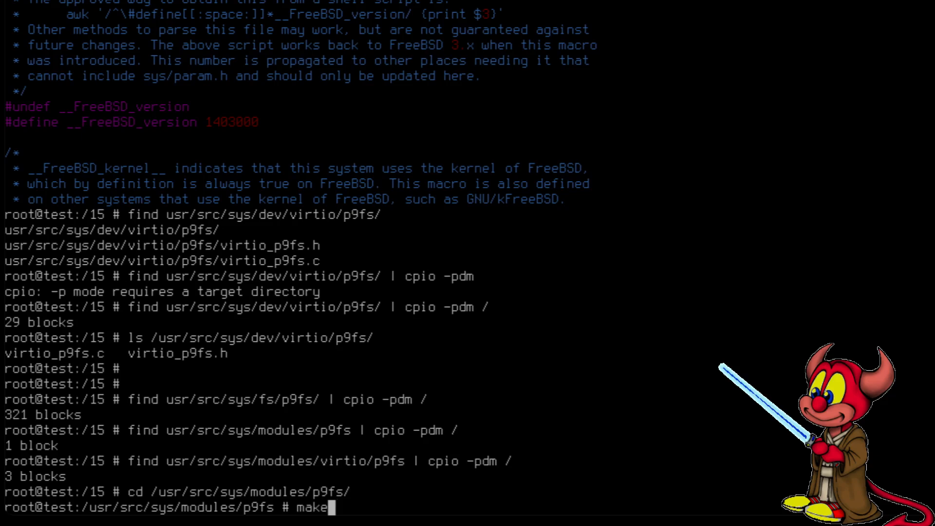
pyautogui.press('Return')
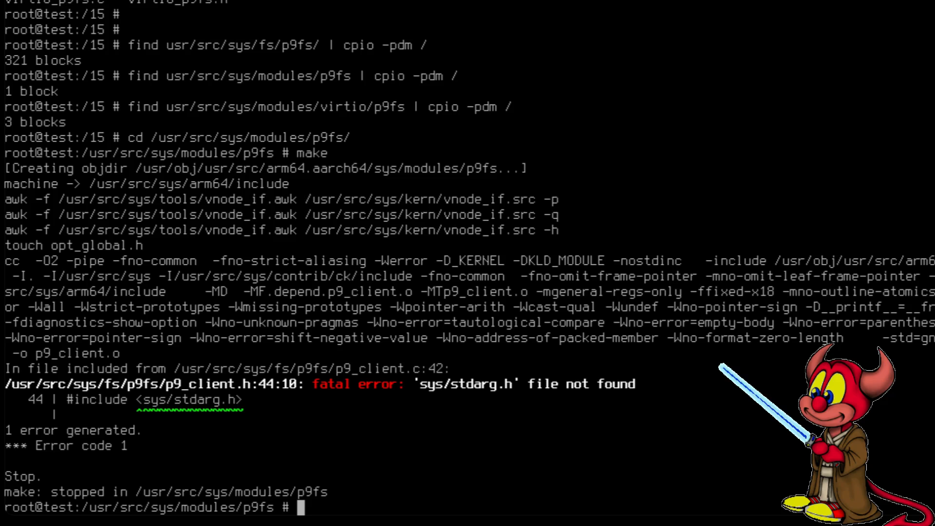
# Edit /usr/src/sys/fs/p9fs/p9_client.h in vim to include sys/_stdarg.h instead of sys/stdarg.h.
pyautogui.write('vim /u')
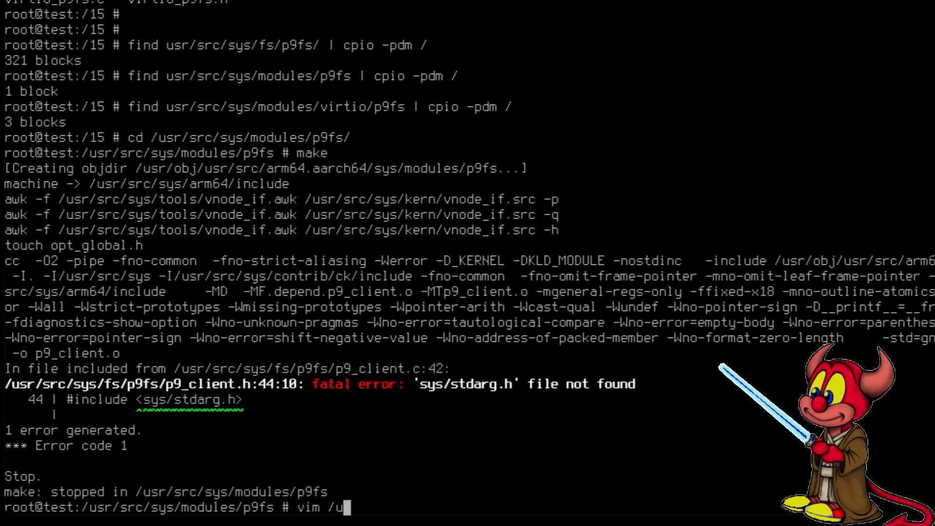
pyautogui.write('sr/src/sys/')
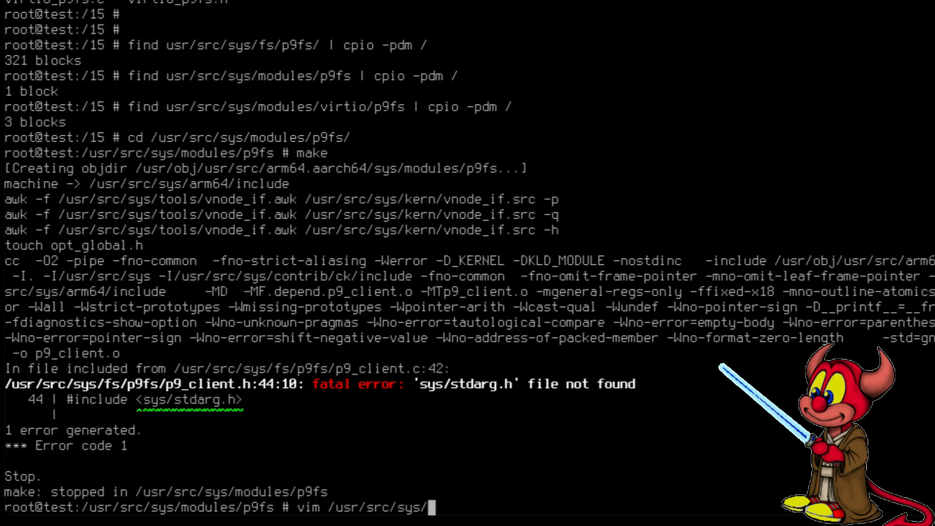
pyautogui.write('fs/p9fs/')
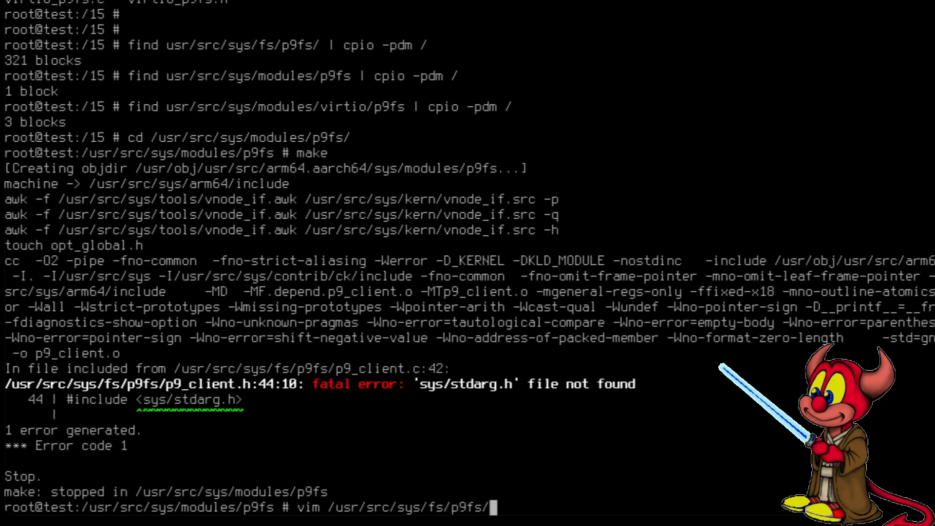
pyautogui.write('p9_client.')
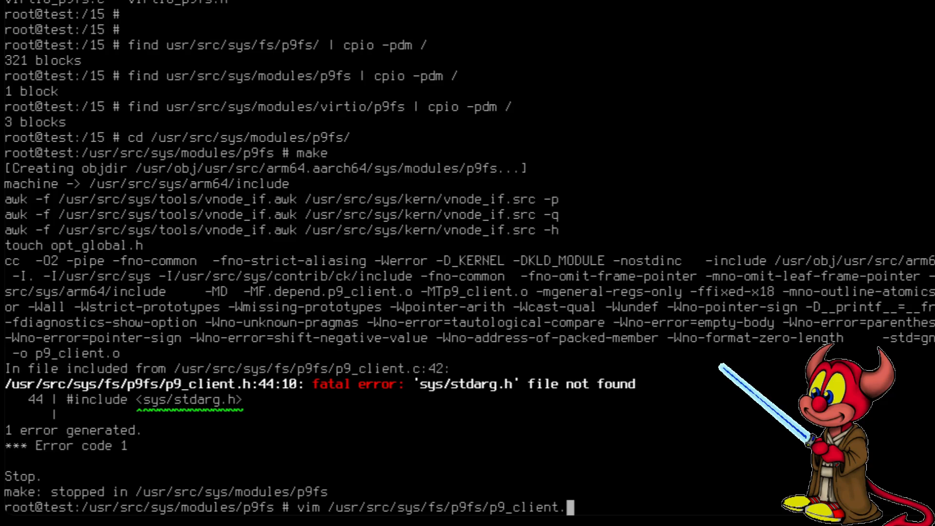
pyautogui.press('Return')
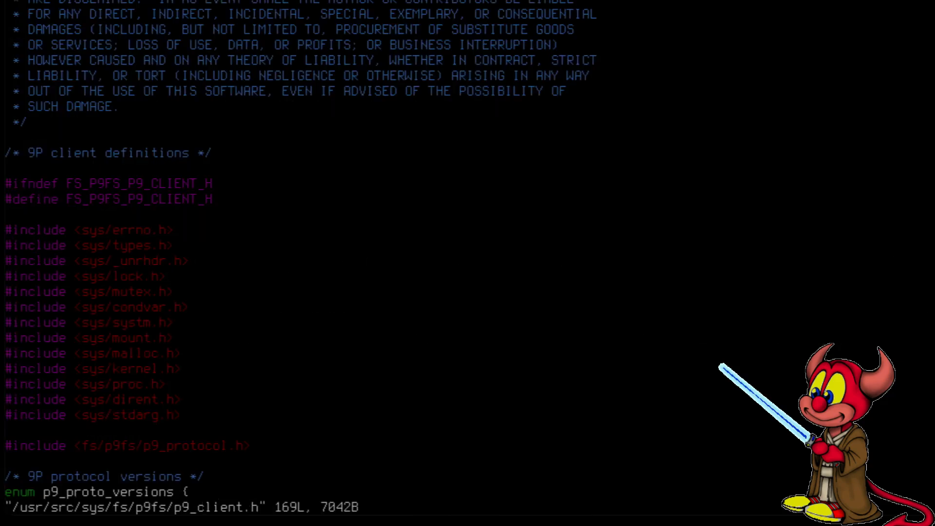
pyautogui.write('/stdarg')
pyautogui.write('_')
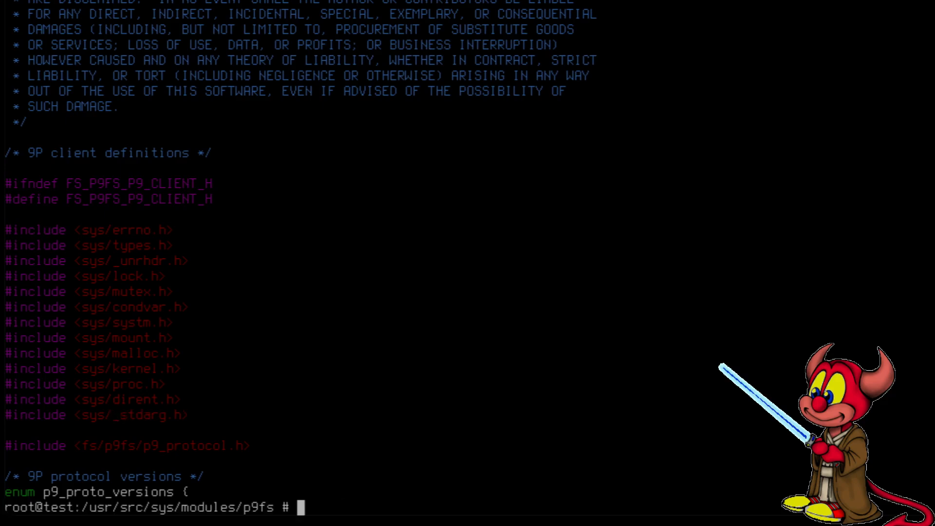
# Rerun make so the p9fs module builds and links into p9fs.ko.
pyautogui.write('make')
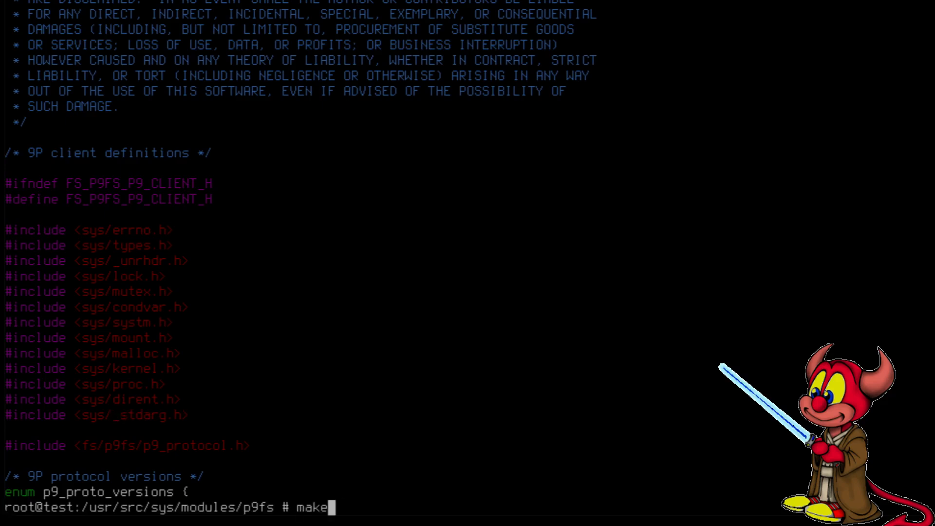
pyautogui.press('Return')
pyautogui.write('cd ..')
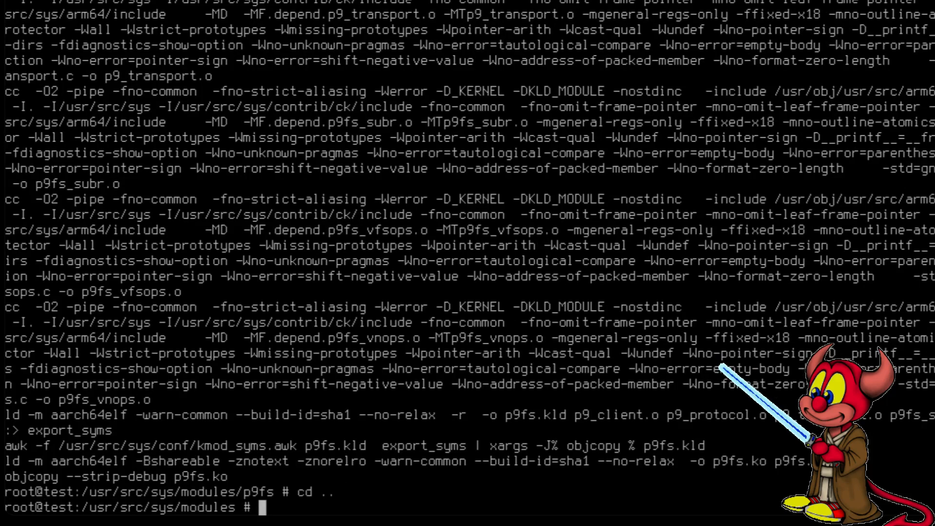
# Build in virtio/p9fs, failing with too few arguments to virtio_alloc_virtqueues.
pyautogui.write('cd v')
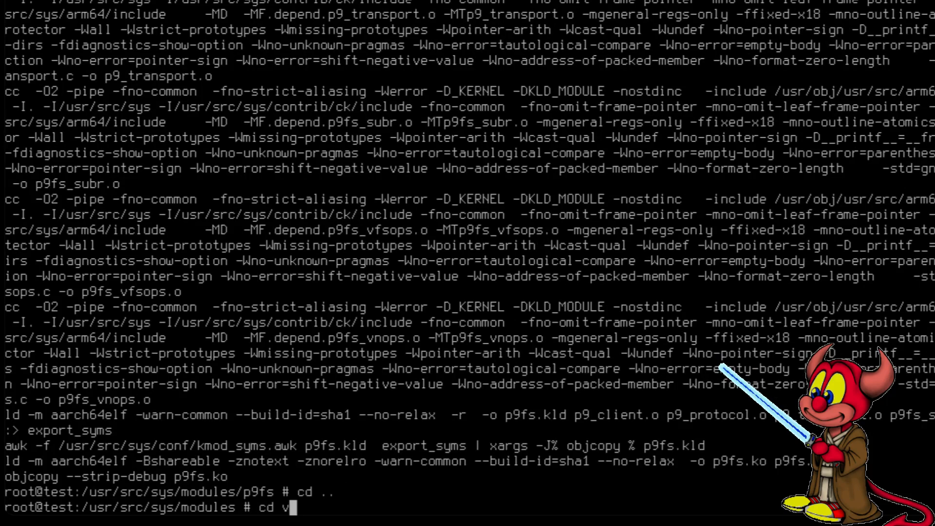
pyautogui.write('irtio/p9fs/')
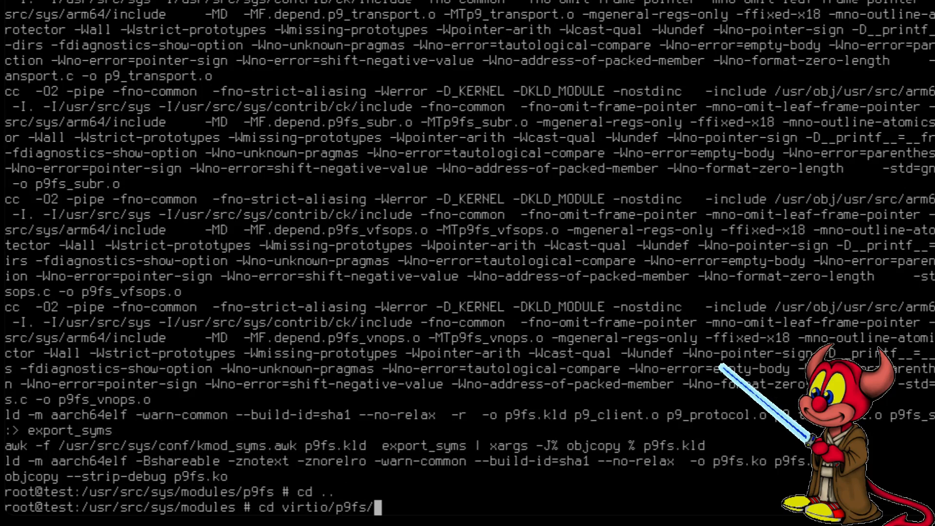
pyautogui.press('Return')
pyautogui.write('make')
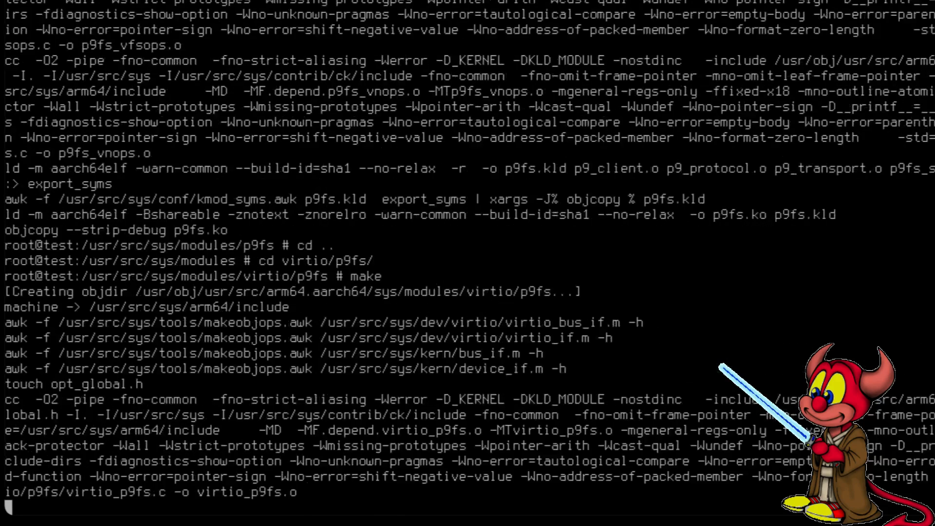
pyautogui.scroll(-3)
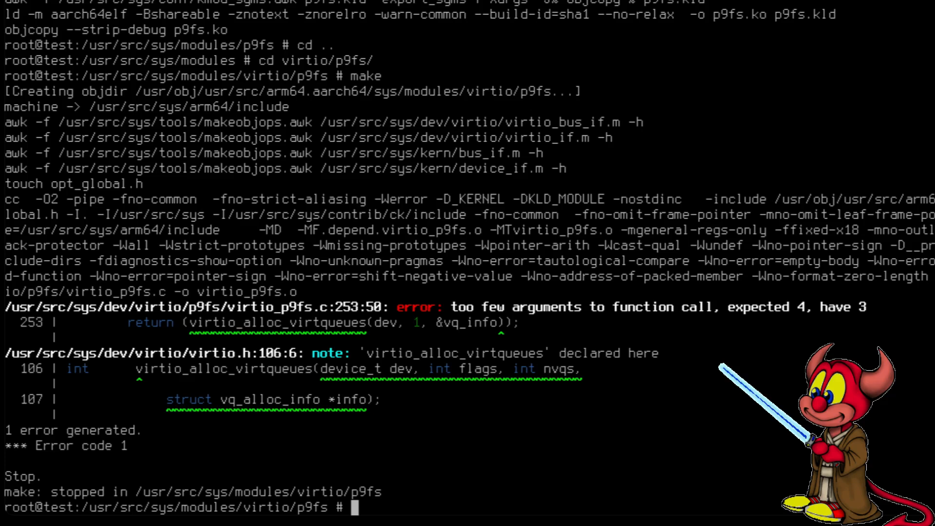
pyautogui.write('vim /us')
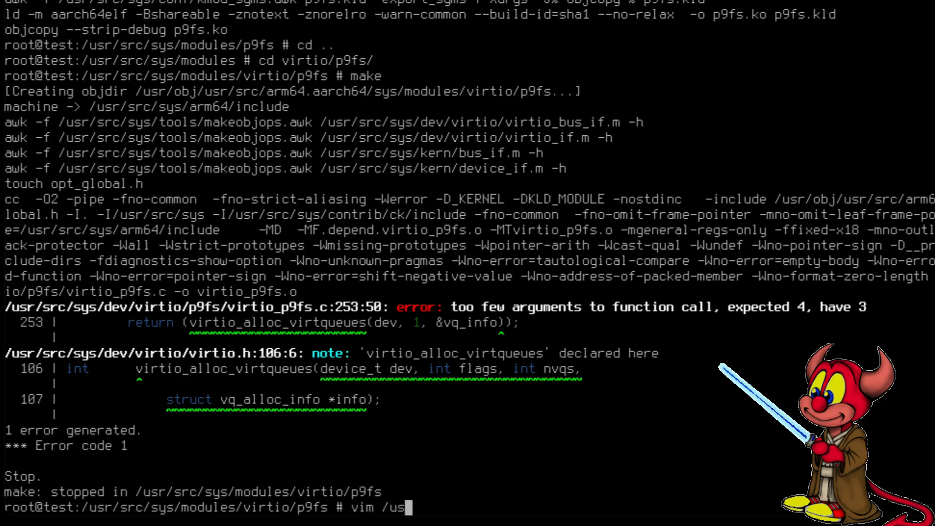
# Edit /usr/src/sys/dev/virtio/p9fs/virtio_p9fs.c in vim to add the missing virtio_alloc_virtqueues argument.
pyautogui.write('r/src/sys/dev/')
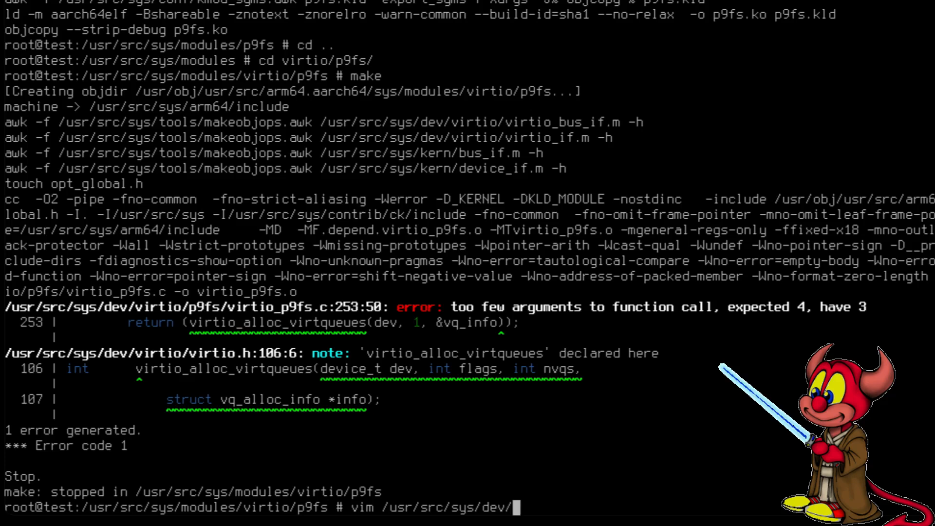
pyautogui.write('virtio/')
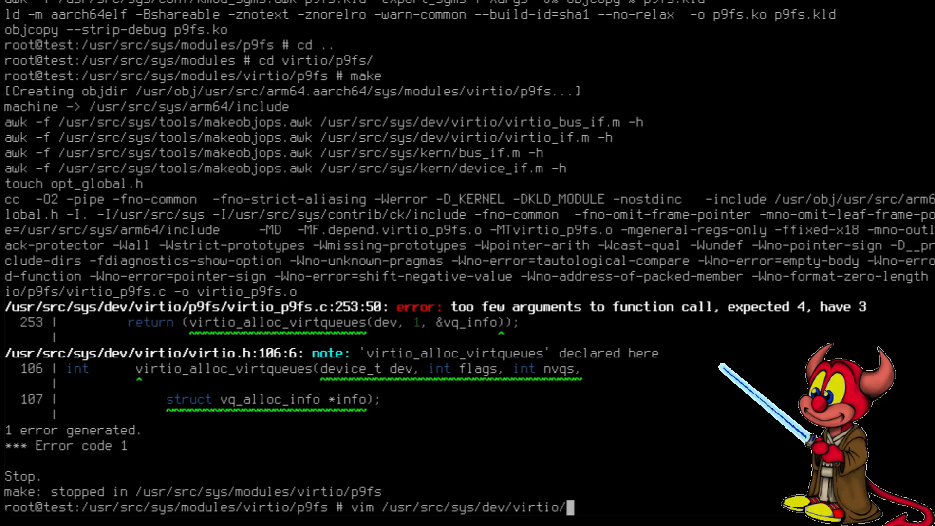
pyautogui.write('p9fs/')
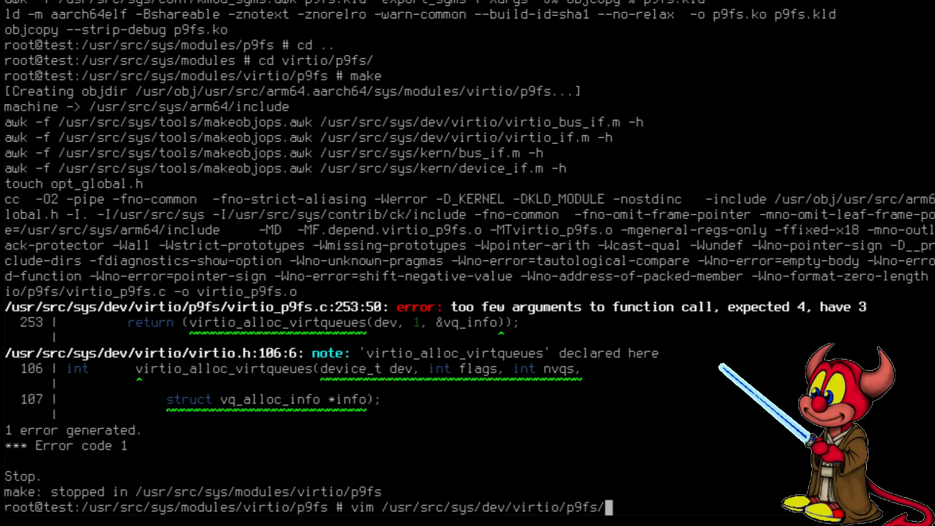
pyautogui.write('virtio_p9fs.c')
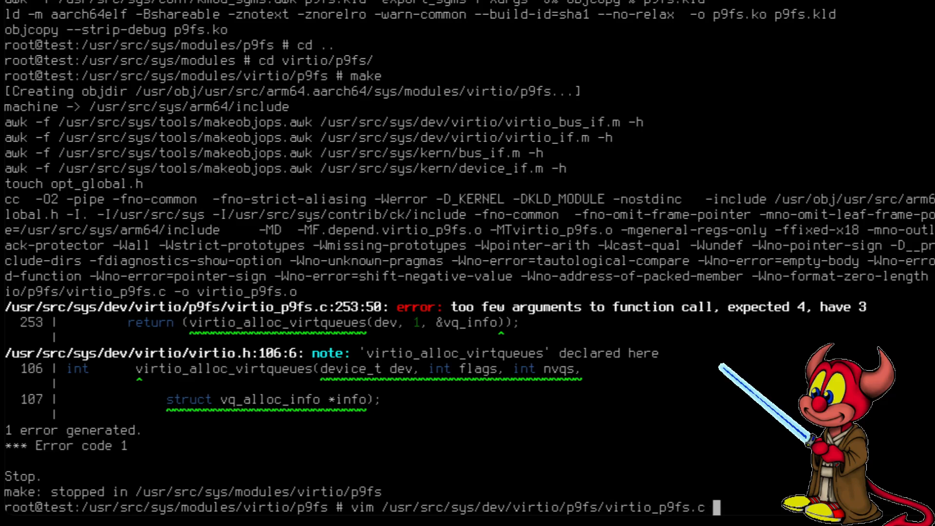
pyautogui.press('Return')
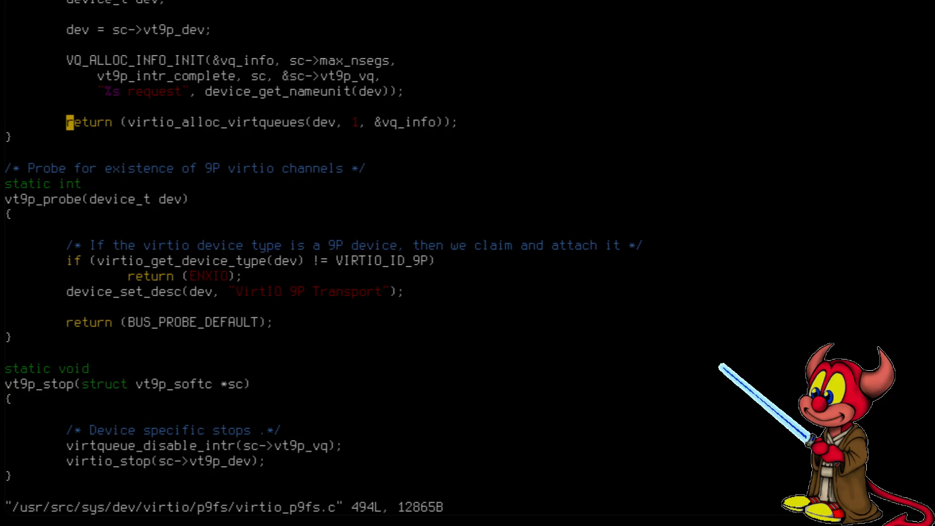
pyautogui.press('i')
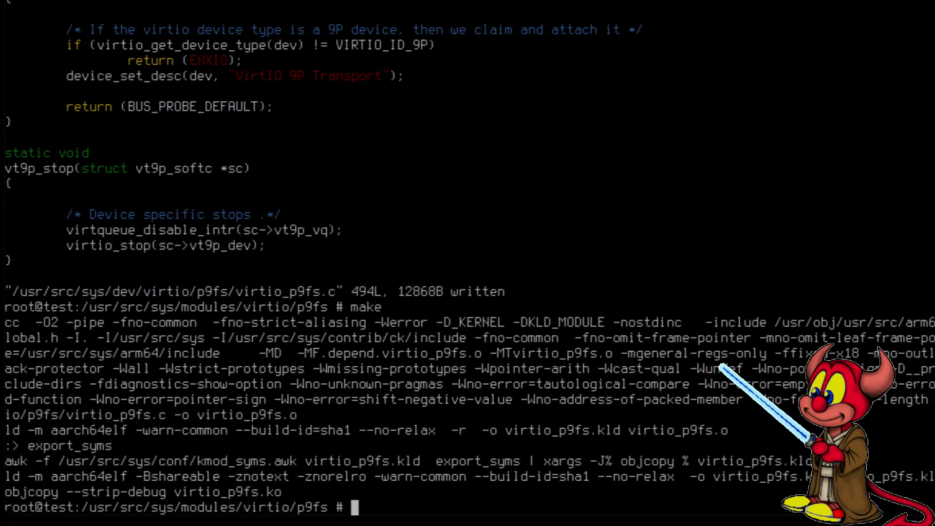
# Go to /usr/obj/usr/src/arm64.aarch64/sys/modules/ and list its contents.
pyautogui.write('cd')
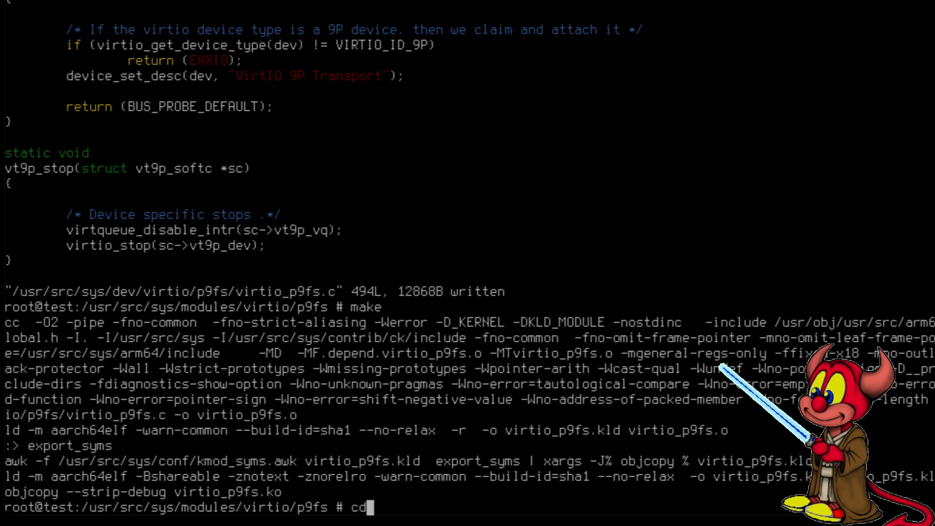
pyautogui.write('/us')
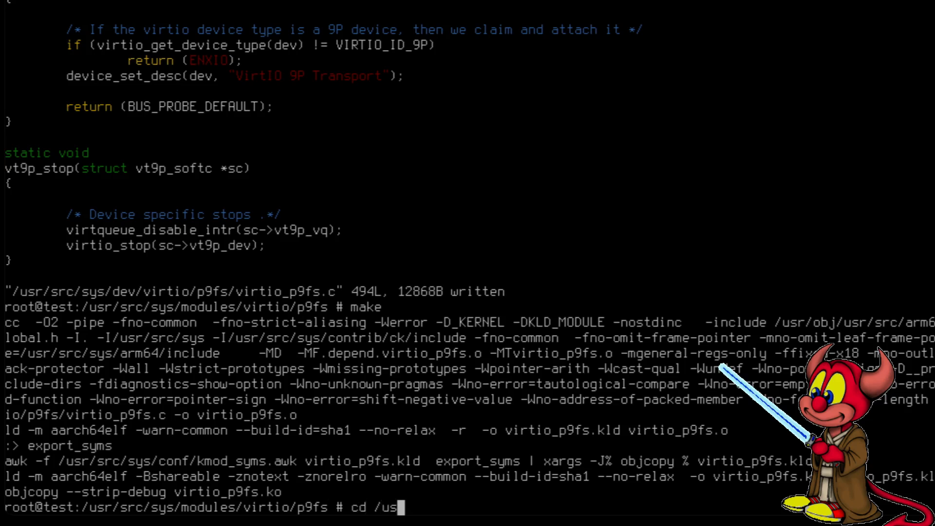
pyautogui.write('r/obj/usr/src/arm64.aarch64/')
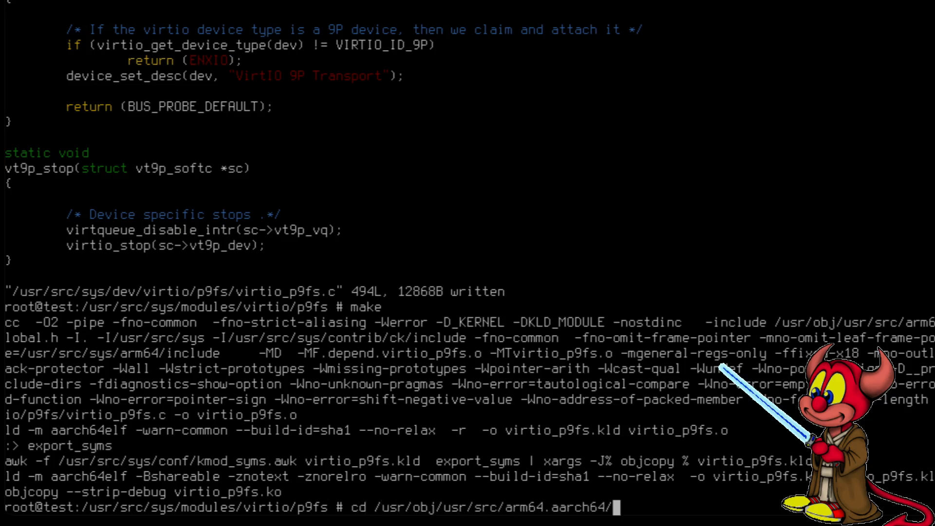
pyautogui.write('sys/modules/')
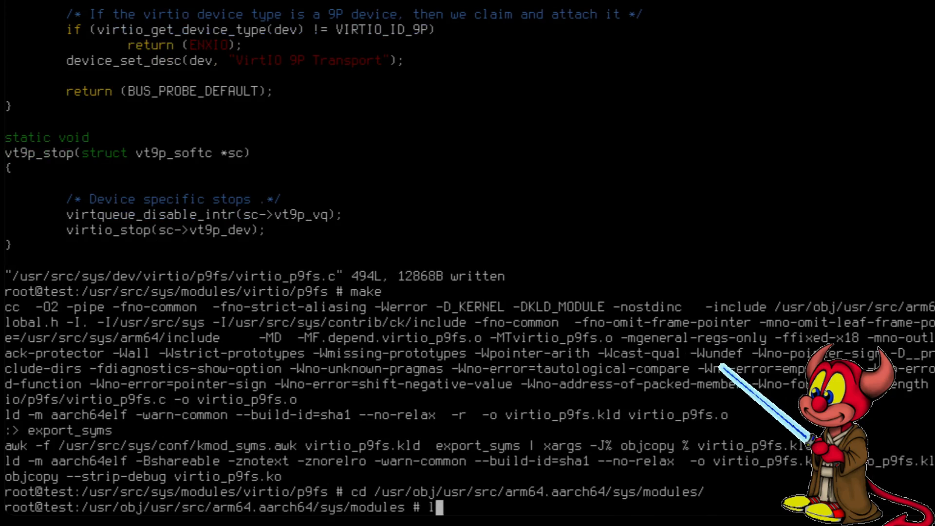
pyautogui.press('Return')
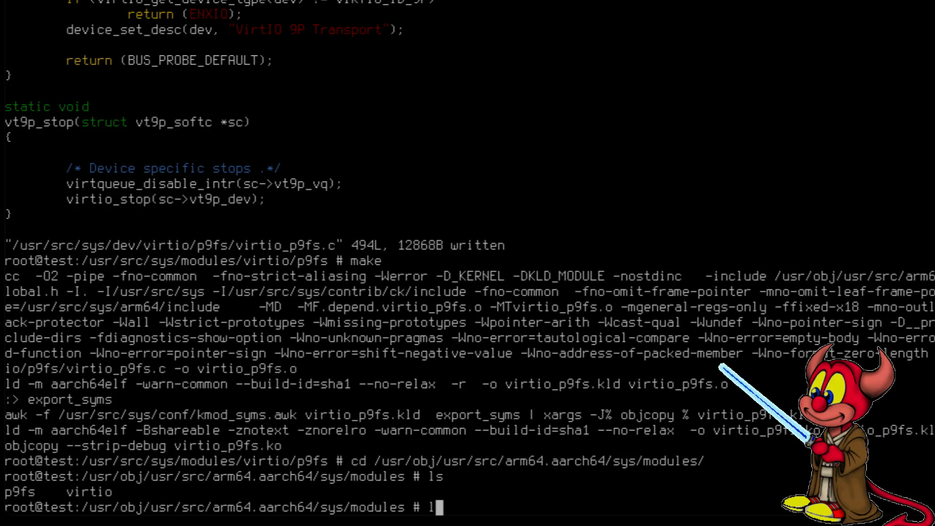
# Find all *.ko files there, listing virtio_p9fs.ko and p9fs.ko.
pyautogui.write('find . -')
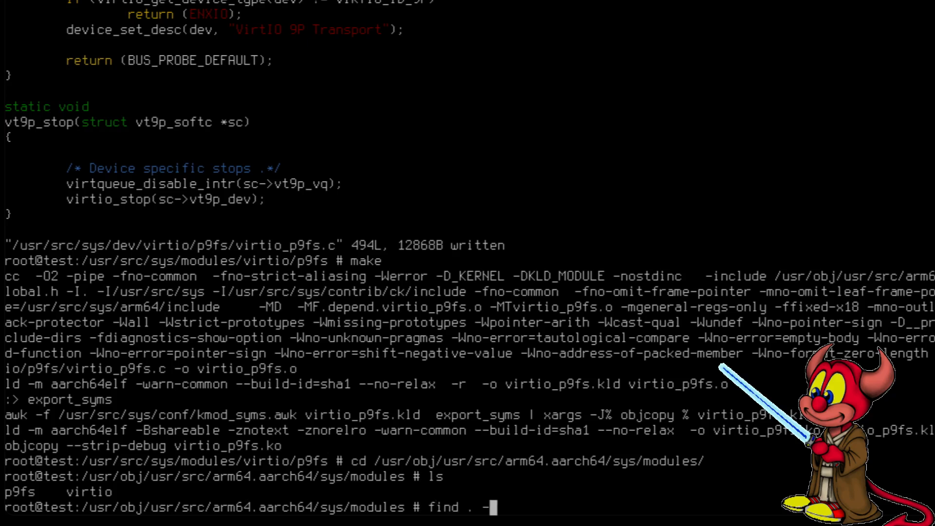
pyautogui.write('name "*.ko"')
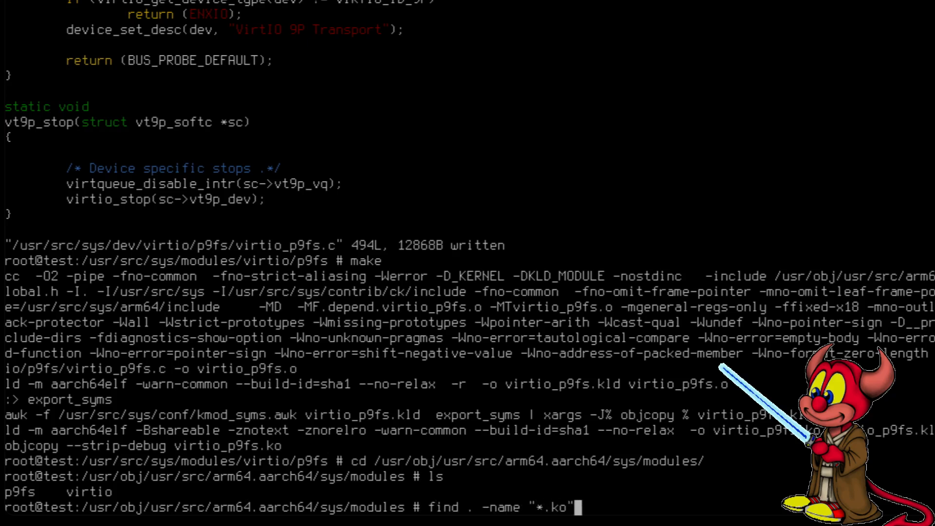
pyautogui.press('Return')
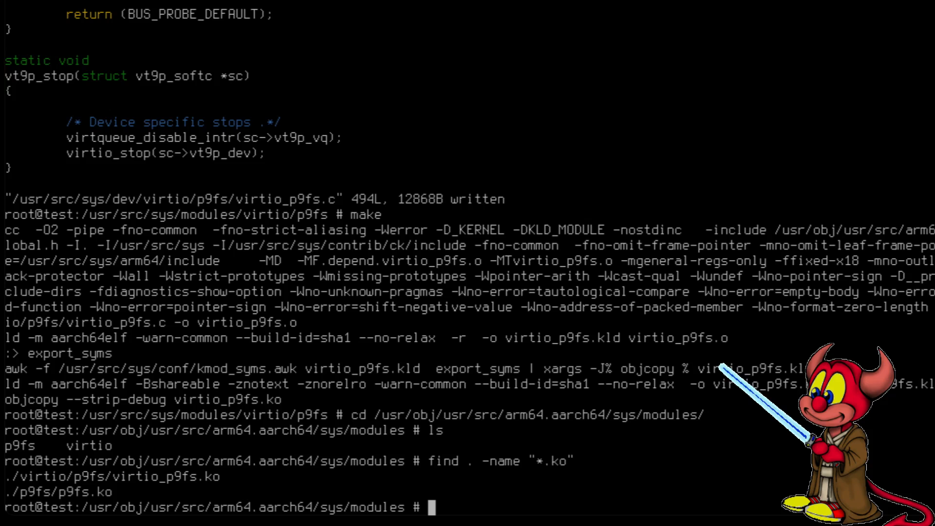
# Copy p9fs/p9fs.ko into /boot/kernel/, correcting the mistyped /boot/loader destination.
pyautogui.write('cp p9')
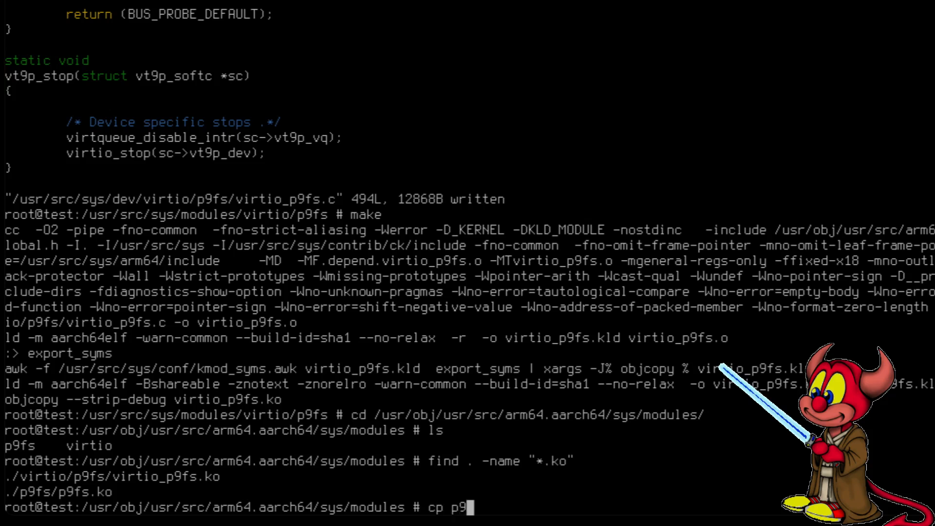
pyautogui.write('fs/p9')
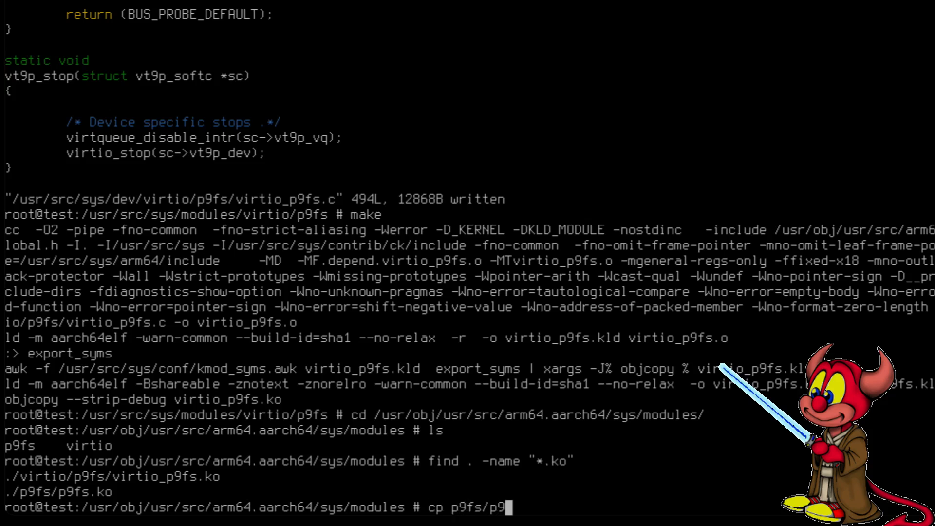
pyautogui.write('9fs.k')
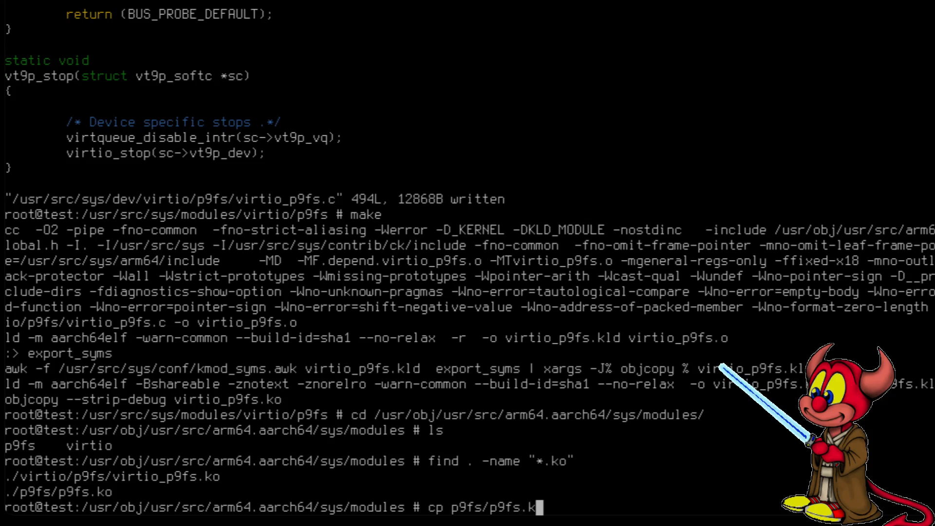
pyautogui.write('/boot/lo')
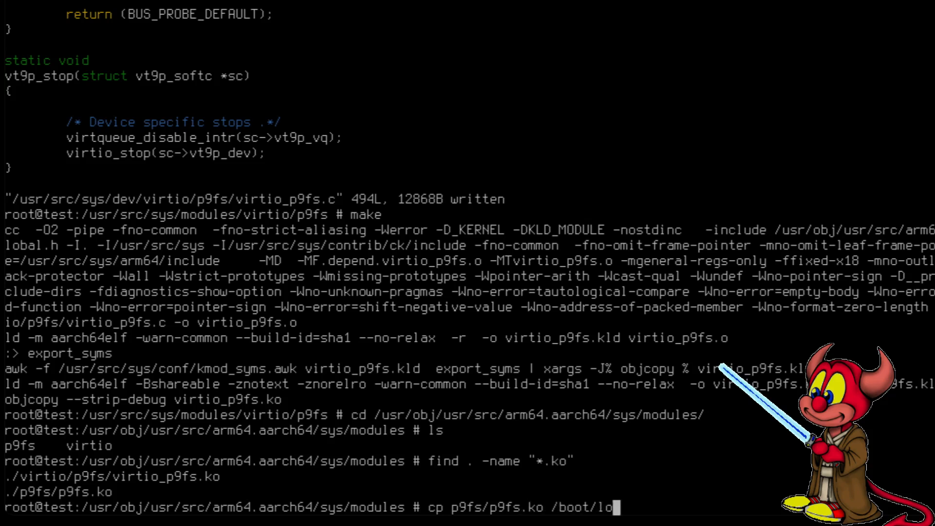
pyautogui.write('ader')
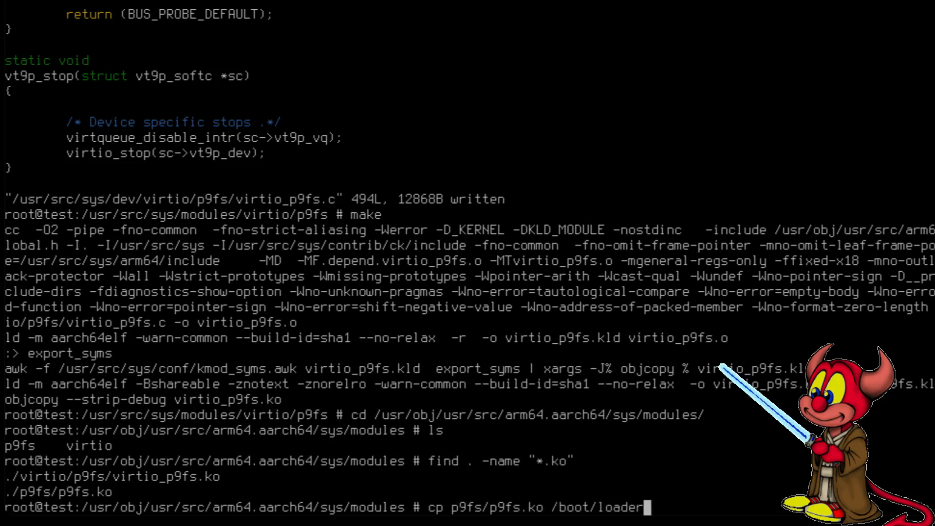
pyautogui.press('BackSpace')
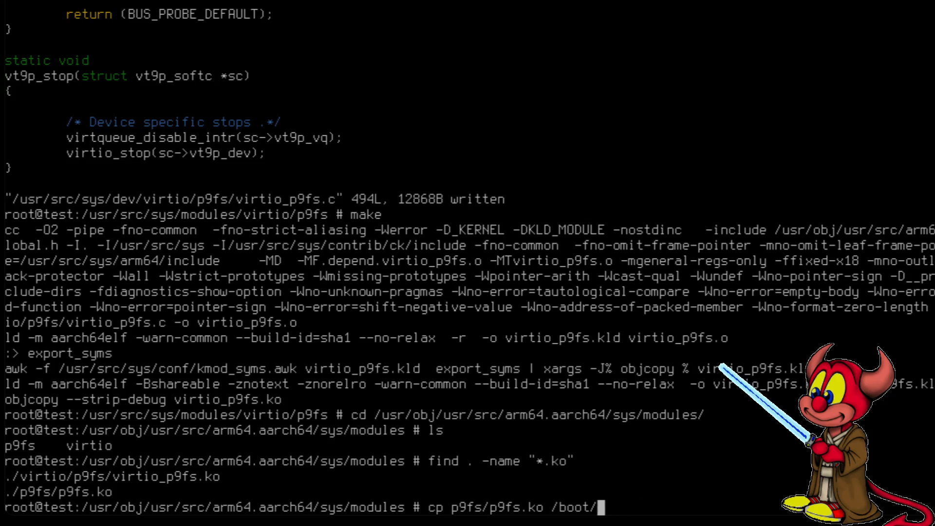
pyautogui.press('Return')
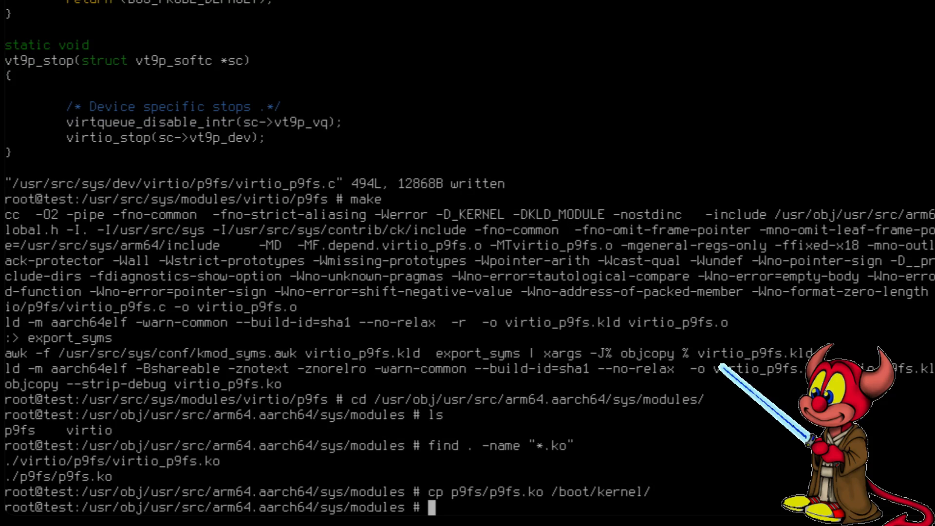
# Copy virtio/p9fs/virtio_p9fs.ko into /boot/kernel/.
pyautogui.write('cp virtio/')
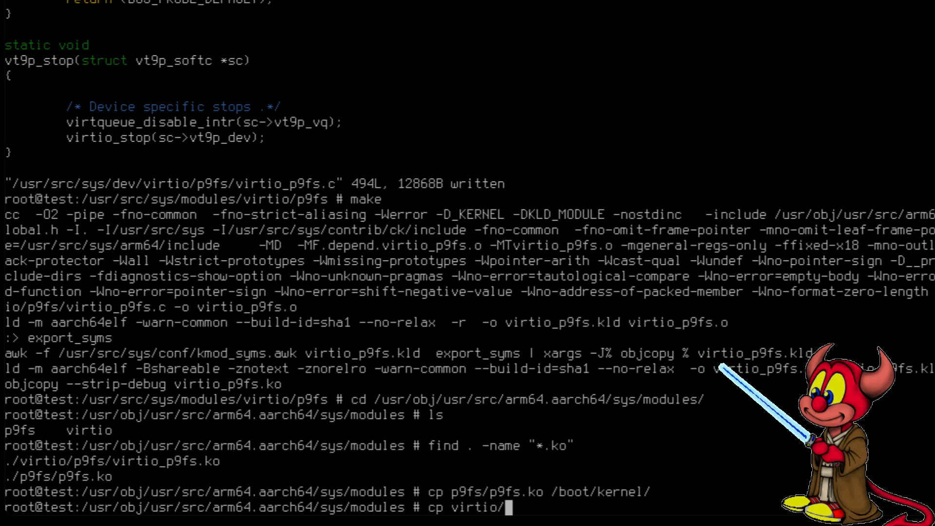
pyautogui.write('p9fs/')
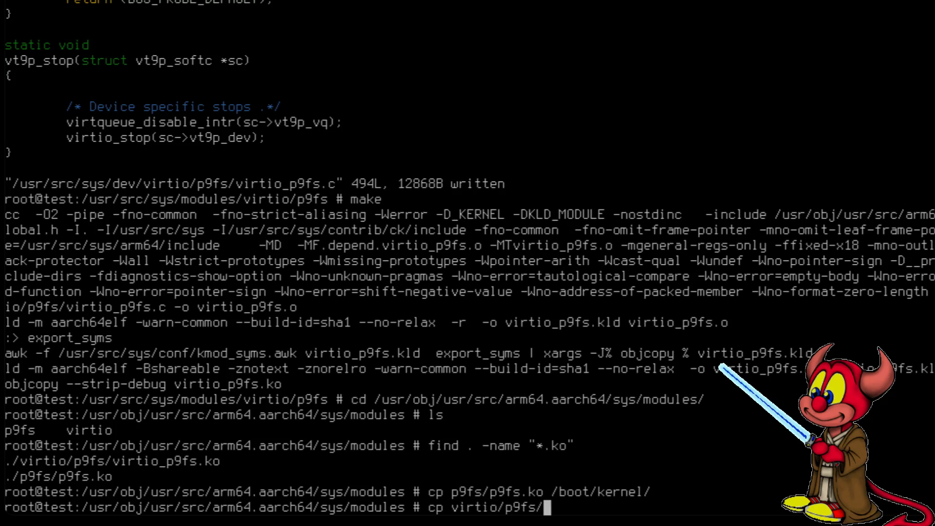
pyautogui.write('virtio_p9fs.')
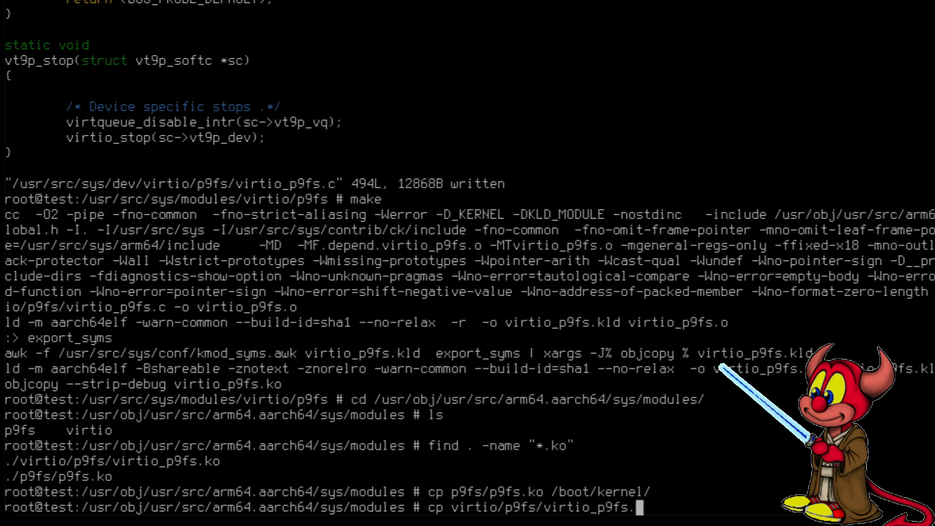
pyautogui.write('ko')
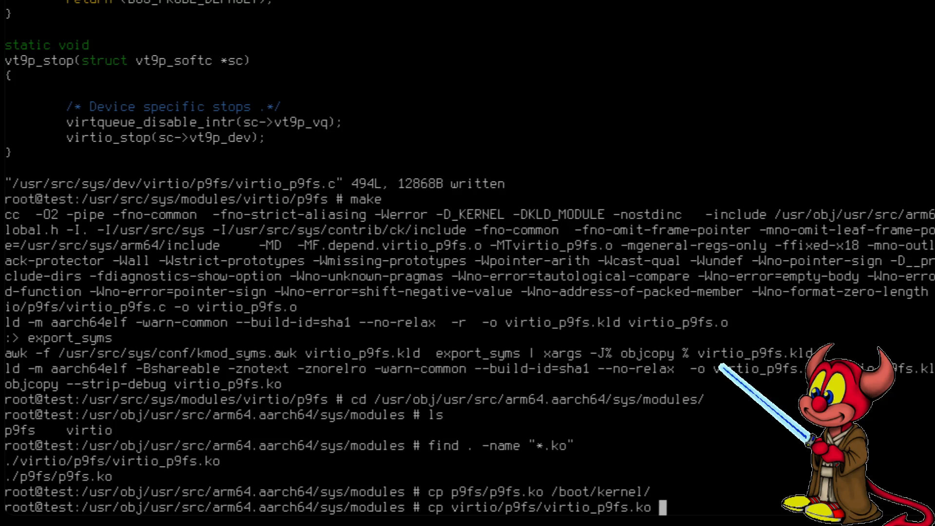
pyautogui.write('/boot/')
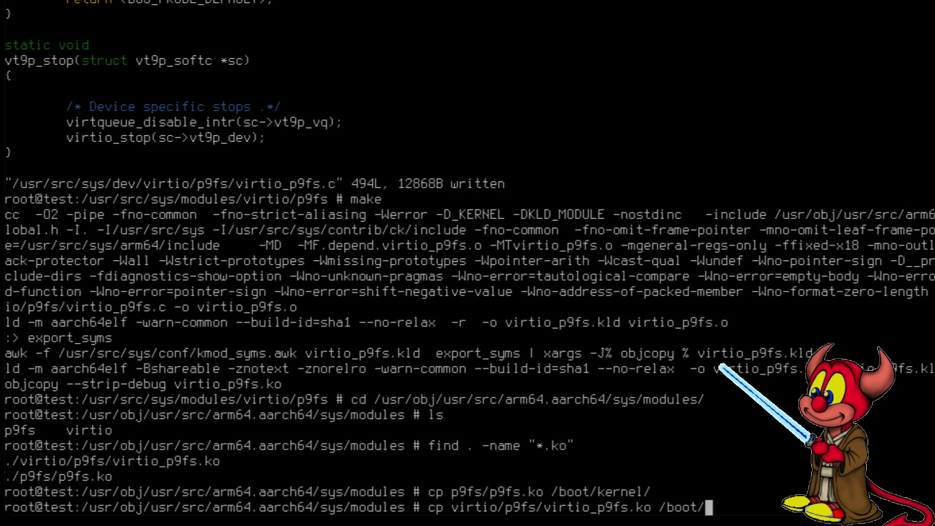
pyautogui.press('Return')
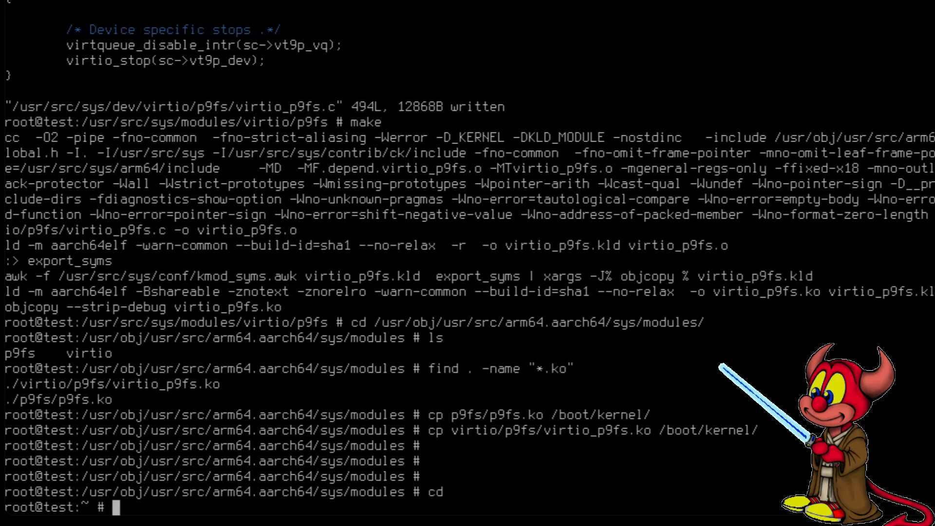
# Remove the leftover 15 directory with rm -rf from /.
pyautogui.write('r, -')
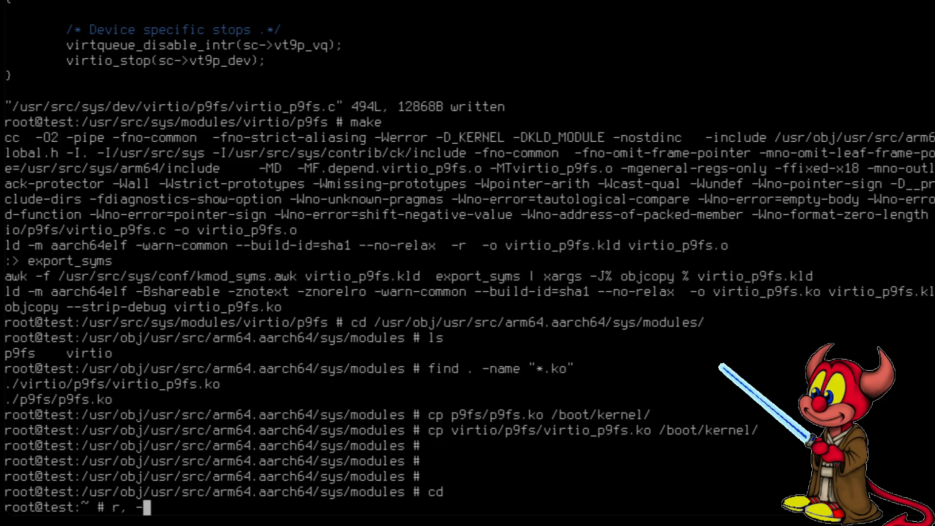
pyautogui.write('m')
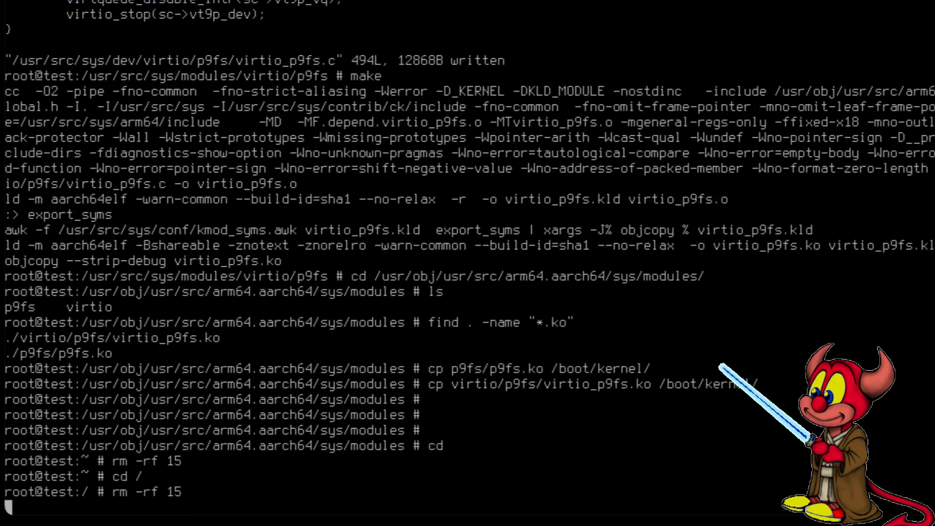
pyautogui.press('Return')
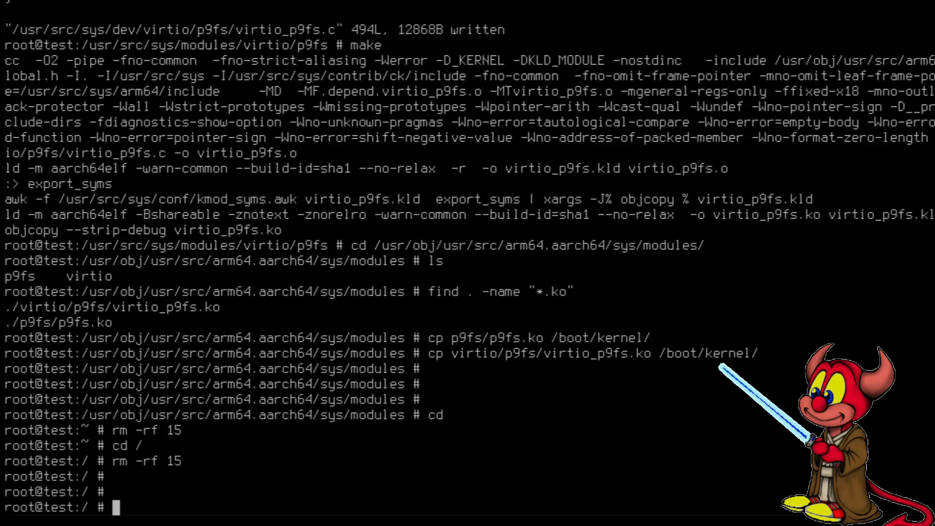
# Load the virtio_p9fs module into the kernel with kldload.
pyautogui.write('kldl')
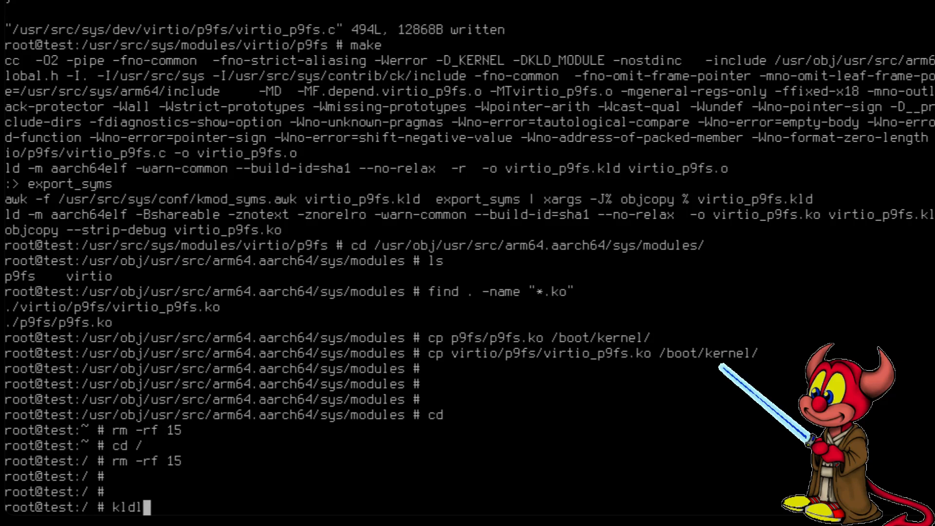
pyautogui.write('oad virt')
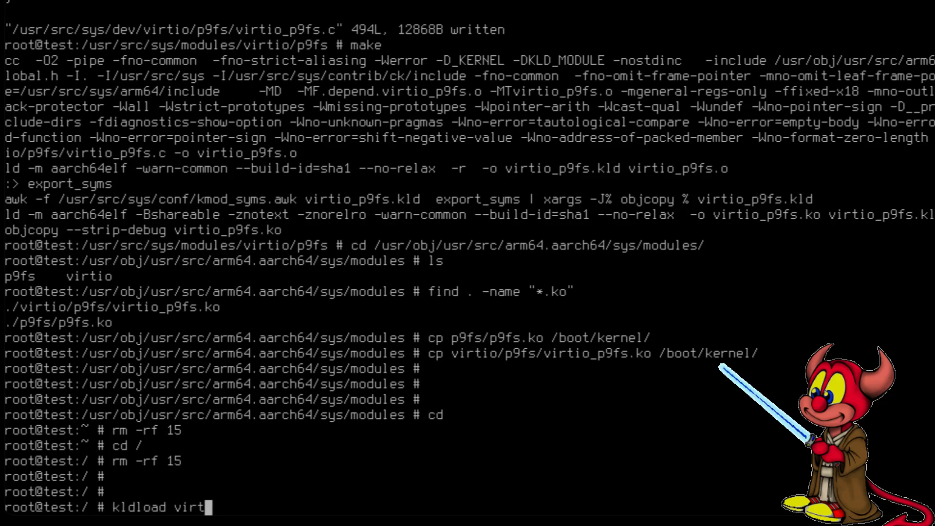
pyautogui.write('io_p9fs')
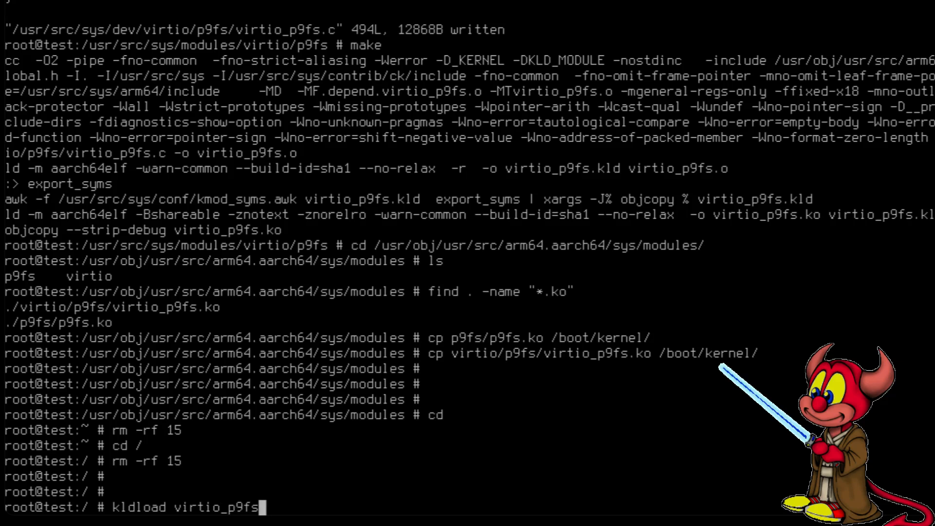
pyautogui.press('Return')
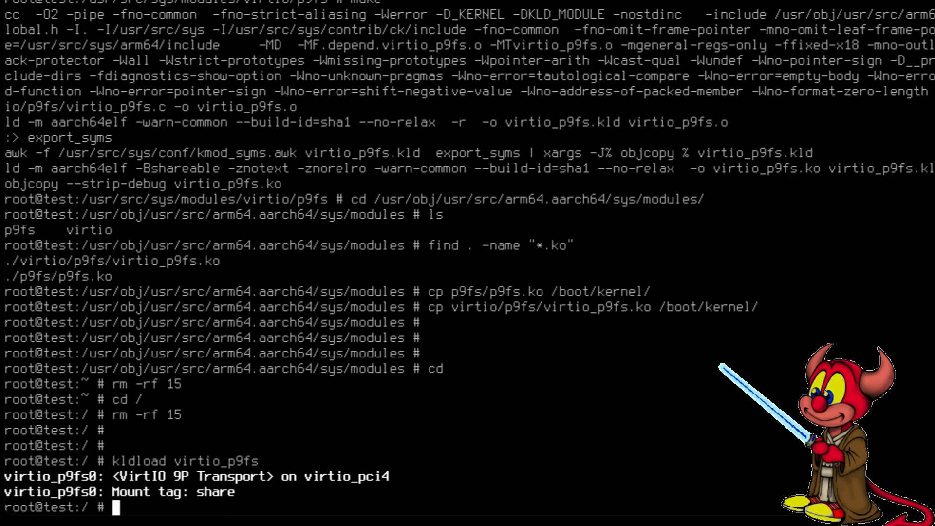
# Run dmesg to show the VirtIO 9P Transport attached with mount tag share.
pyautogui.write('dme')
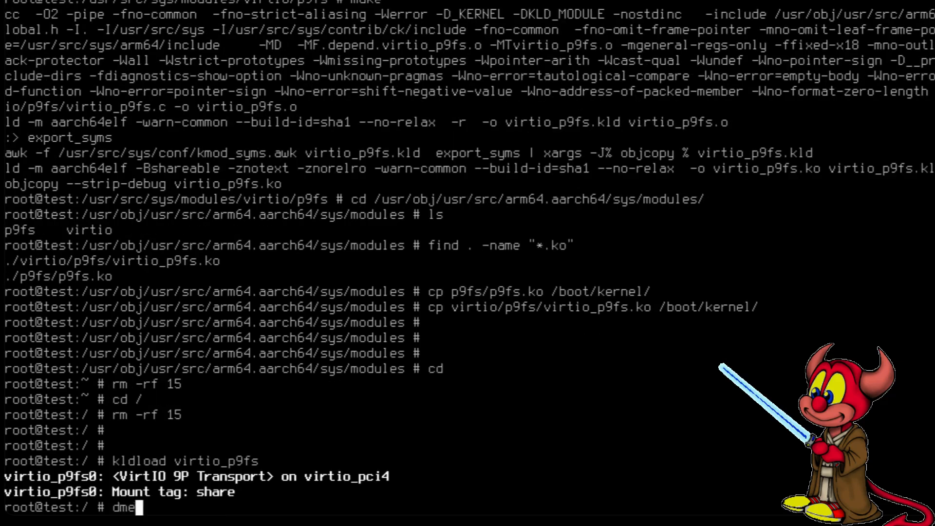
pyautogui.press('Return')
pyautogui.write('df')
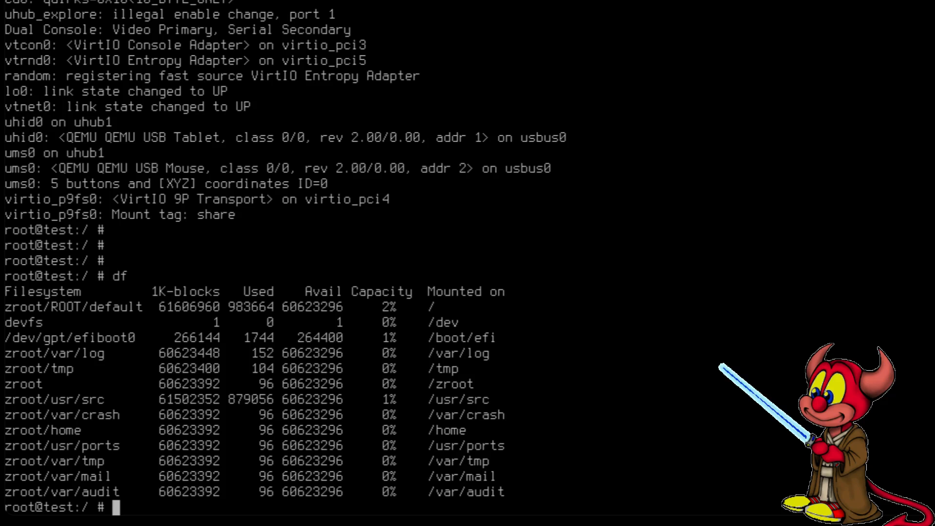
# List /mnt and try mount -t 9pfs share /mnt/, which fails on the wrong fstype.
pyautogui.write('ls /mnt/')
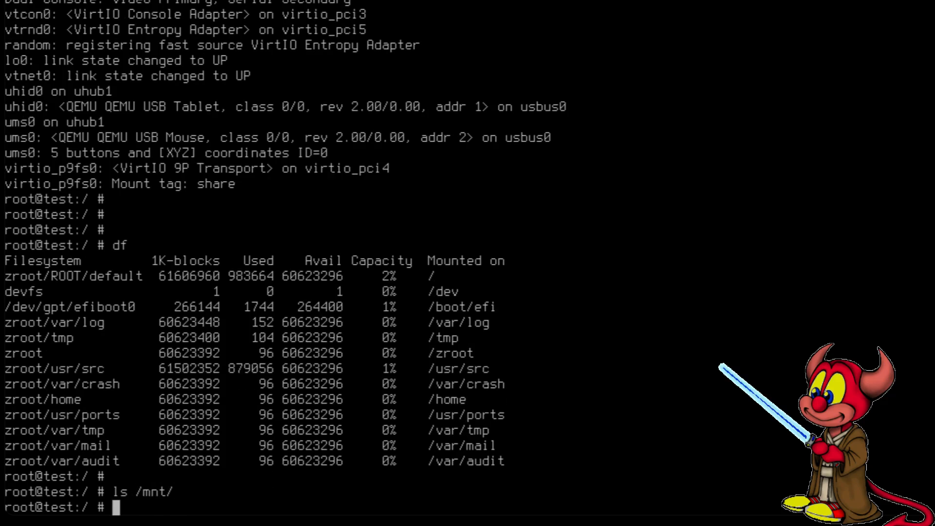
pyautogui.write('mount -')
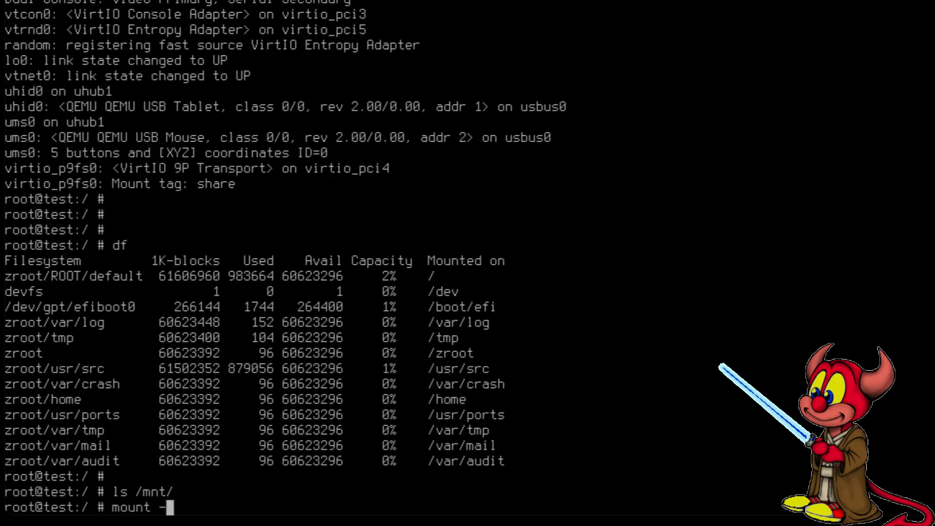
pyautogui.write('t 9pfs')
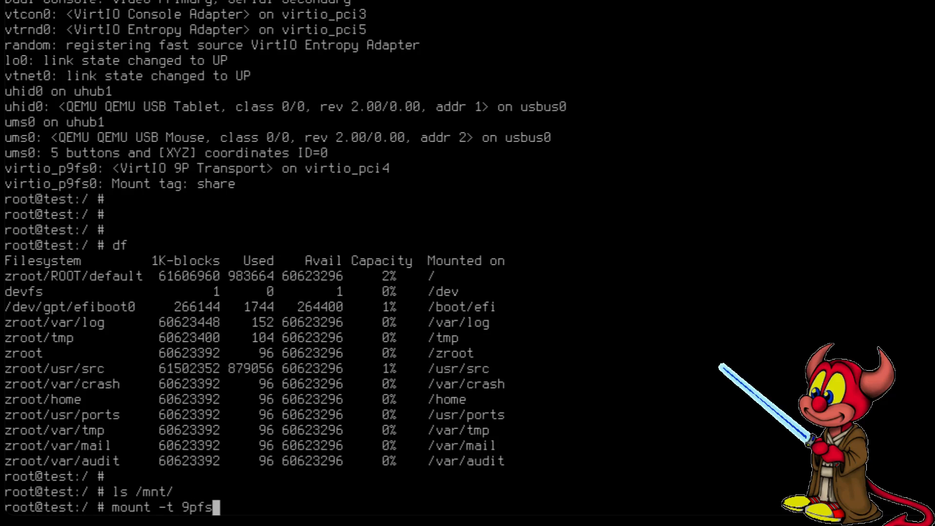
pyautogui.write('share /')
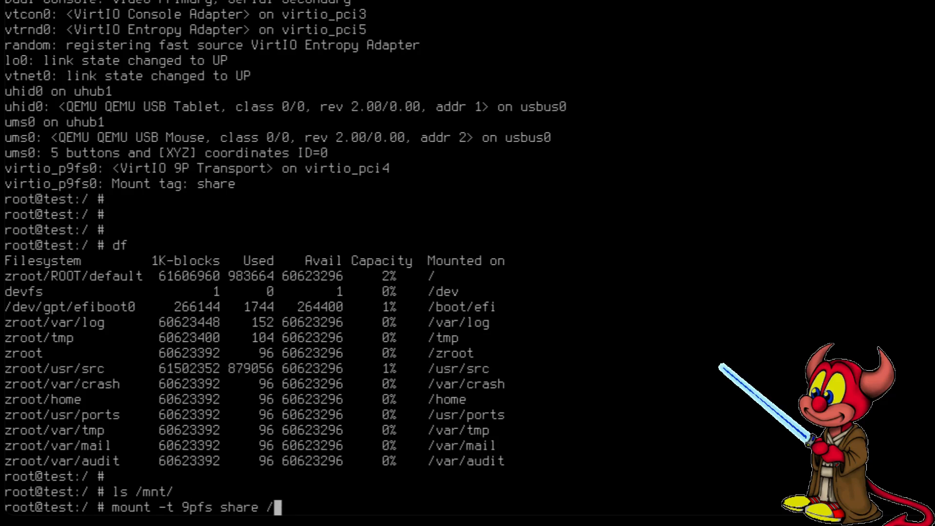
pyautogui.press('Return')
pyautogui.write('mount -t 9pfs share /')
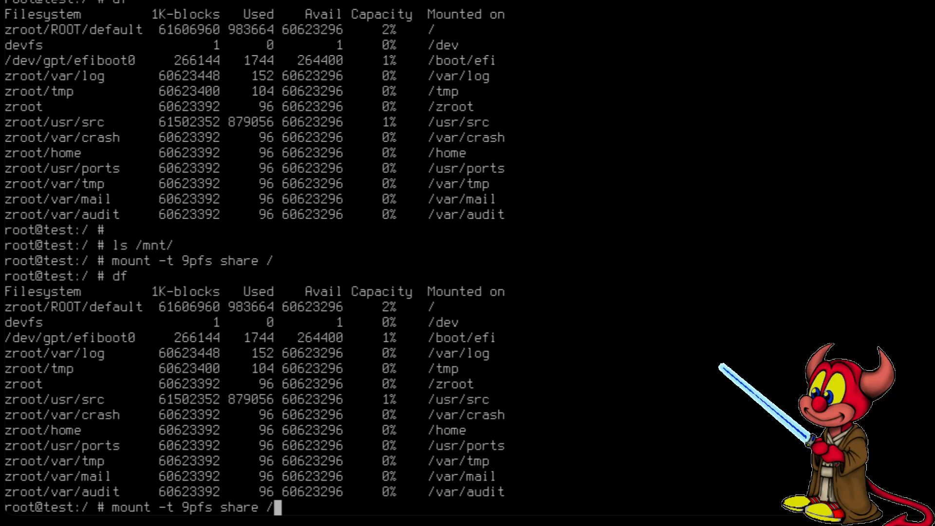
pyautogui.write('mnt/')
pyautogui.press('Return')
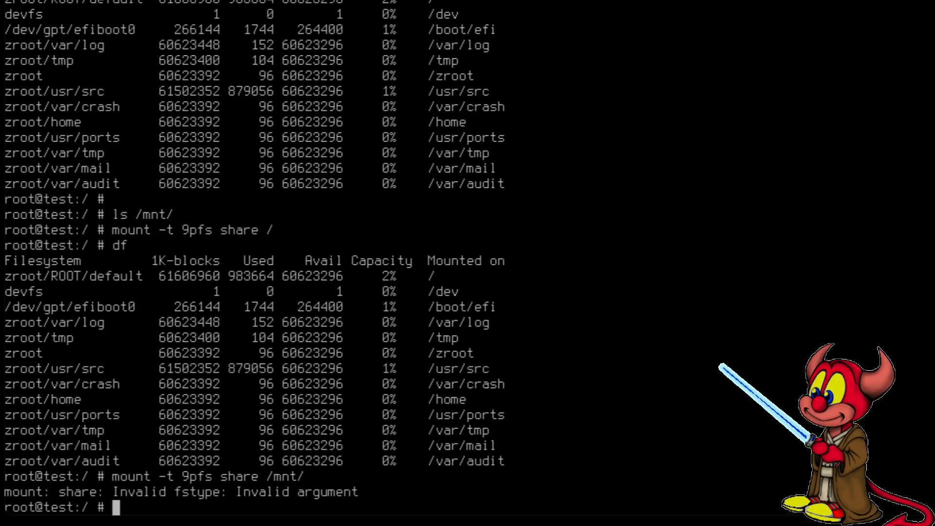
# Mount the share on /mnt with mount -t p9fs share /mnt/.
pyautogui.write('mount -t')
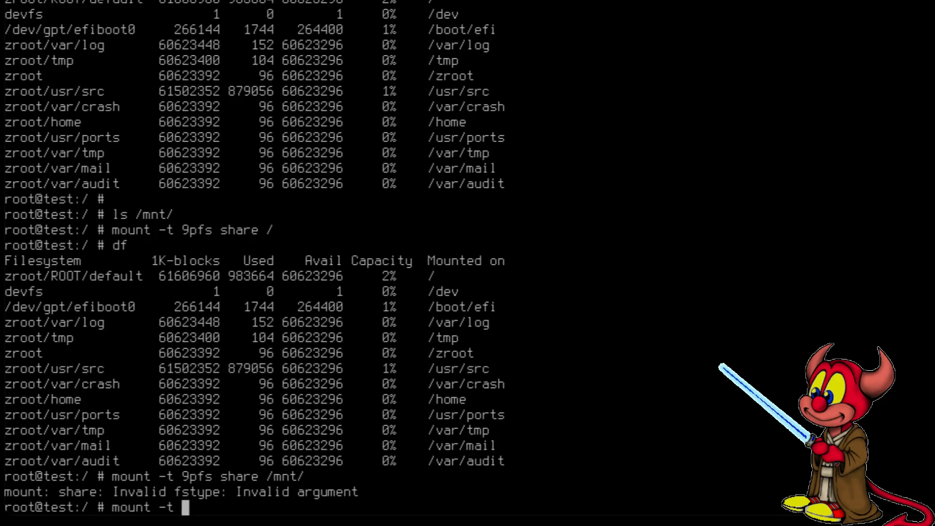
pyautogui.write('p9fs share')
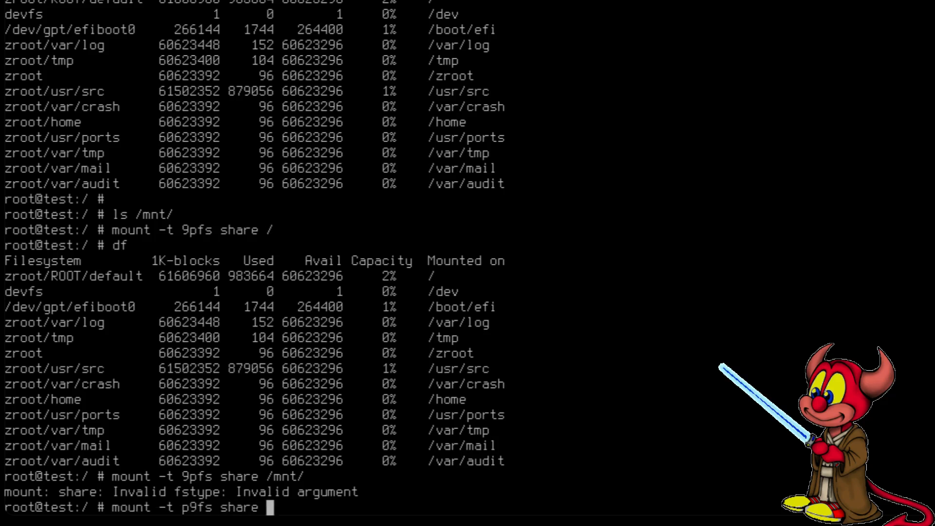
pyautogui.write('/mnt/')
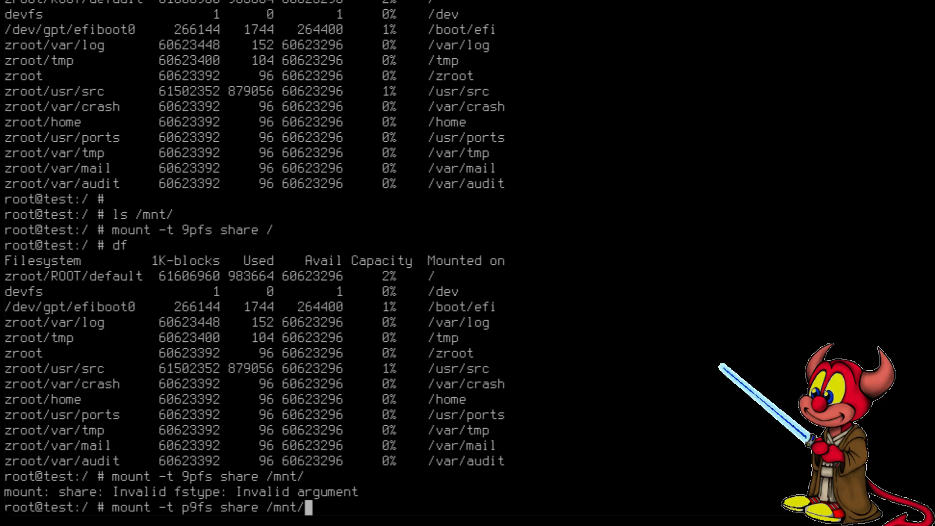
pyautogui.press('Return')
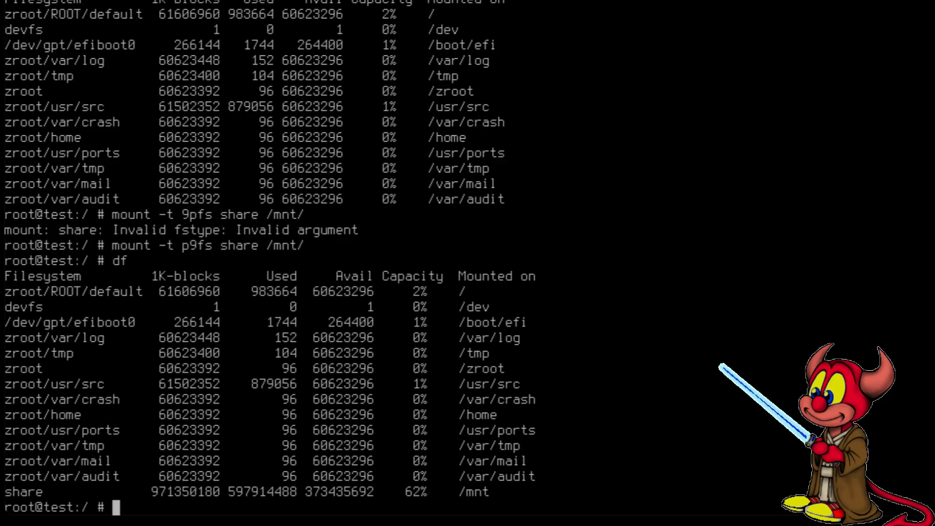
# List /mnt to show the host share's contents, including .save and .v entries.
pyautogui.write('ls')
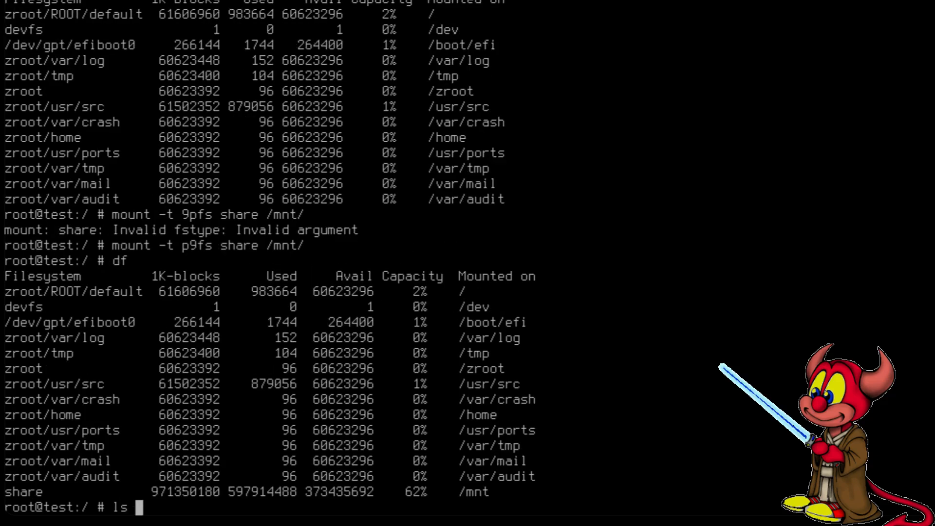
pyautogui.press('Return')
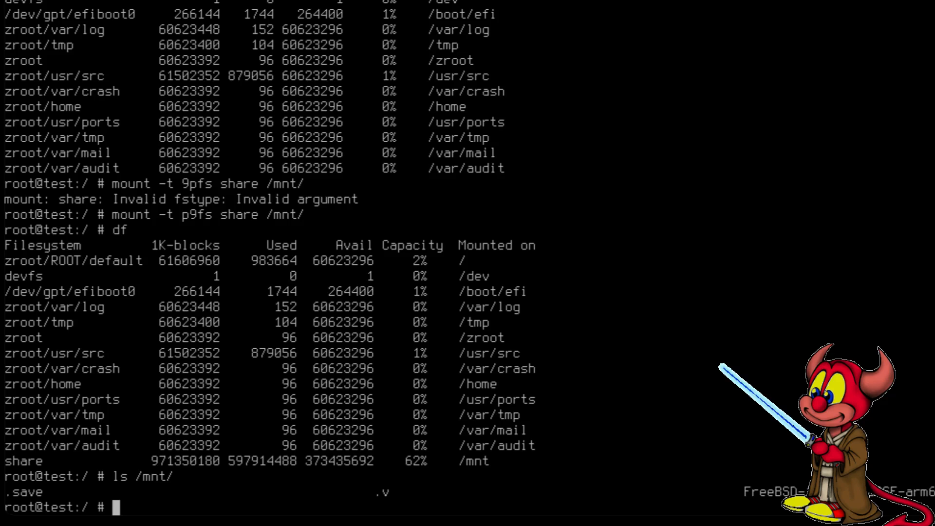
pyautogui.press('Return')
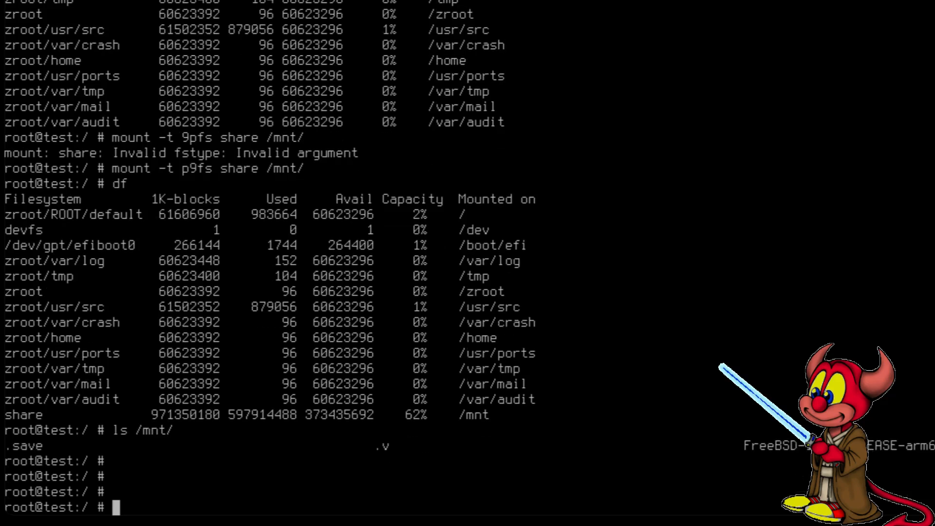
# Unmount the share from /mnt and edit /boot/loader.conf in vim.
pyautogui.write('umount /mnt/')
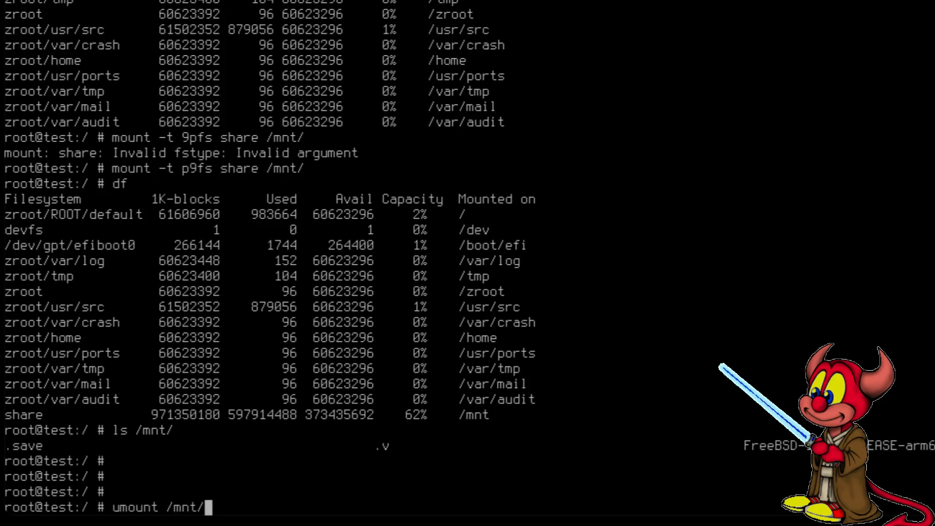
pyautogui.press('Return')
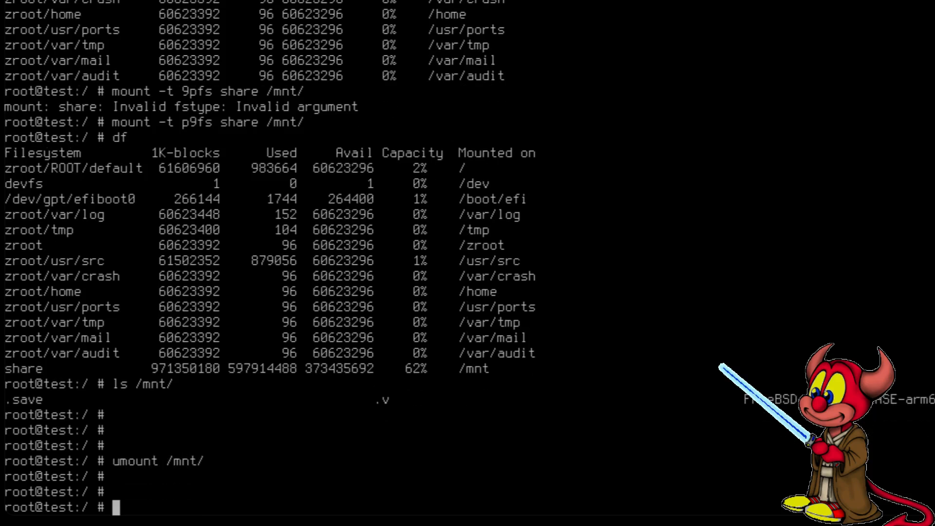
pyautogui.write('vim')
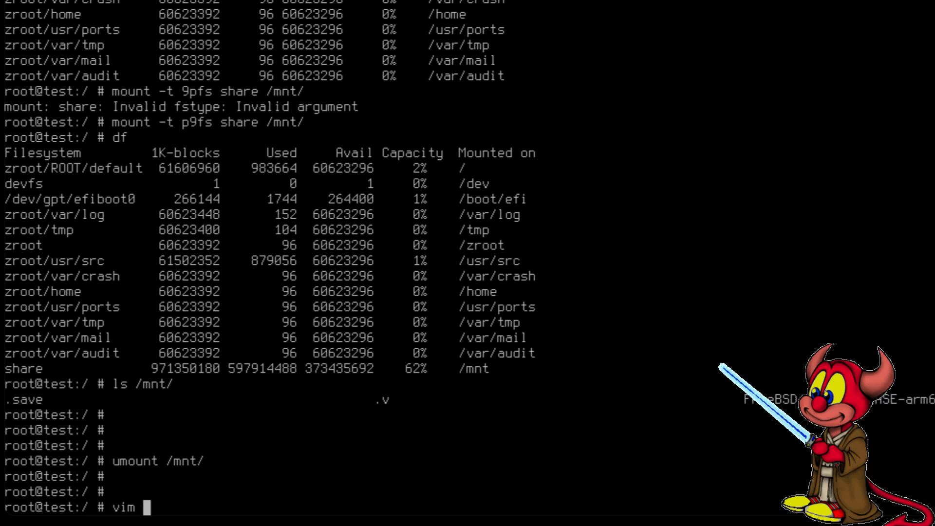
pyautogui.write('/')
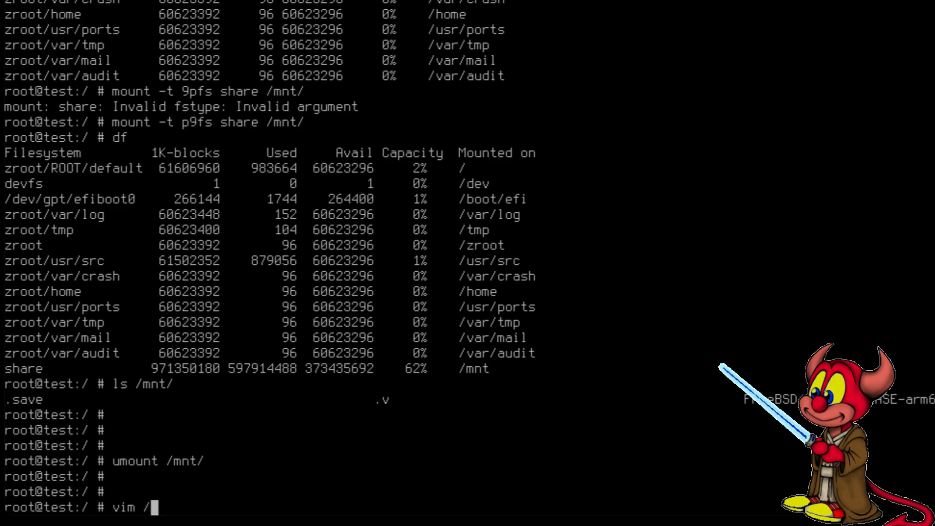
pyautogui.write('boot/loader')
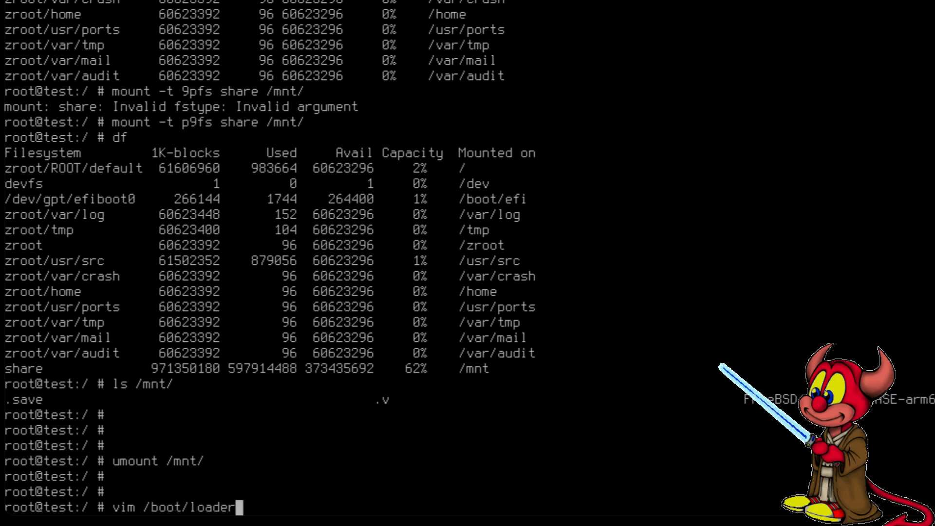
pyautogui.press('Return')
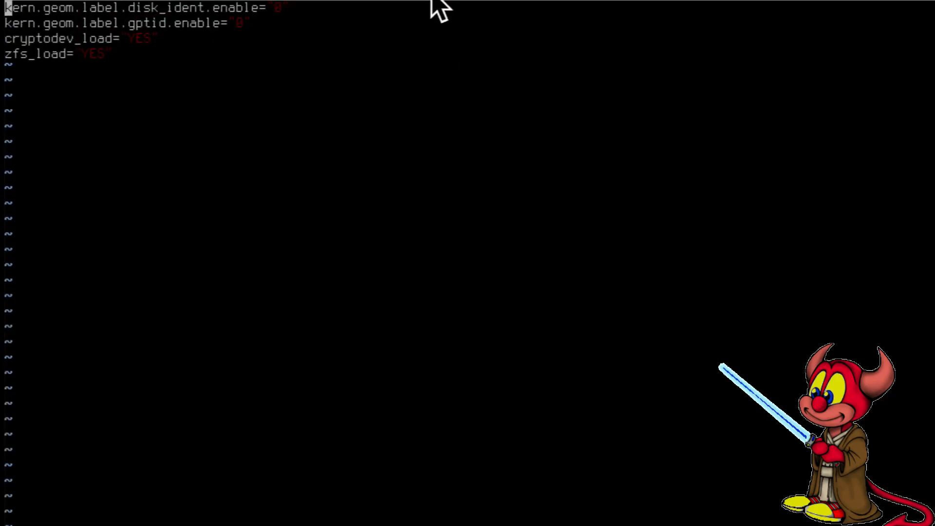
# Append virtio_p9fs_load="YES" so the p9fs module loads at boot.
pyautogui.write('virt')
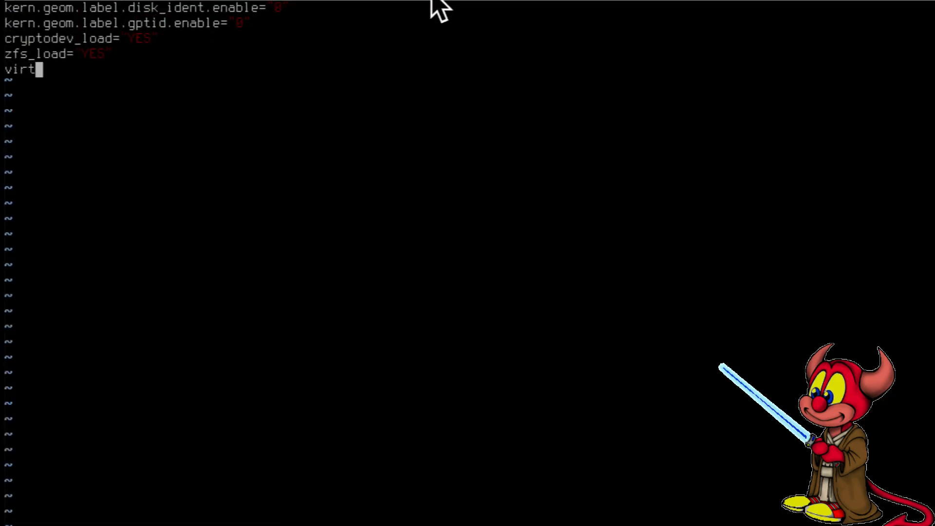
pyautogui.write('io')
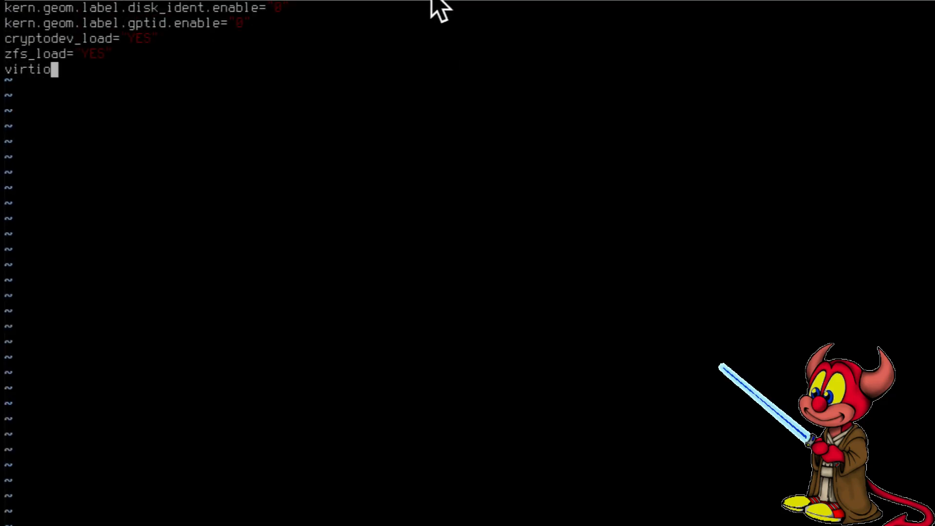
pyautogui.write('_p9fs')
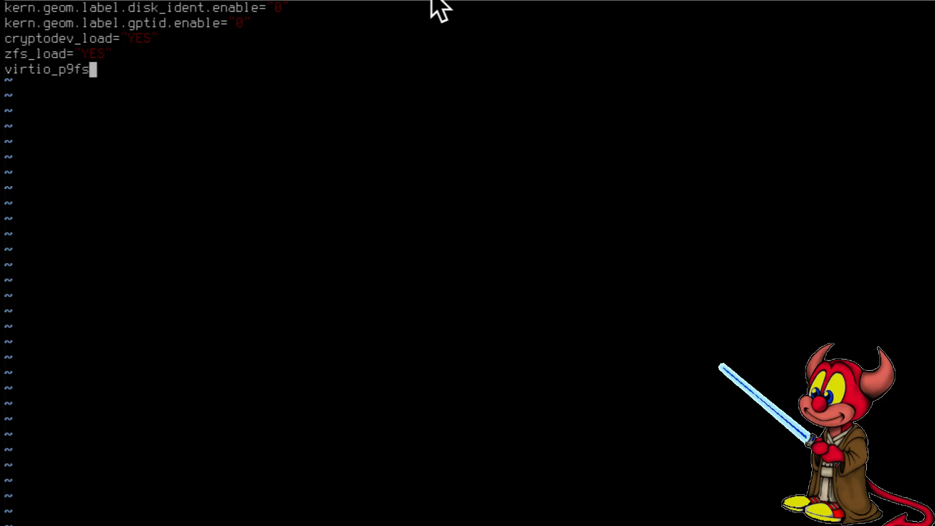
pyautogui.write('_load="YE')
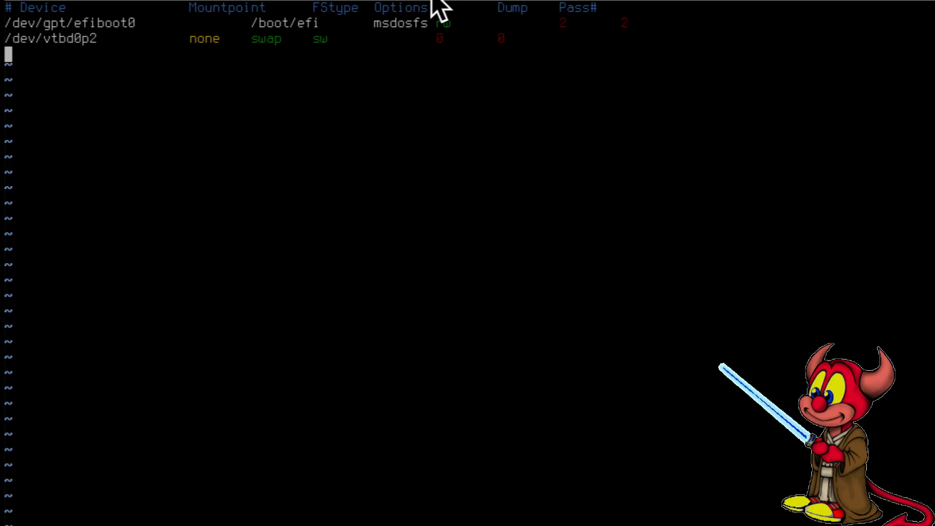
# Write the fstab line 'share /mnt p9fs rw 0 0' mounting the host share at /mnt.
pyautogui.write('share   /')
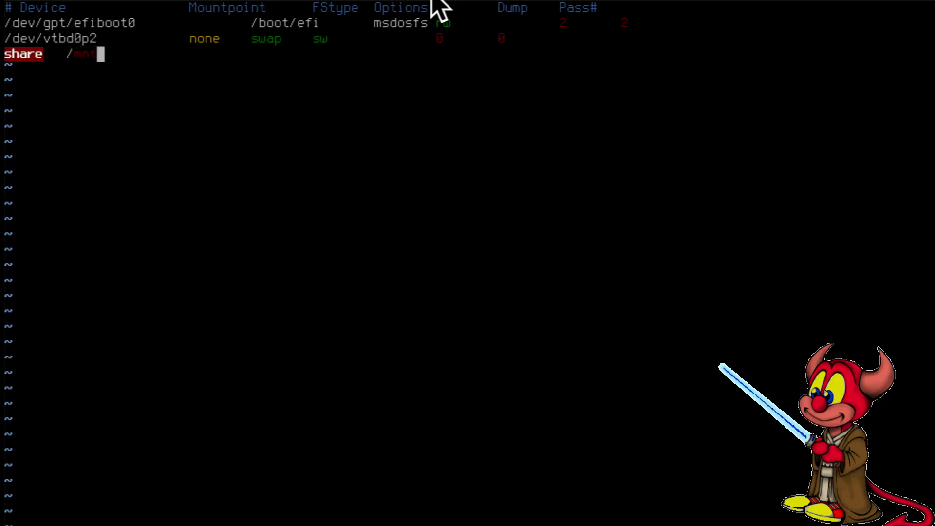
pyautogui.write('mnt')
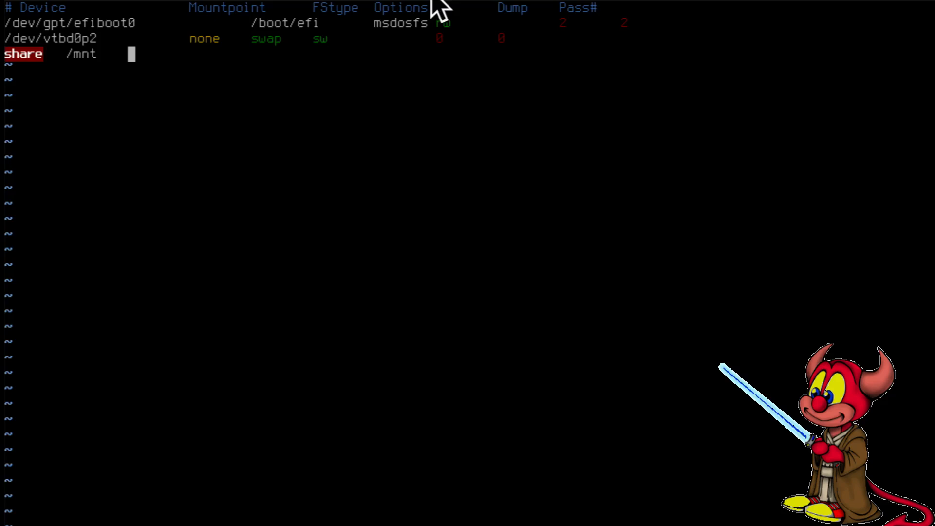
pyautogui.write('rw\t0')
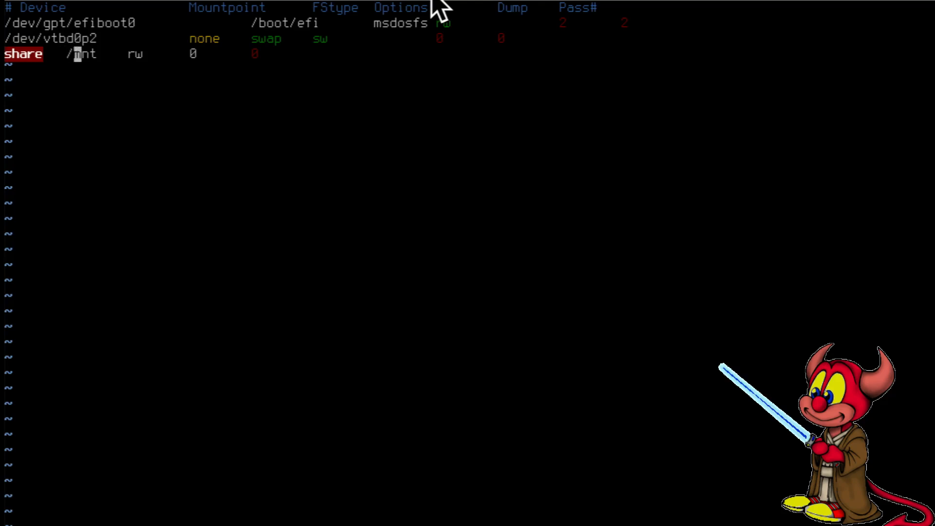
pyautogui.write('p')
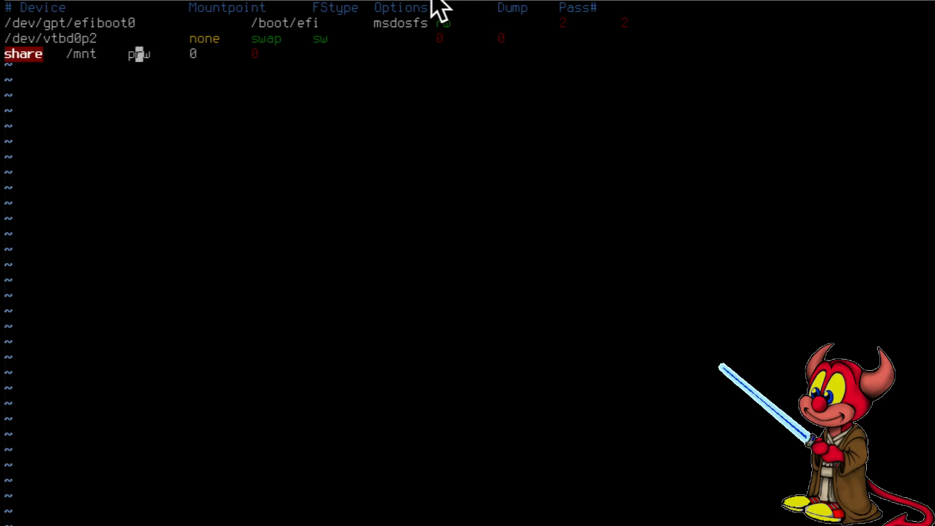
pyautogui.write('9fs')
pyautogui.write('df')
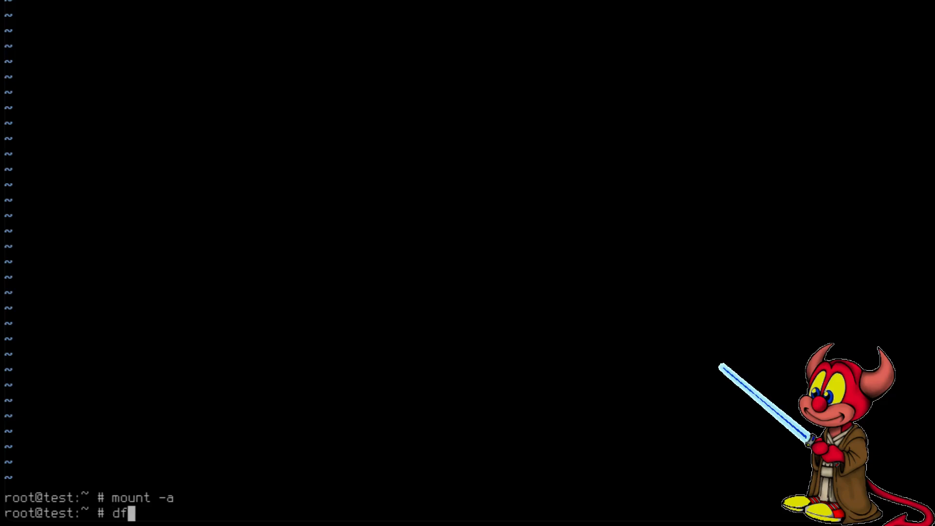
# Verify the share is mounted with df and list the host files in /mnt/.
pyautogui.press('Return')
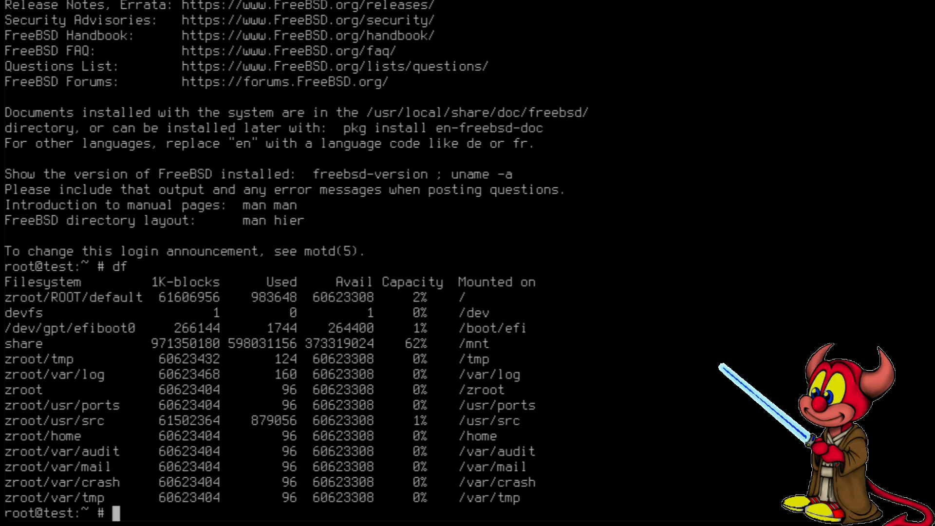
pyautogui.write('l')
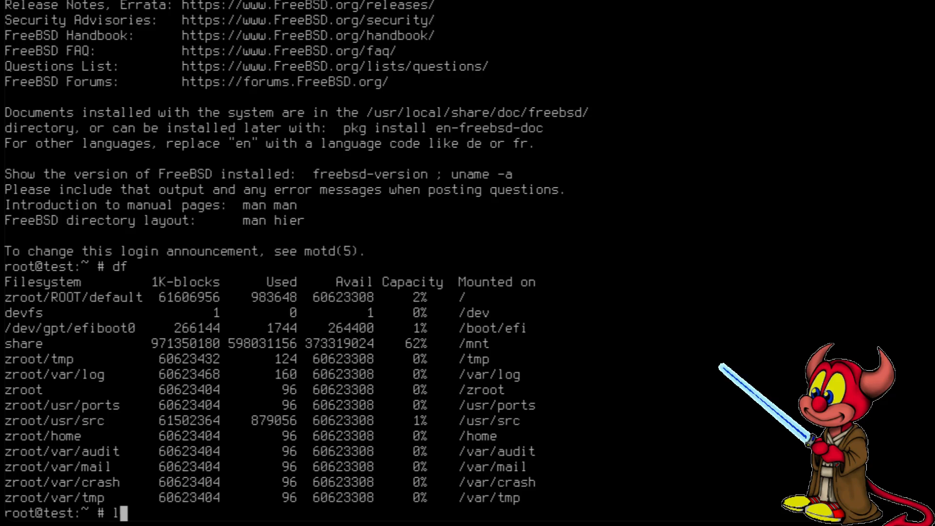
pyautogui.write('s /mnt/FreeBSD-14.3-RELEASE-arm64-aarch64-disc1.iso')
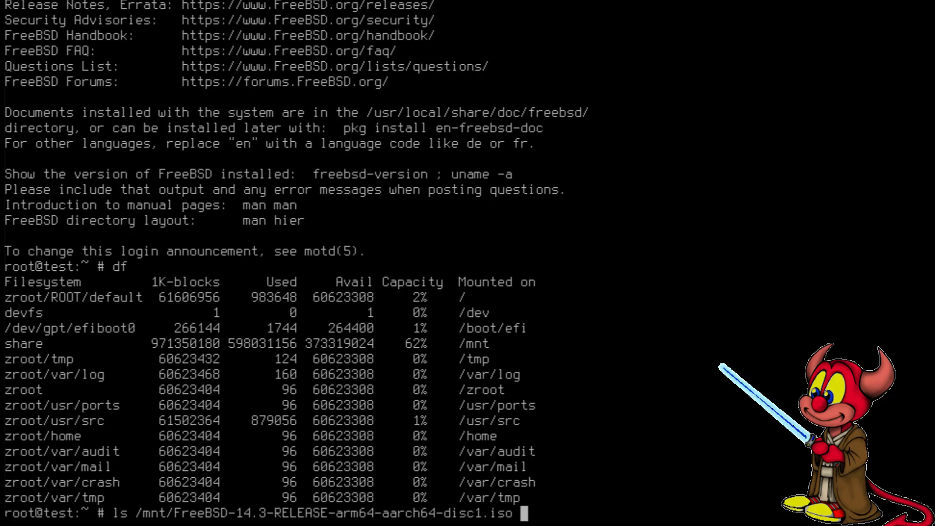
pyautogui.press('Return')
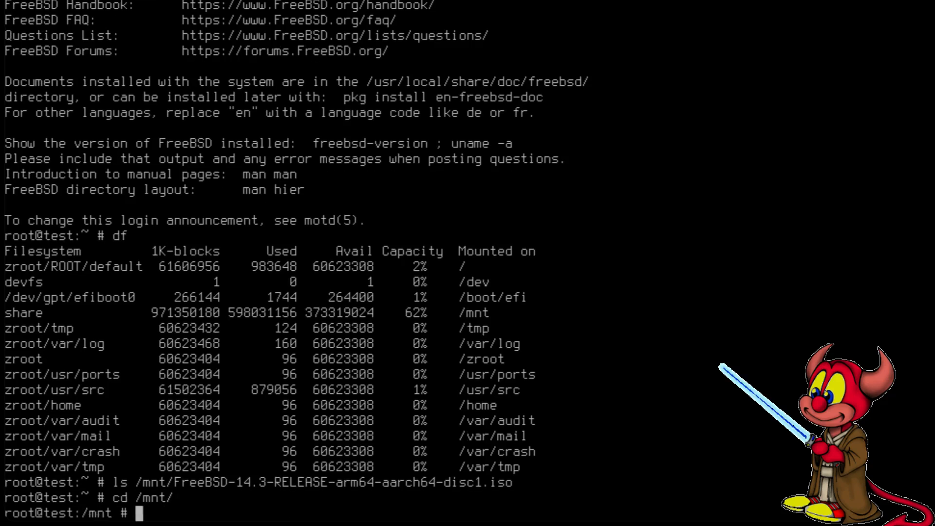
# Create hello_world.txt inside the share and list it with ls -la.
pyautogui.write('touch hello_world.txt')
pyautogui.write('ls -la')
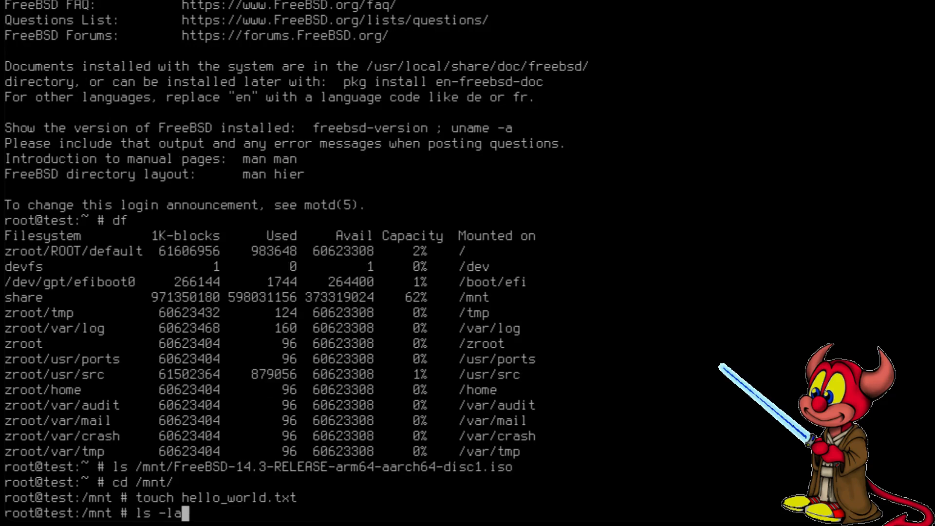
pyautogui.press('Return')
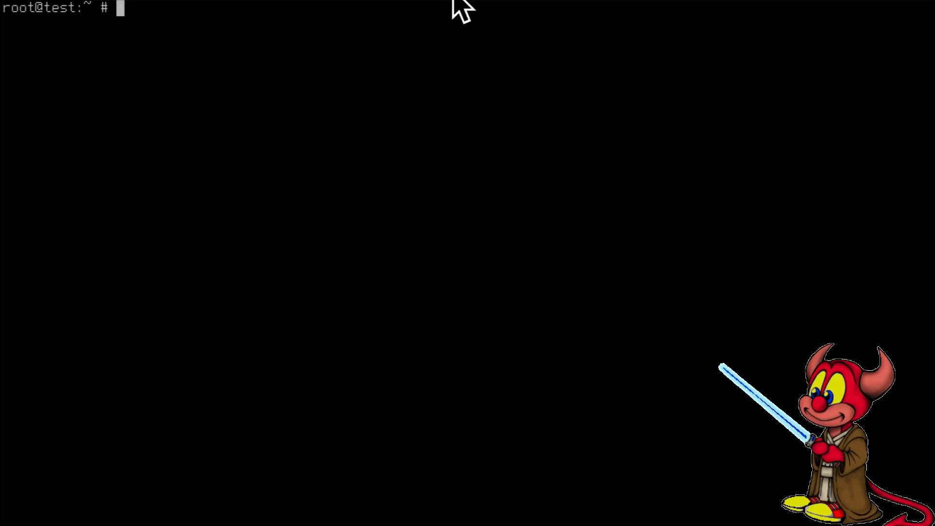
# Fetch the 15.0-CURRENT src.txz into the new folder 15 and unpack it with tar -xf.
pyautogui.press('Return')
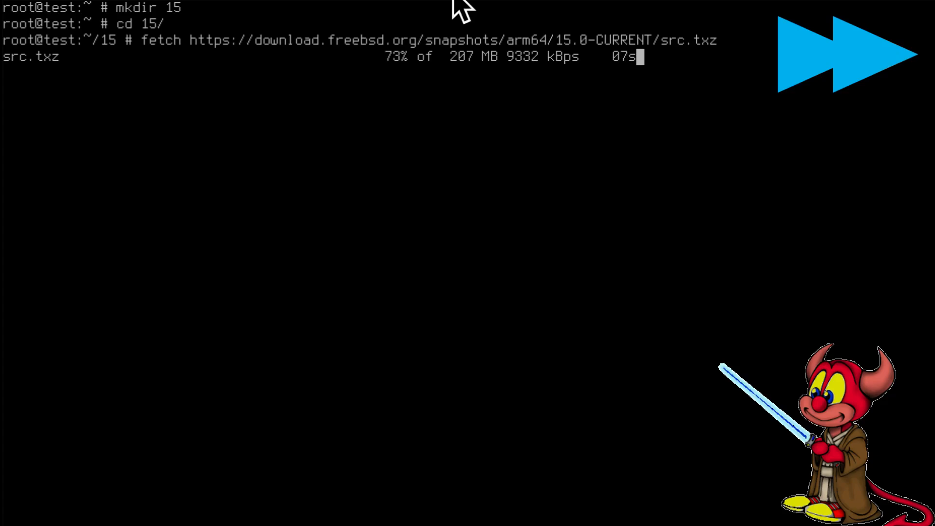
pyautogui.write('ta')
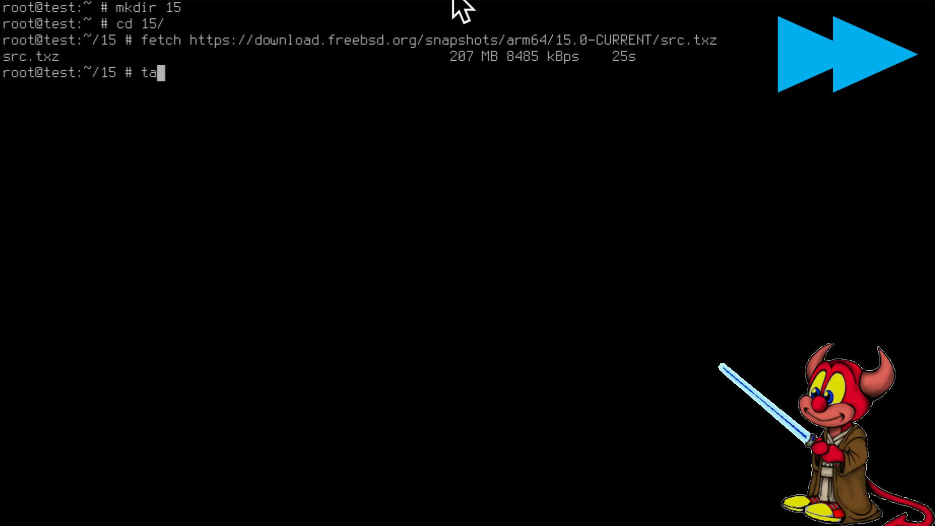
pyautogui.press('Return')
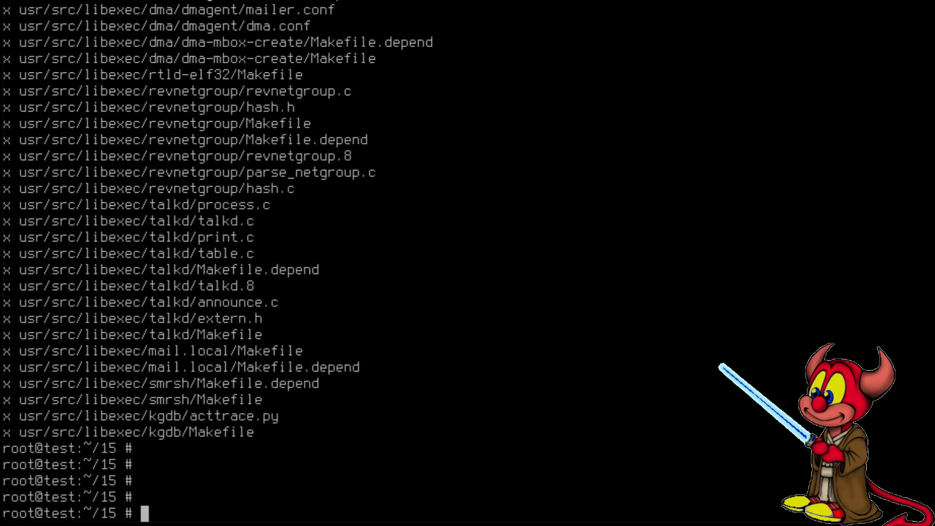
# Search the unpacked sources with find . -name "*p9fs*".
pyautogui.write('find . -name')
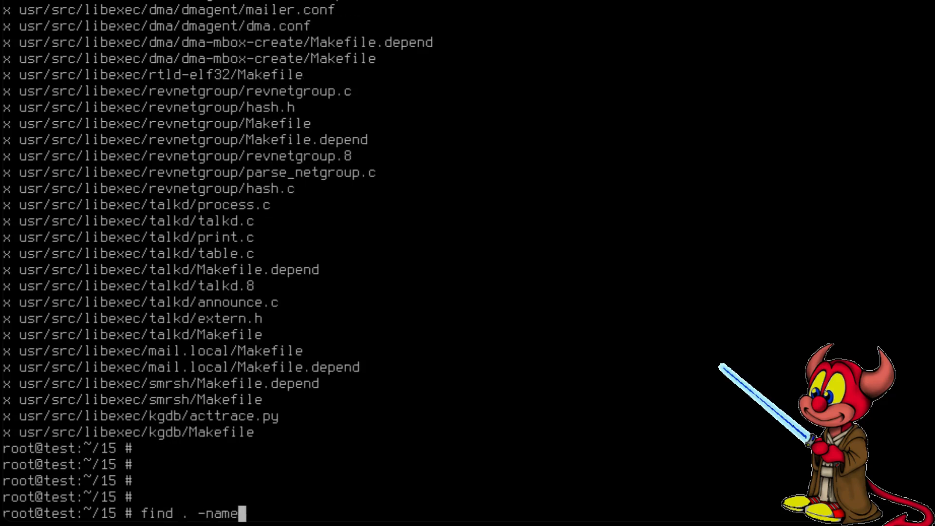
pyautogui.write('"*p')
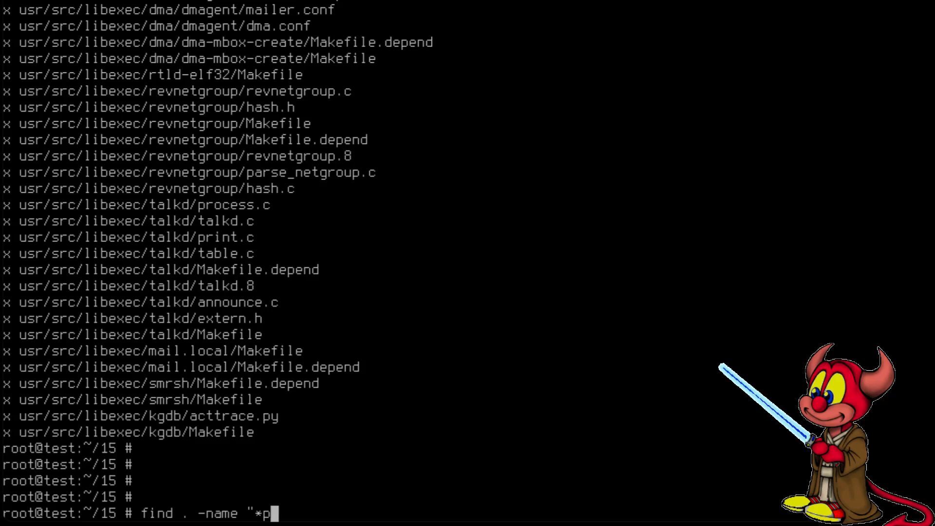
pyautogui.press('Return')
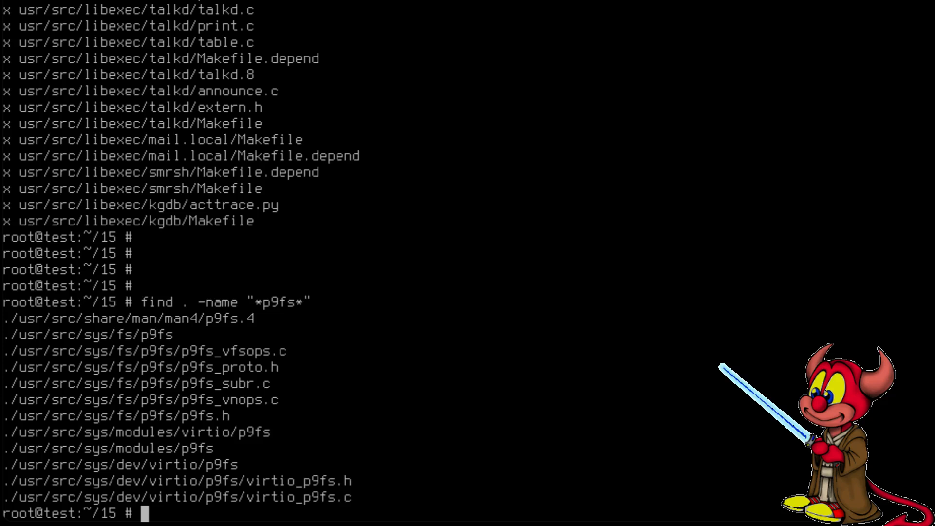
# Copy usr/src/share/man/man4/p9fs.4 into /usr/src/share/man/man4/.
pyautogui.write('cp usr/src/')
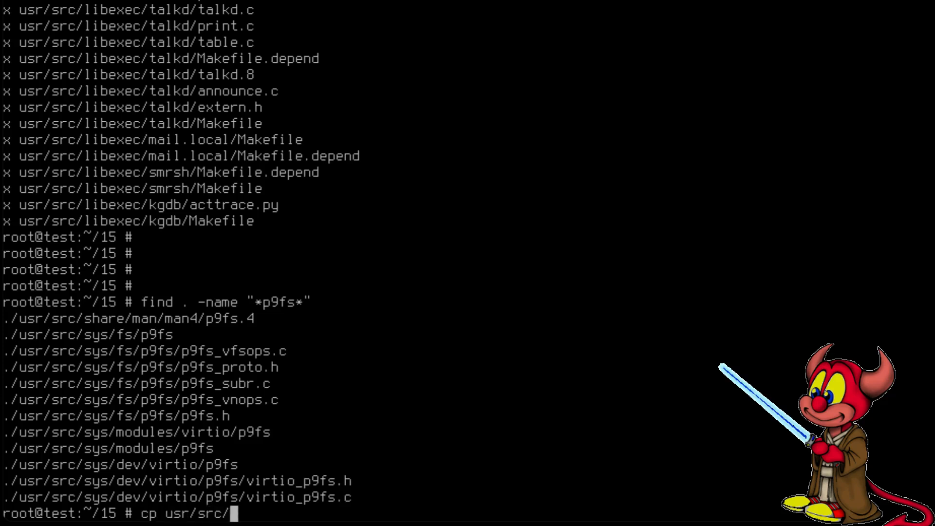
pyautogui.write('share/man/man')
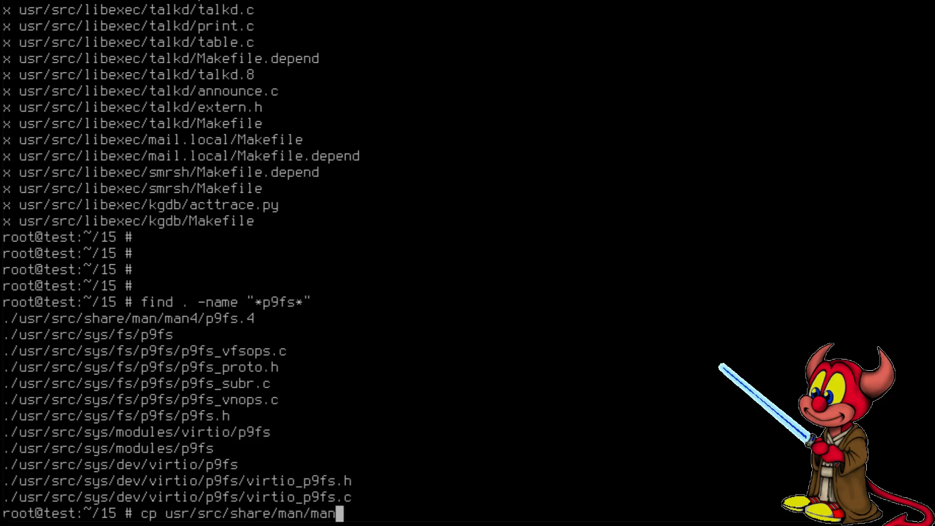
pyautogui.write('4/p')
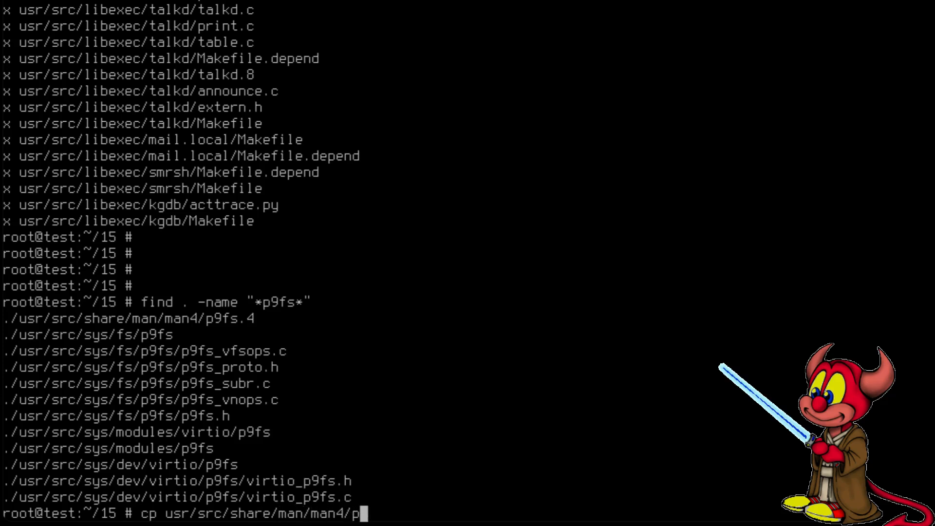
pyautogui.write('9fs.4 /')
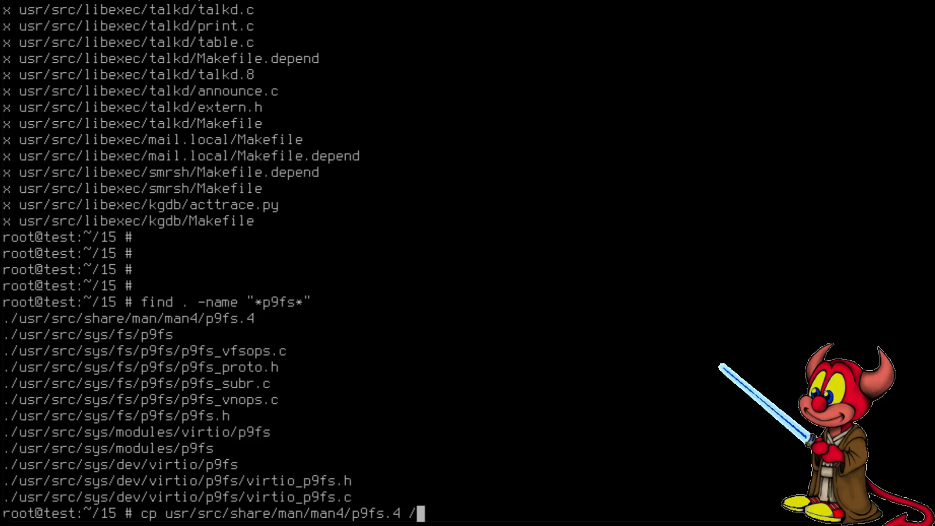
pyautogui.write('usr/src/share/')
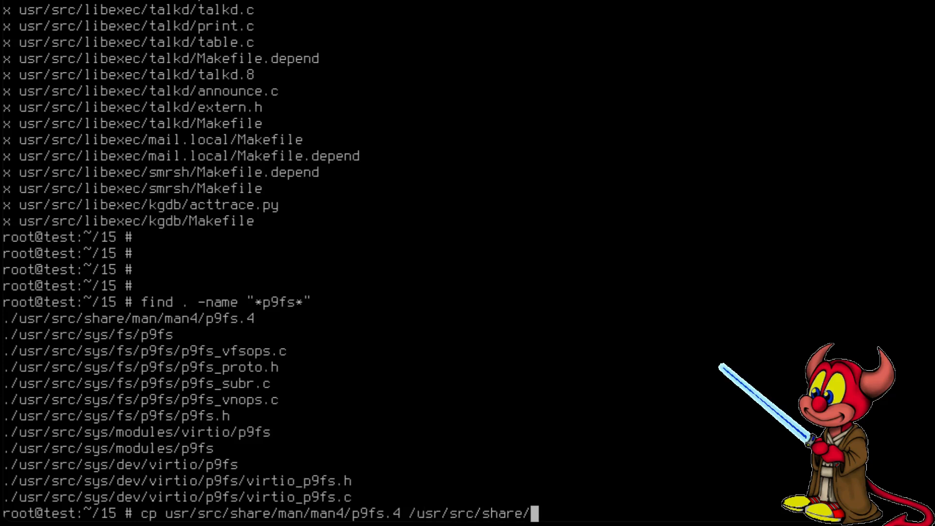
pyautogui.write('man/man5')
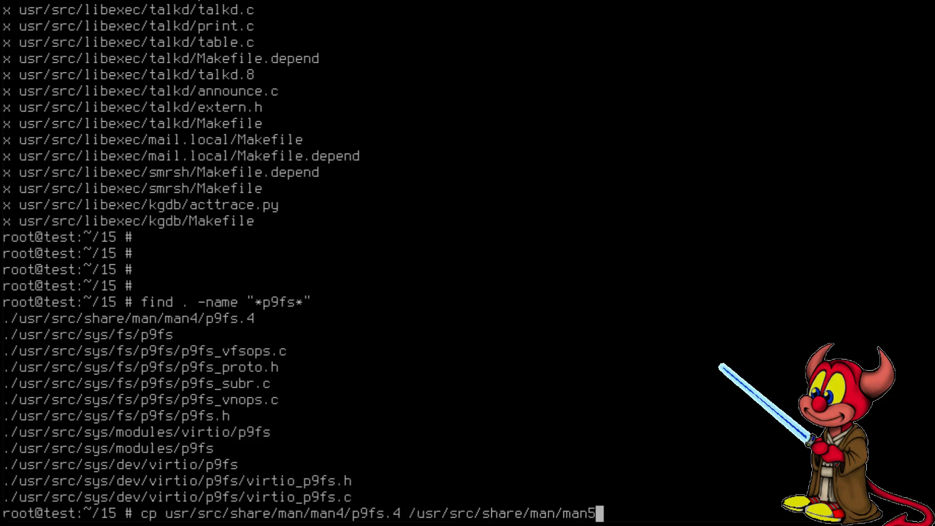
pyautogui.press('Return')
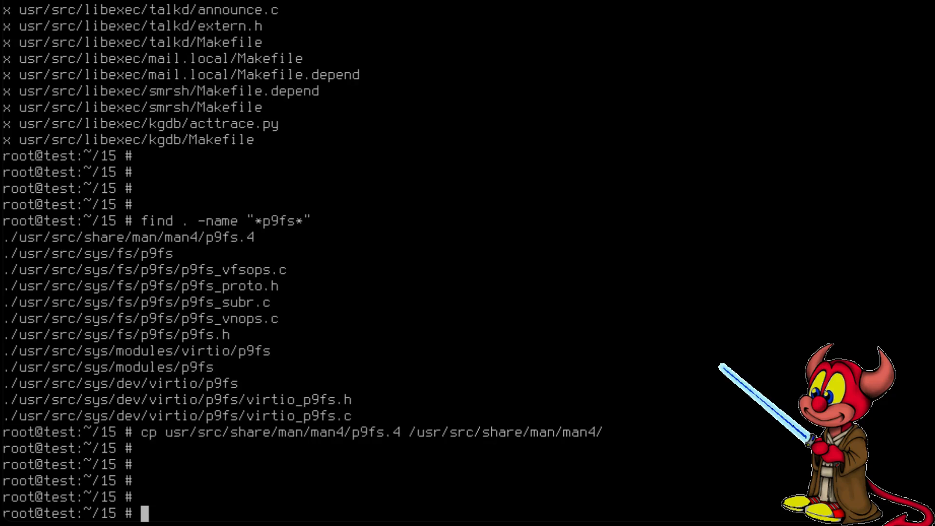
# After man p9fs finds no entry, copy p9fs.4 into /usr/share/man/man4/ and view the p9fs(4) page.
pyautogui.write('man p9fs')
pyautogui.write('cp usr/src/share/man/man4/p9fs.4 /usr/share/')
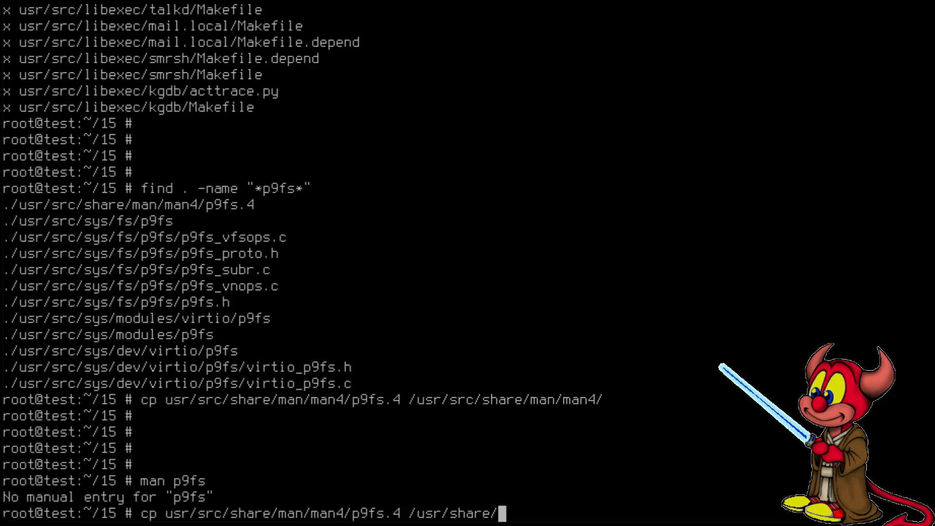
pyautogui.press('Return')
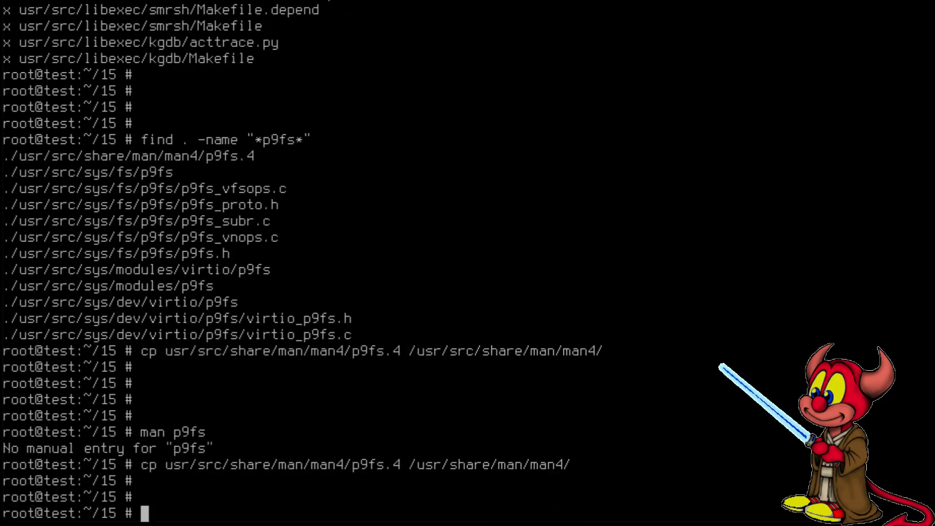
pyautogui.write('man p')
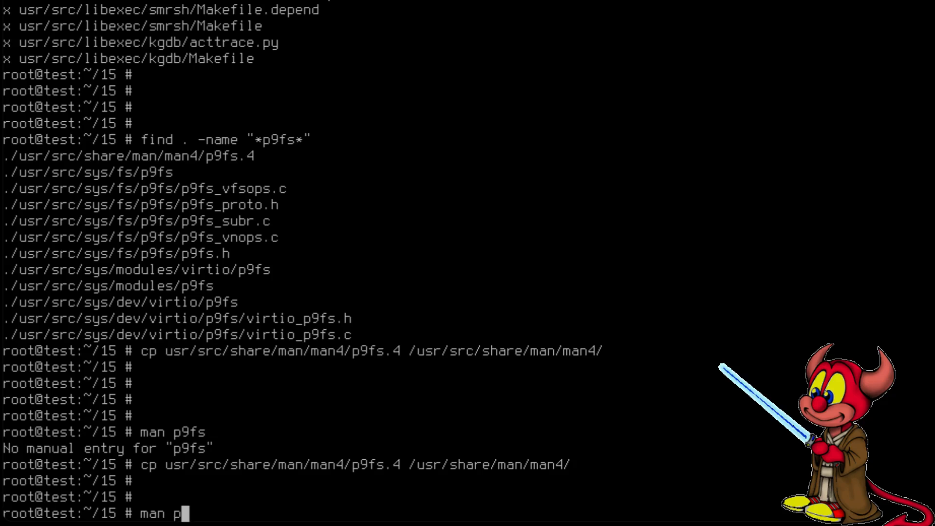
pyautogui.press('Return')
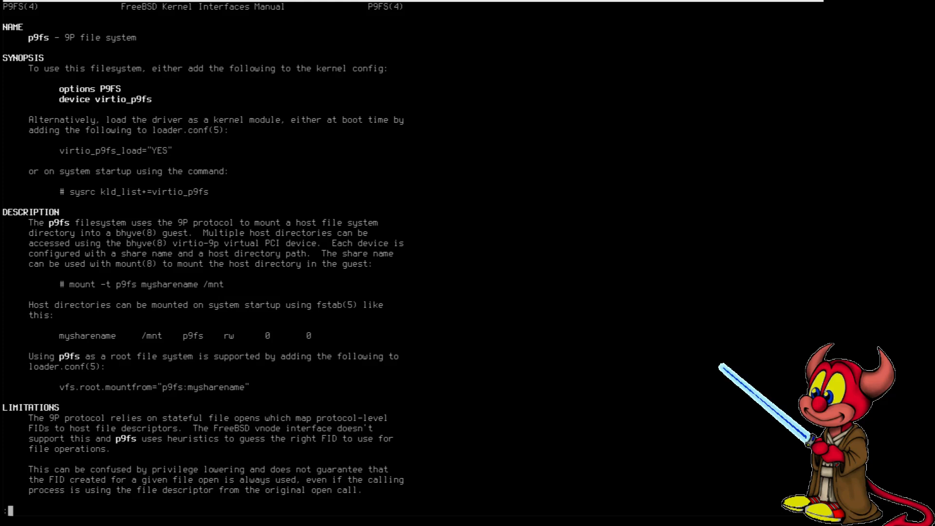
# Scroll the p9fs(4) man page down to (END), past BUGS and the 14.3-RELEASE footer.
pyautogui.scroll(-3)
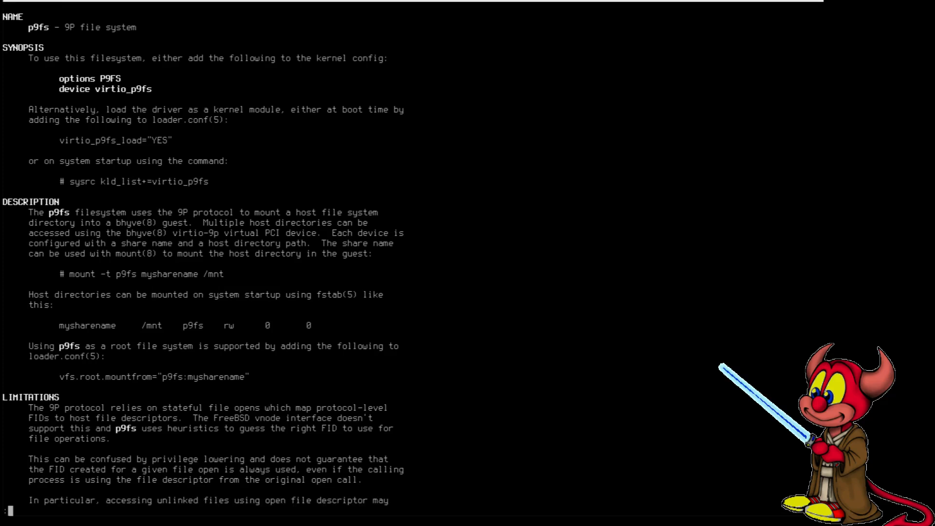
pyautogui.scroll(-3)
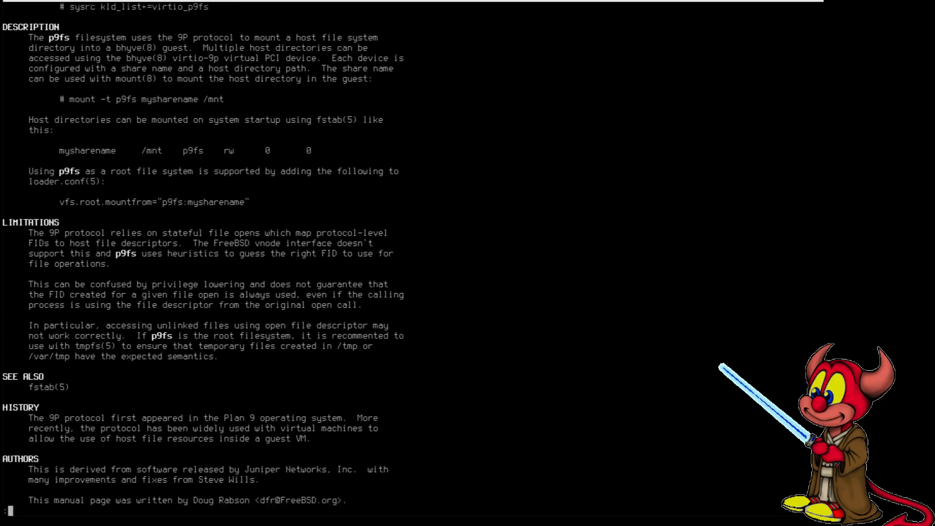
pyautogui.scroll(-3)
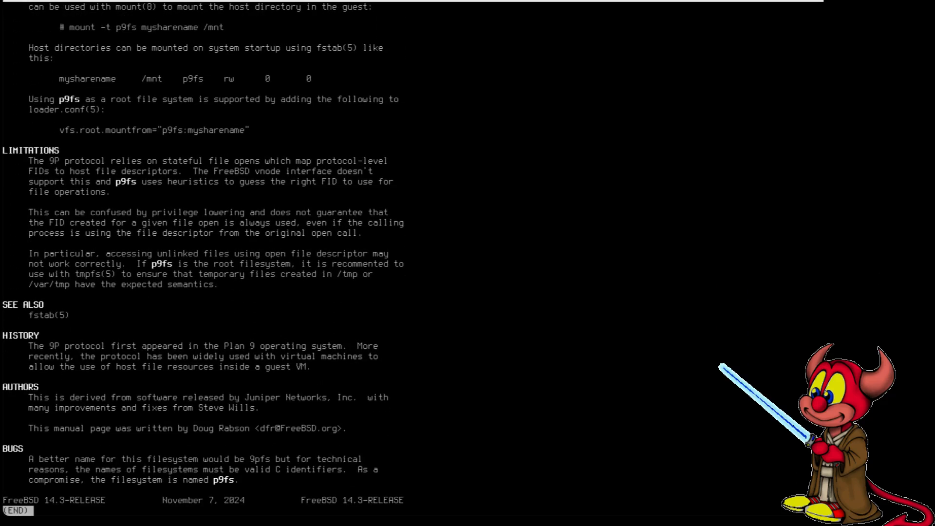